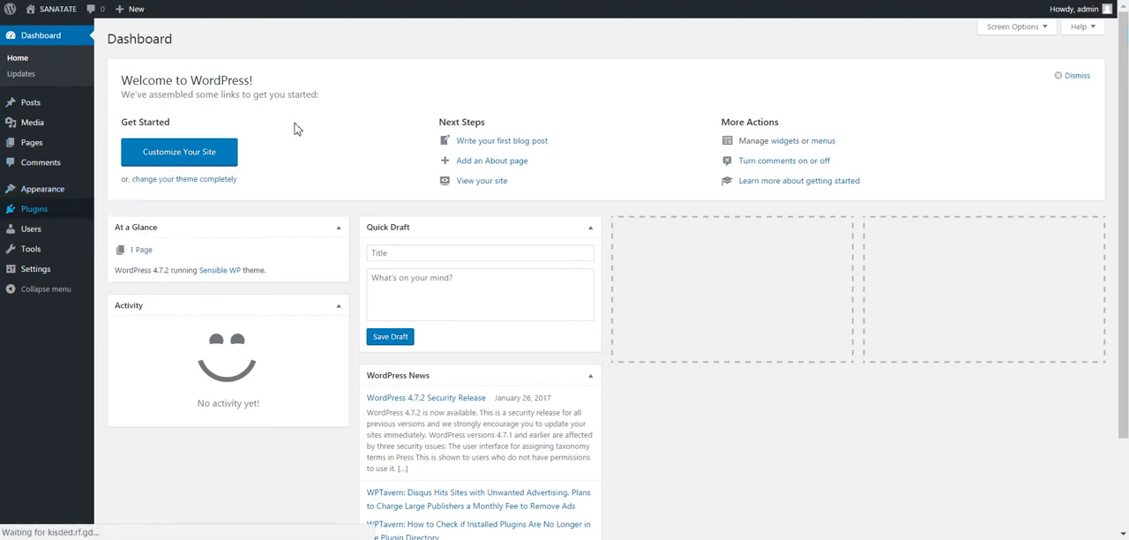
Step: Choose echo-rss-feed-post-generator.zip as the plugin archive to upload from Add Plugins
{"action": "left_click", "coordinate": [21, 207]}
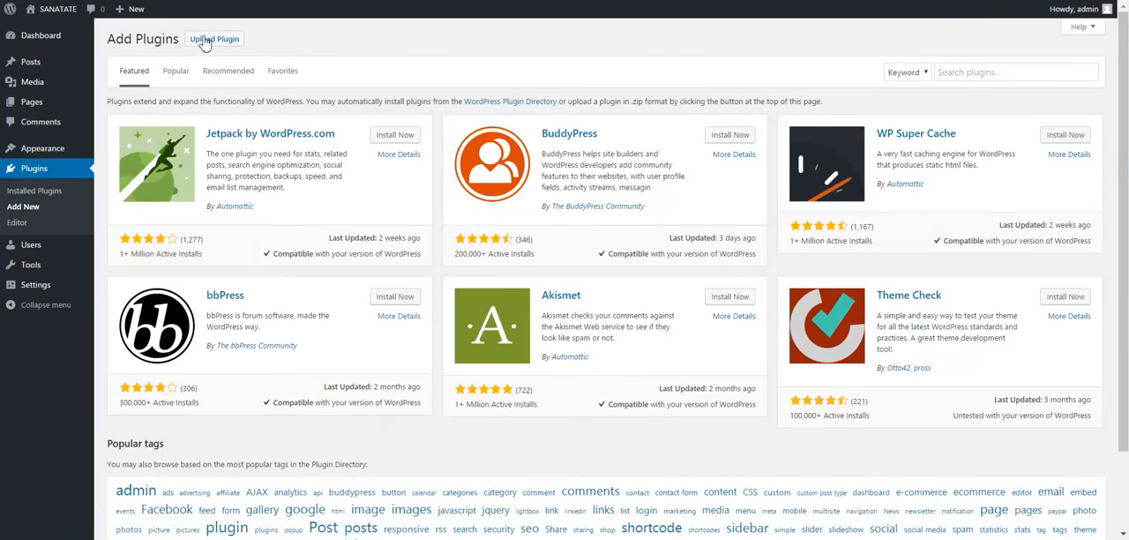
{"action": "left_click", "coordinate": [213, 39]}
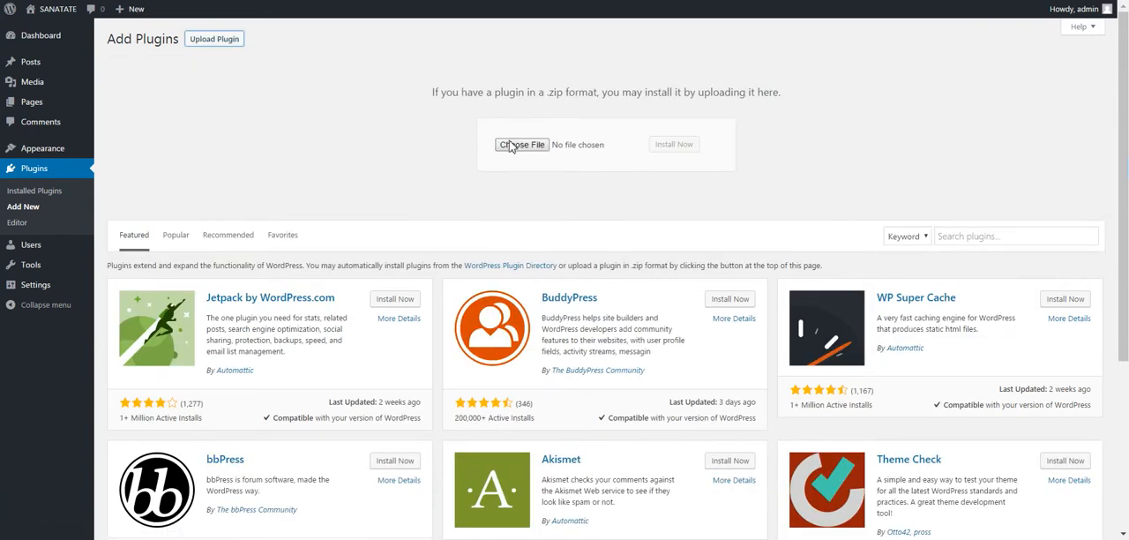
{"action": "left_click", "coordinate": [522, 144]}
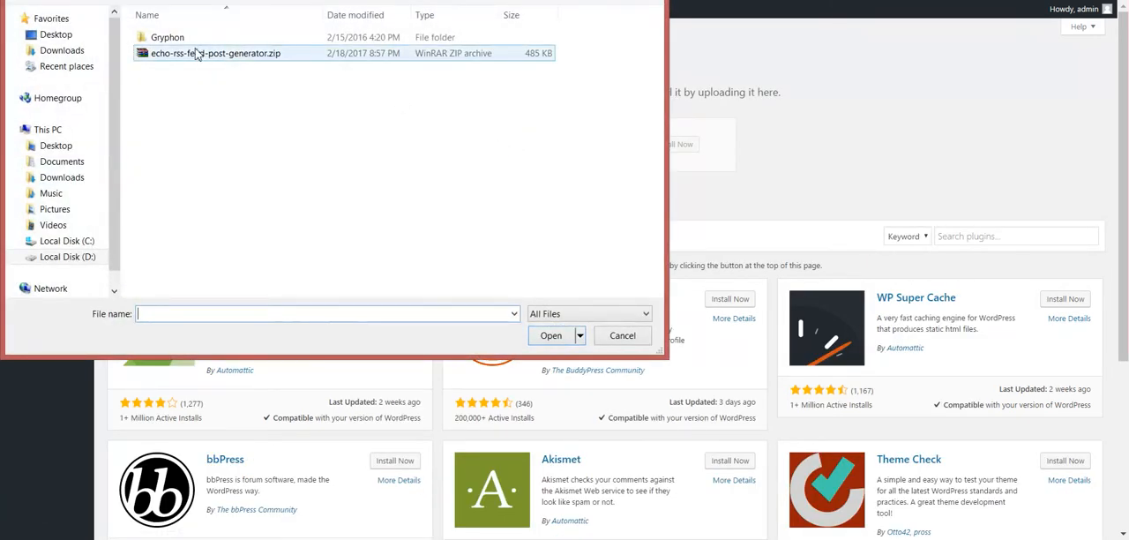
{"action": "left_click", "coordinate": [550, 335]}
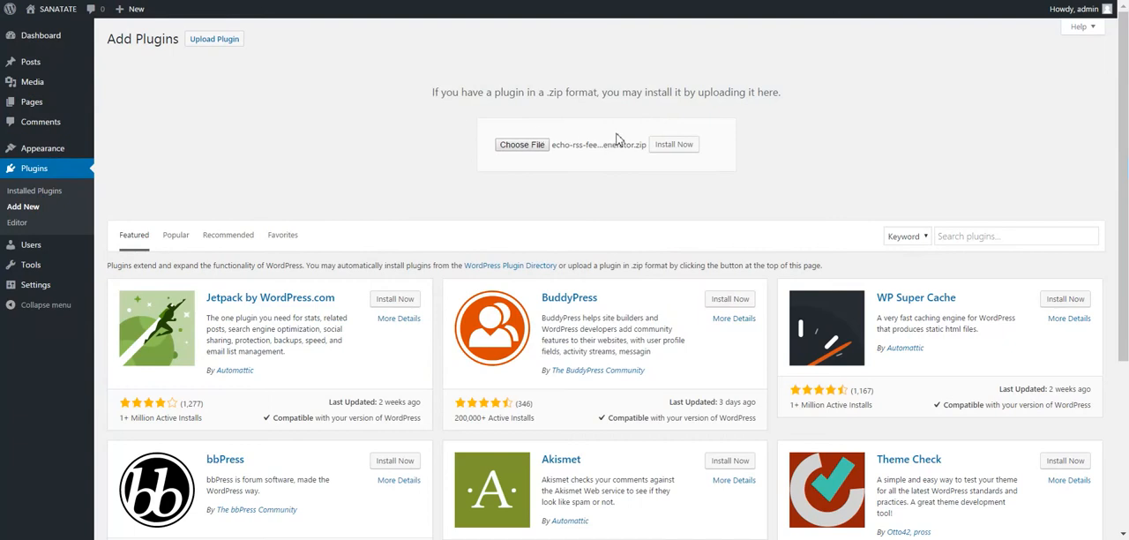
Step: Install the uploaded Echo RSS Feed Post Generator plugin
{"action": "left_click", "coordinate": [673, 145]}
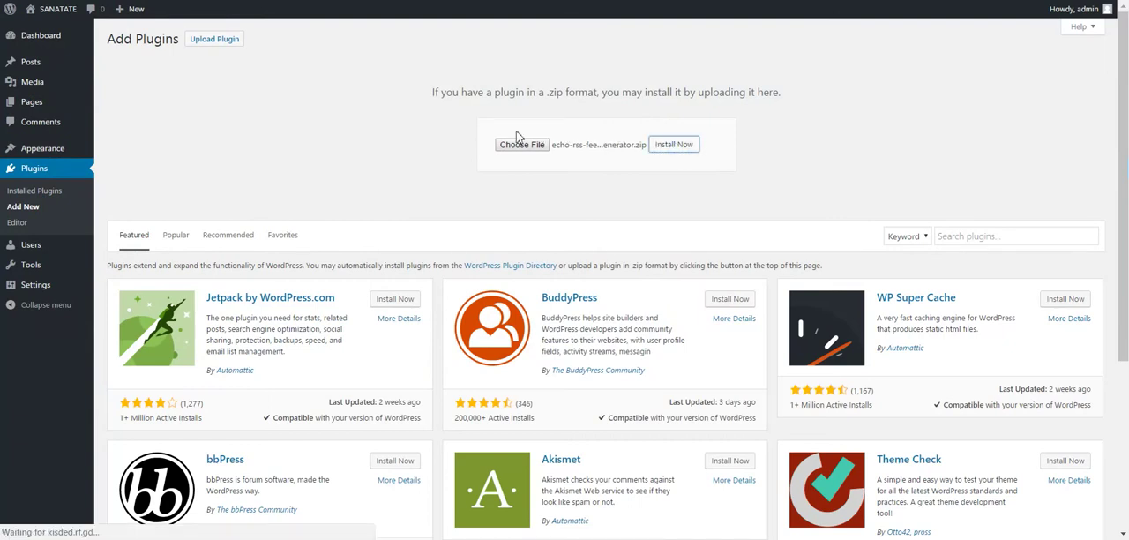
{"action": "mouse_move", "coordinate": [259, 127]}
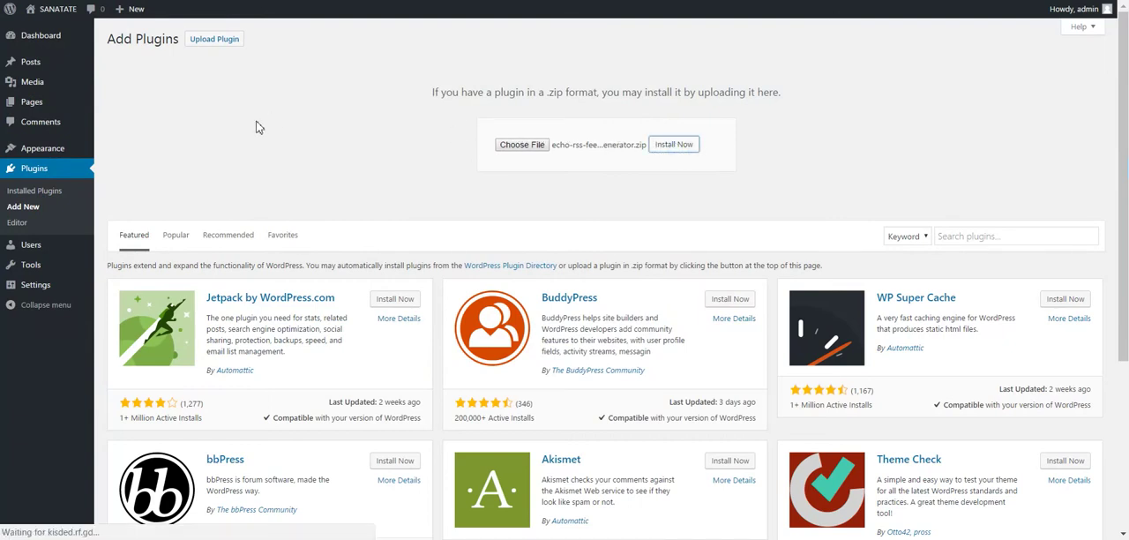
{"action": "left_click", "coordinate": [674, 145]}
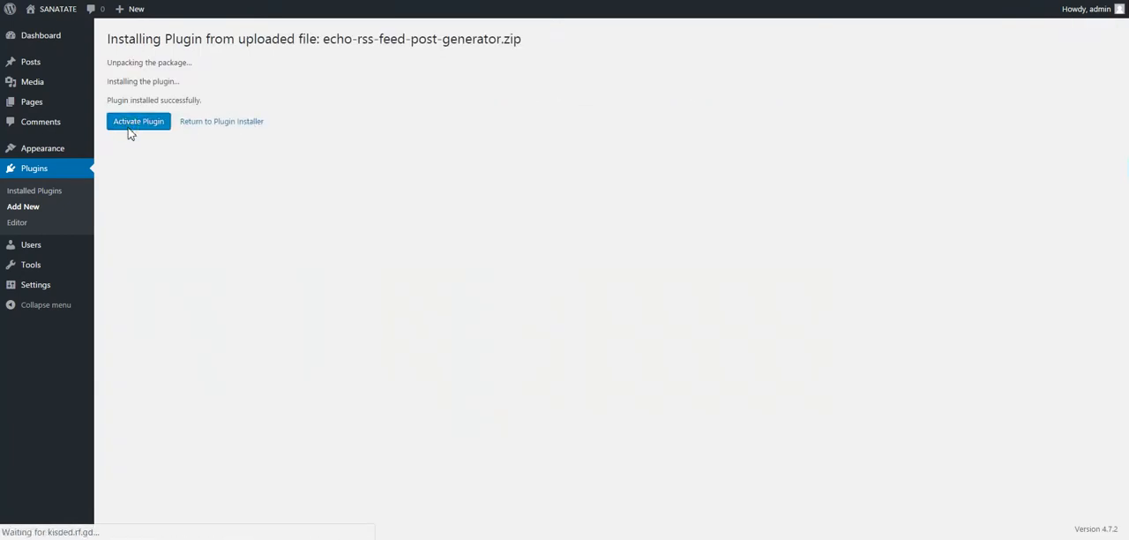
{"action": "mouse_move", "coordinate": [143, 141]}
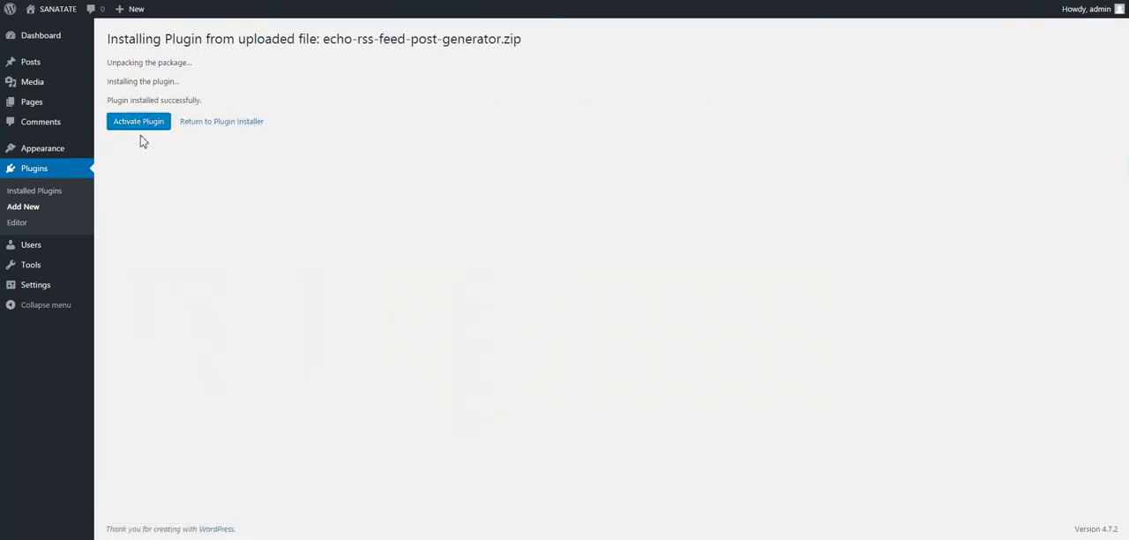
Step: Activate the plugin and reach its Rules List through Main Settings
{"action": "left_click", "coordinate": [137, 120]}
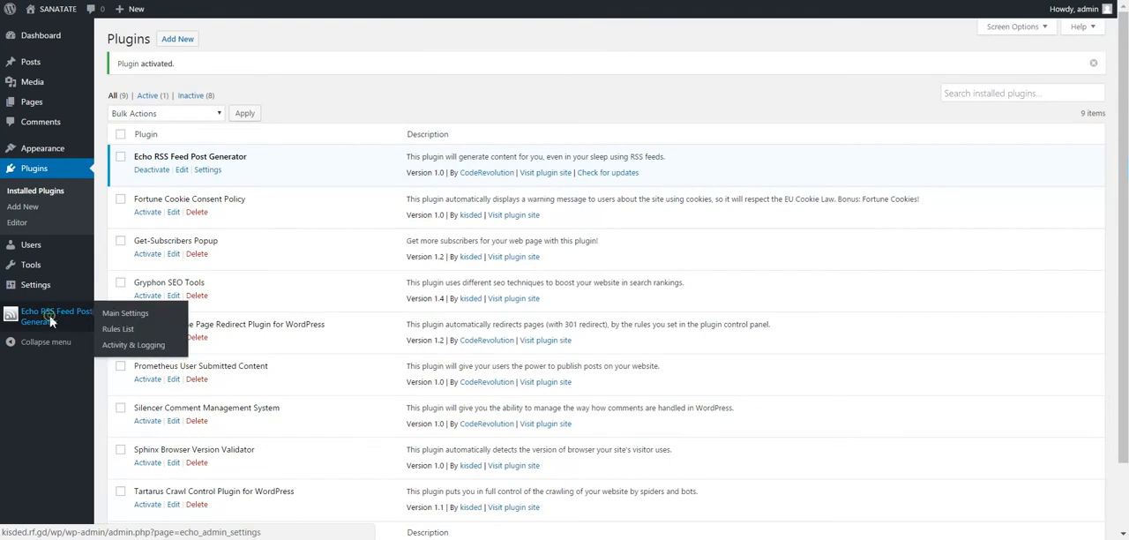
{"action": "left_click", "coordinate": [125, 314]}
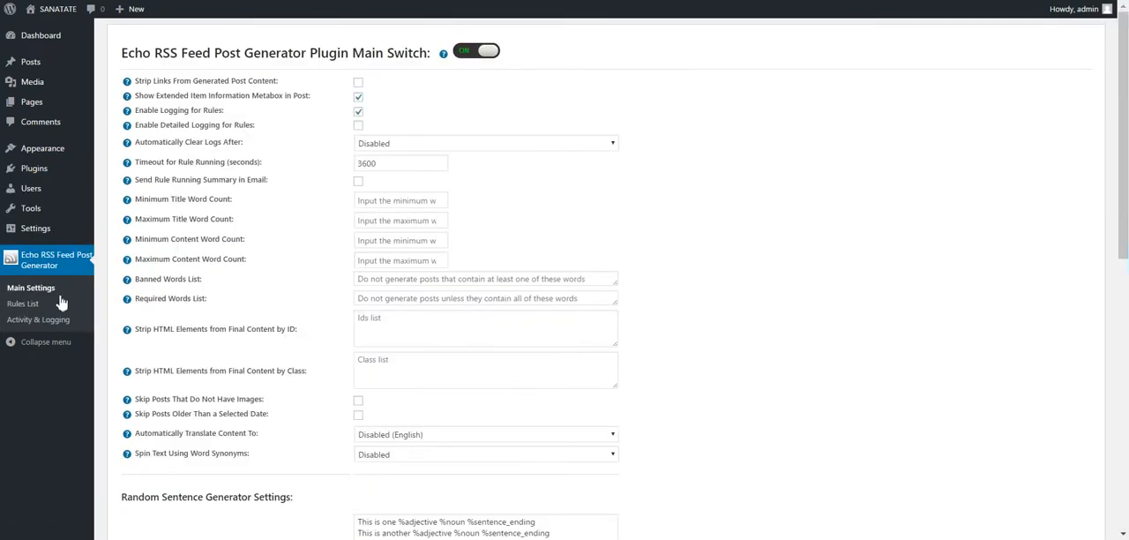
{"action": "left_click", "coordinate": [23, 304]}
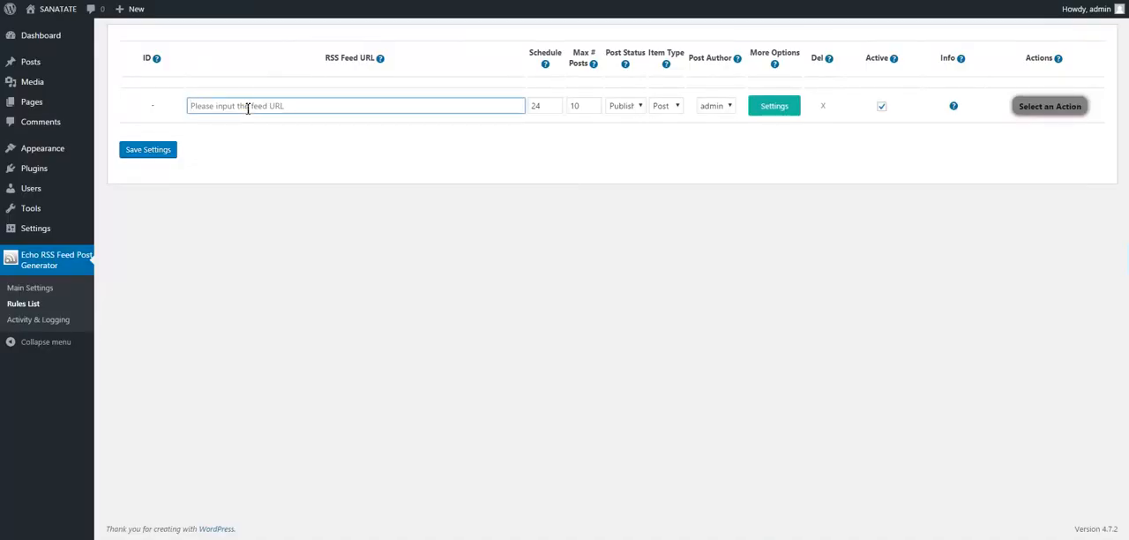
{"action": "type", "text": "http://feeds.feedburner.com/techcrunch"}
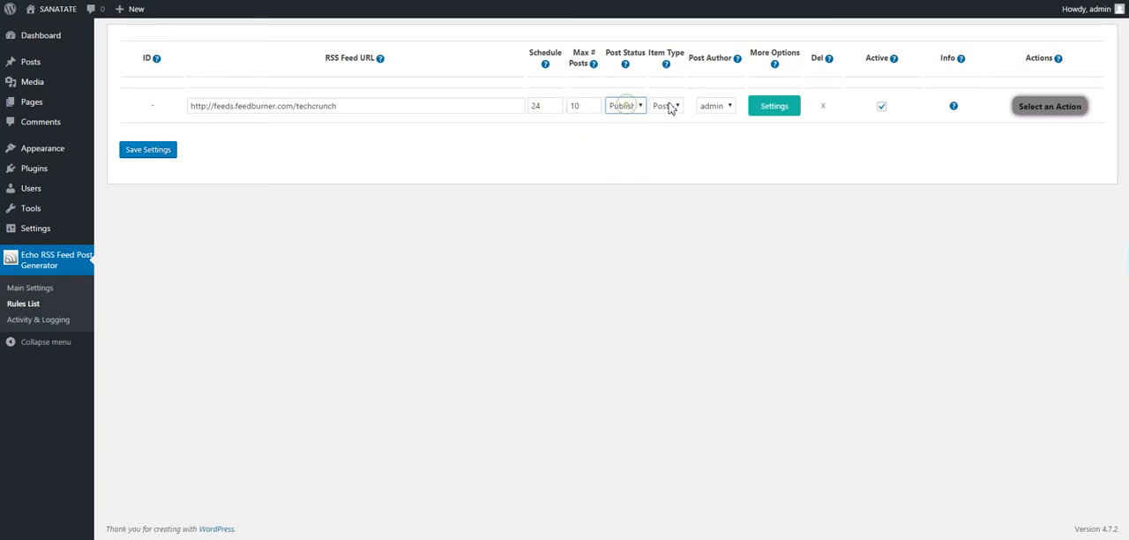
{"action": "left_click", "coordinate": [714, 106]}
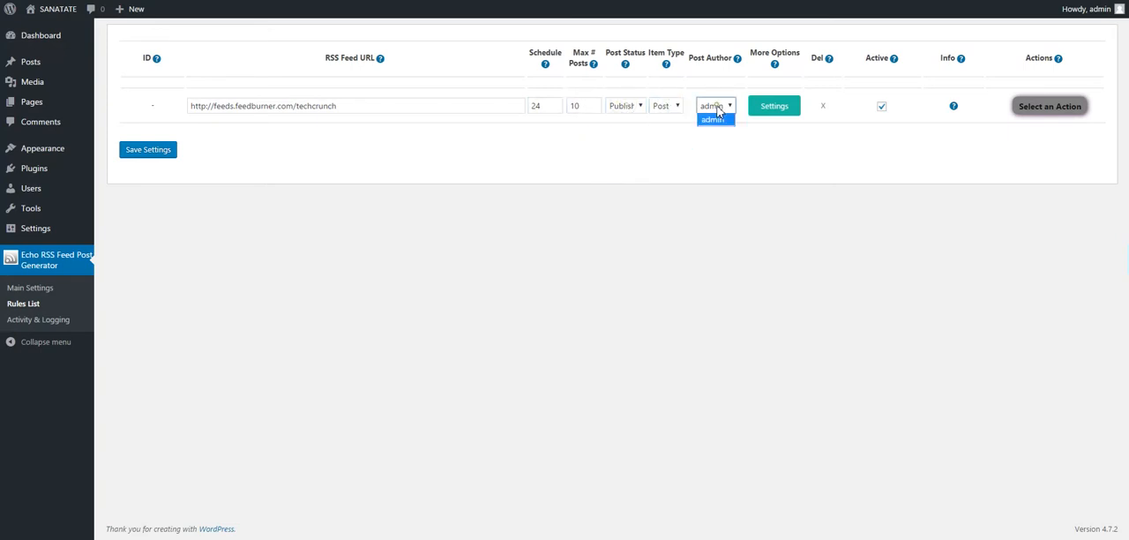
{"action": "left_click", "coordinate": [773, 106]}
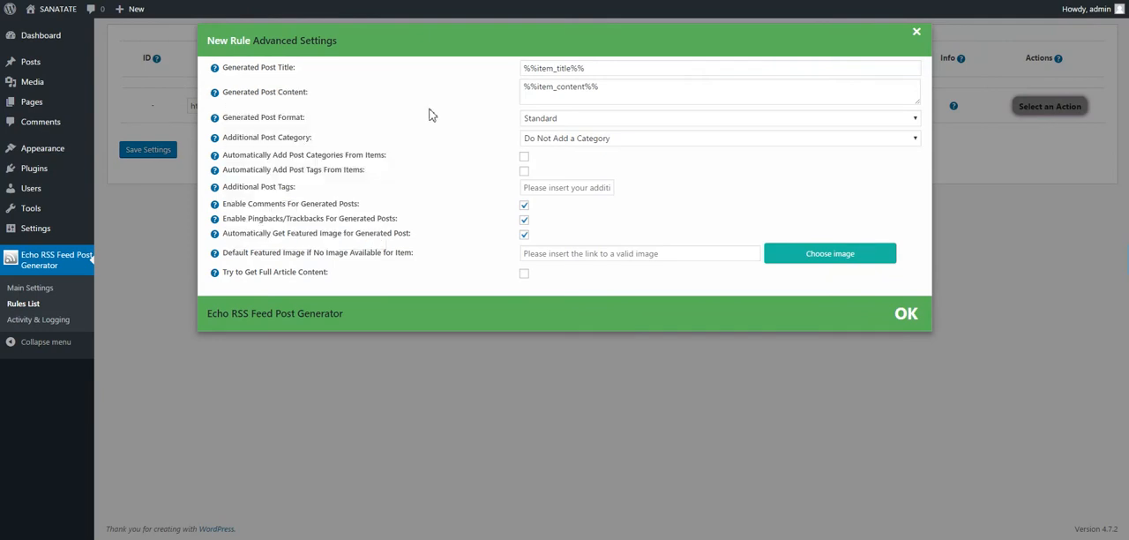
Step: Keep Standard post format and enable automatic categories and tags from feed items
{"action": "left_click", "coordinate": [718, 116]}
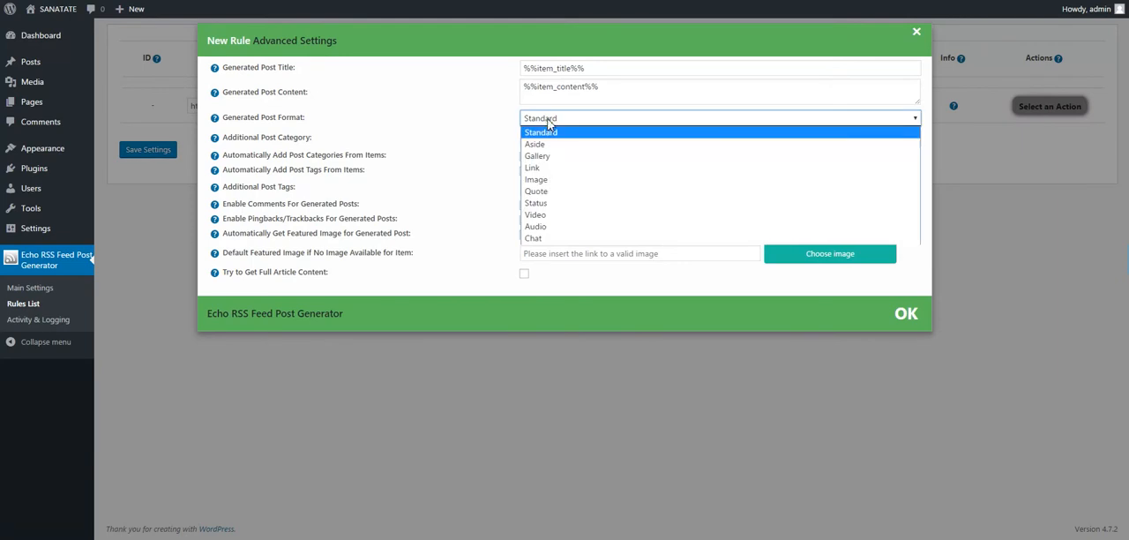
{"action": "left_click", "coordinate": [540, 130]}
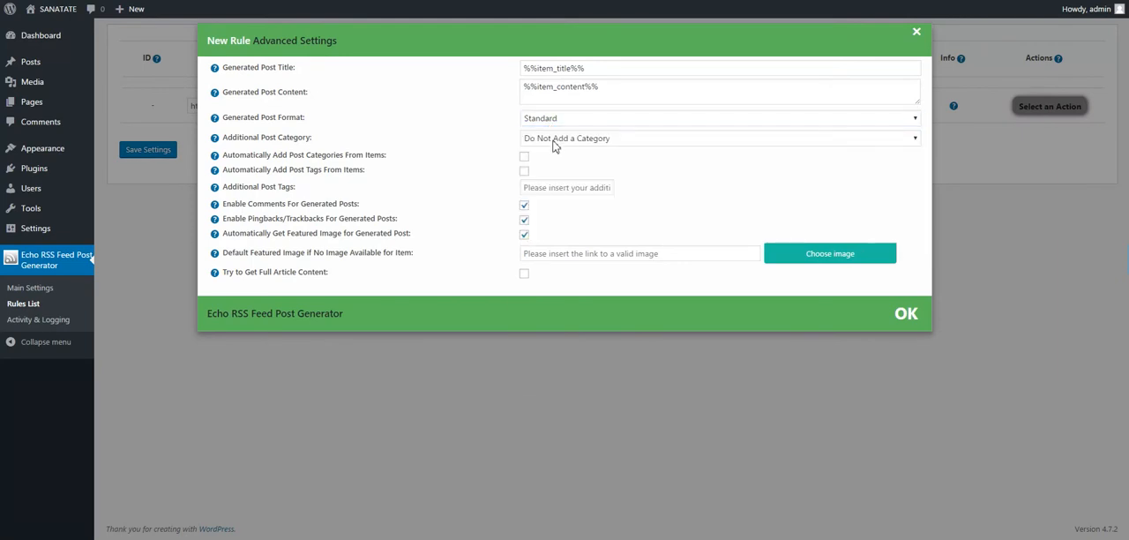
{"action": "left_click", "coordinate": [524, 157]}
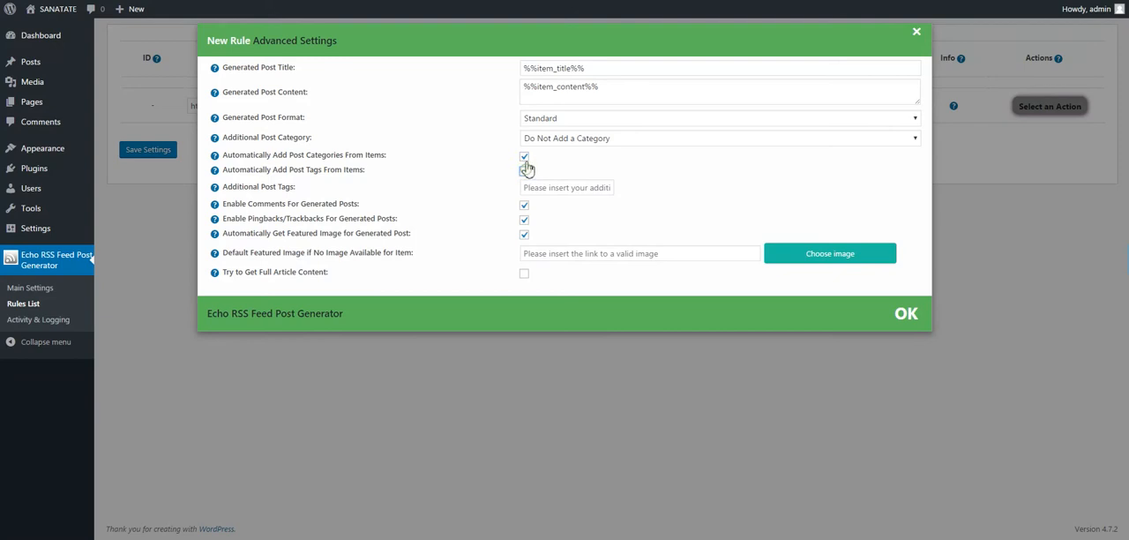
{"action": "left_click", "coordinate": [524, 170]}
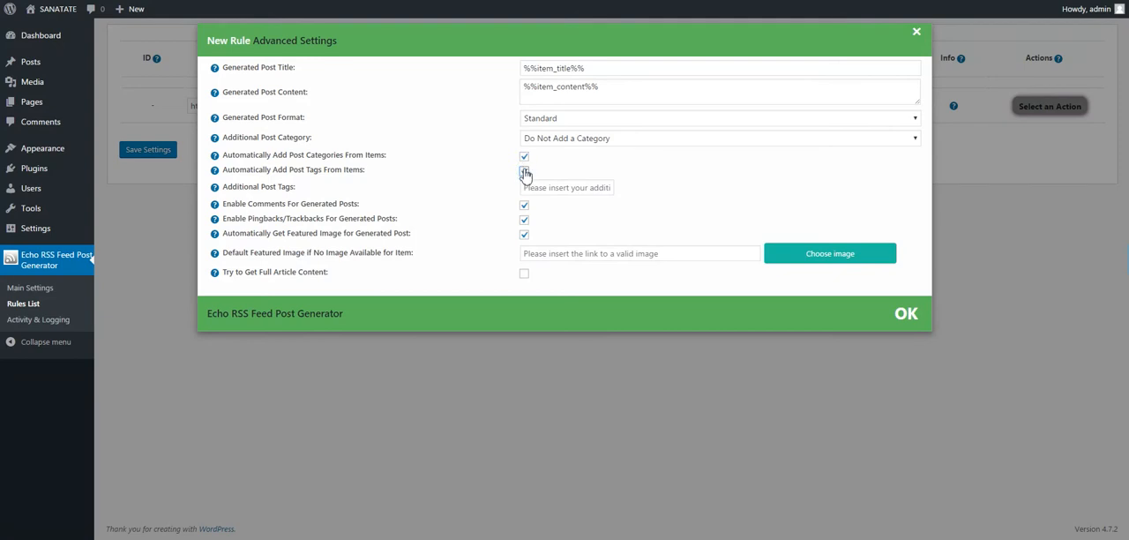
{"action": "left_click", "coordinate": [524, 169]}
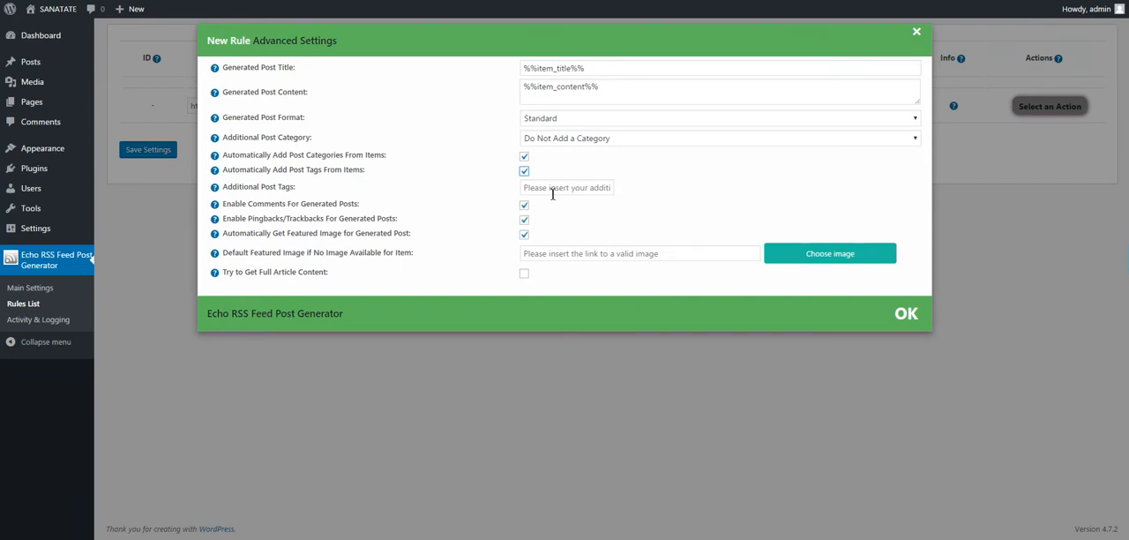
Step: Adjust further rule options and begin entering a default featured image link
{"action": "left_click", "coordinate": [523, 219]}
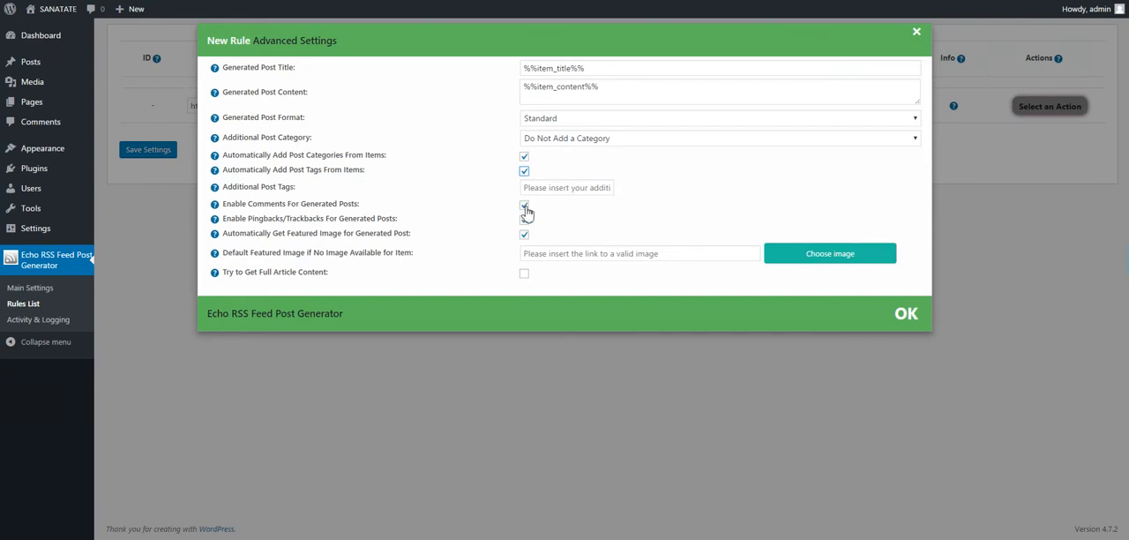
{"action": "left_click", "coordinate": [524, 219]}
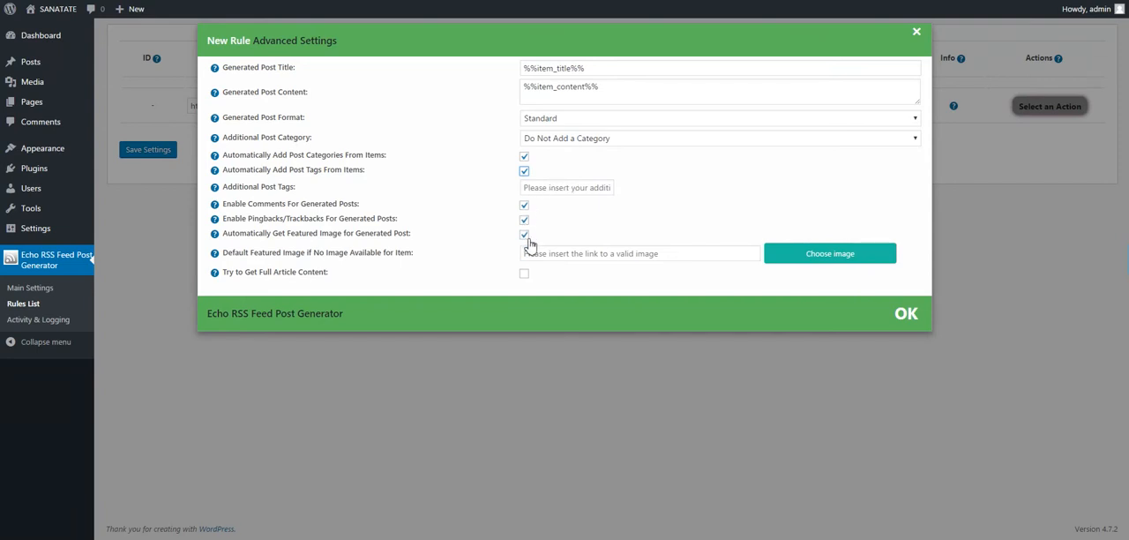
{"action": "left_click", "coordinate": [524, 232]}
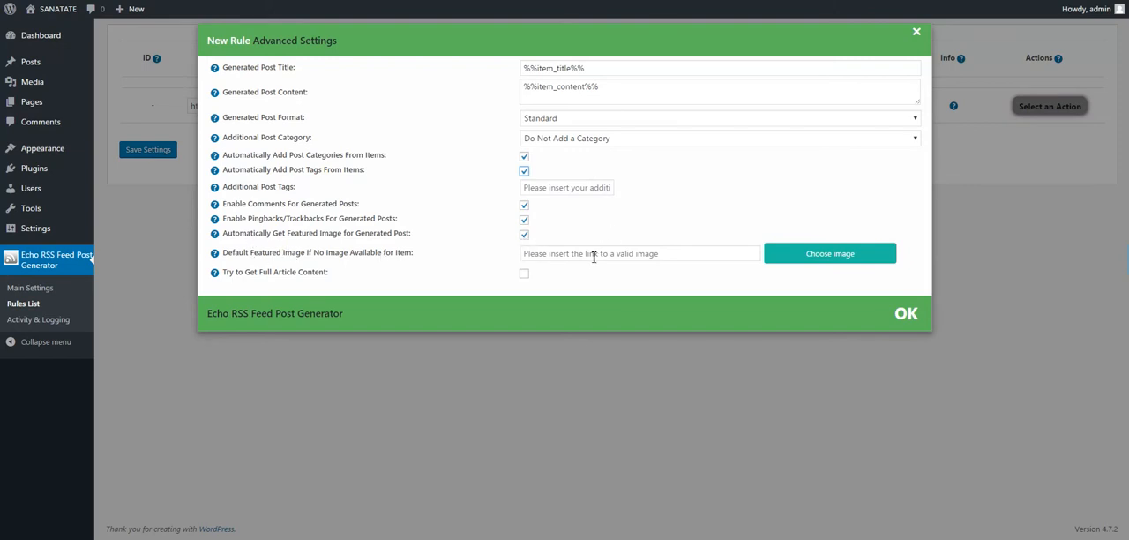
{"action": "left_click", "coordinate": [639, 254]}
{"action": "type", "text": "image"}
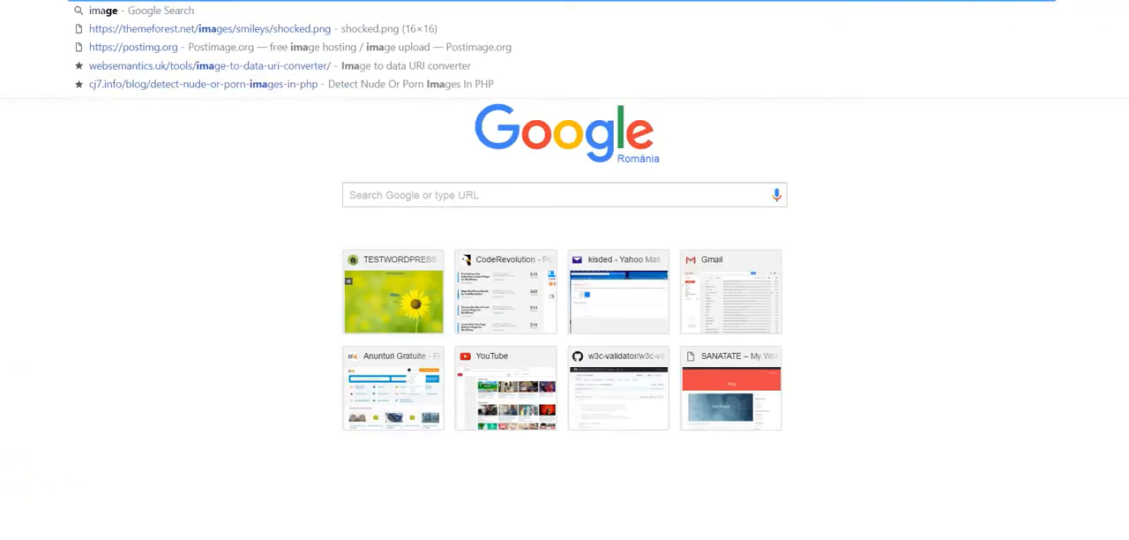
Step: Search Google for 'image' and copy the elephant picture from the results
{"action": "key", "text": "Return"}
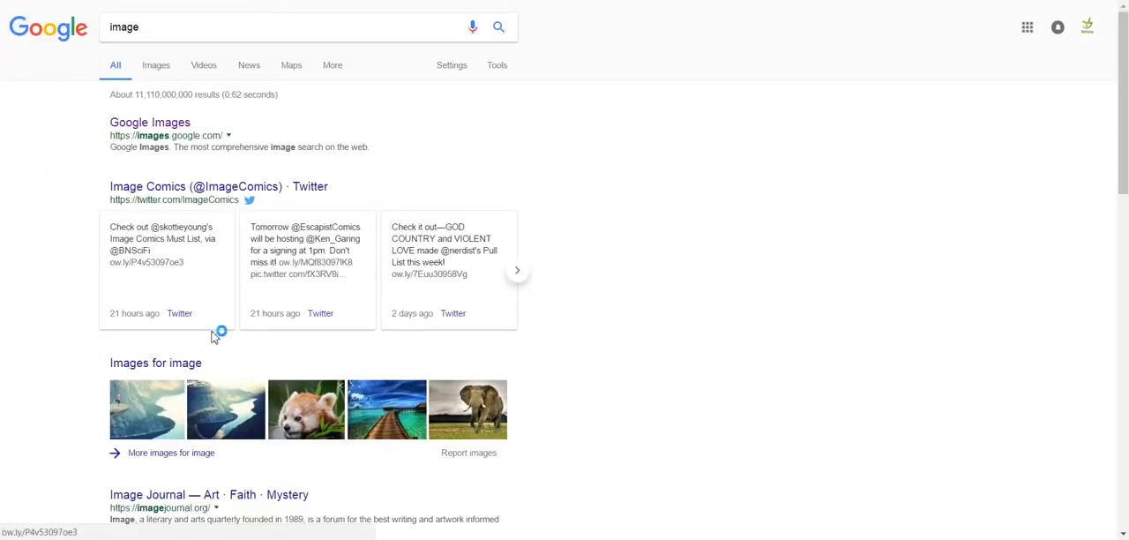
{"action": "left_click", "coordinate": [467, 409]}
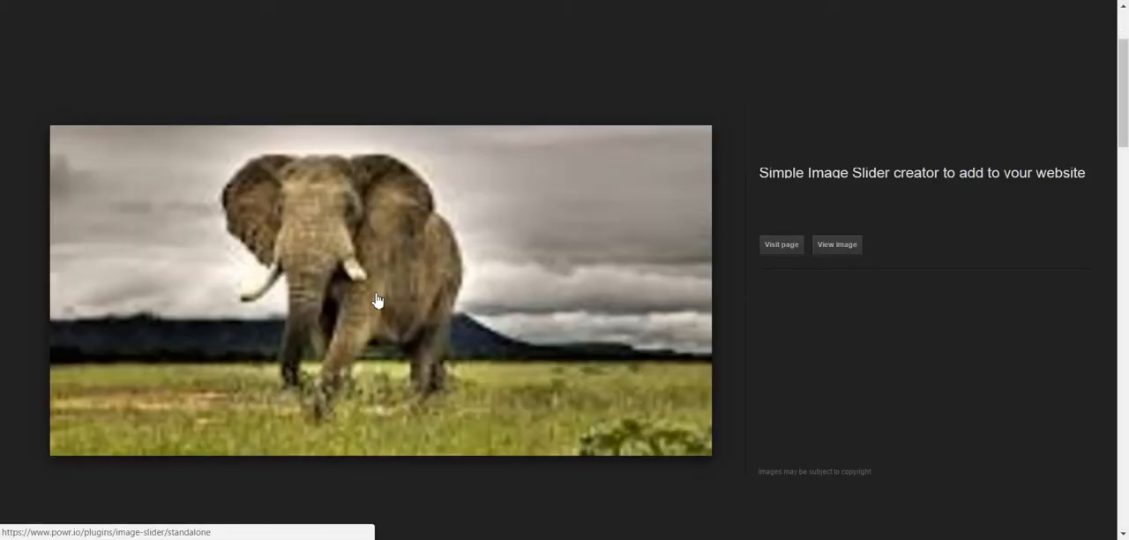
{"action": "right_click", "coordinate": [378, 300]}
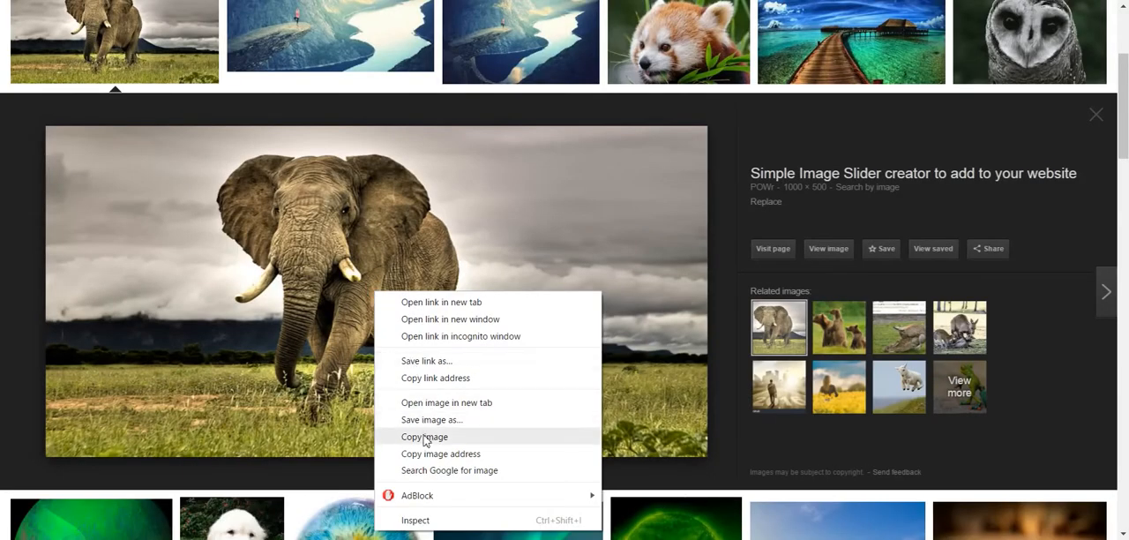
{"action": "left_click", "coordinate": [424, 437]}
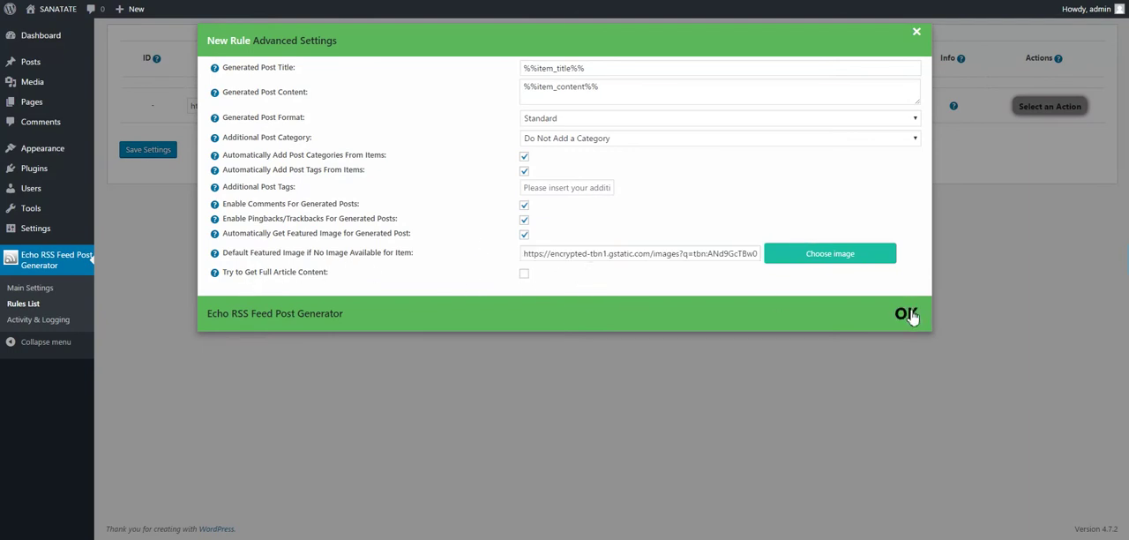
Step: Confirm the advanced settings and run the TechCrunch rule now to generate posts
{"action": "left_click", "coordinate": [906, 314]}
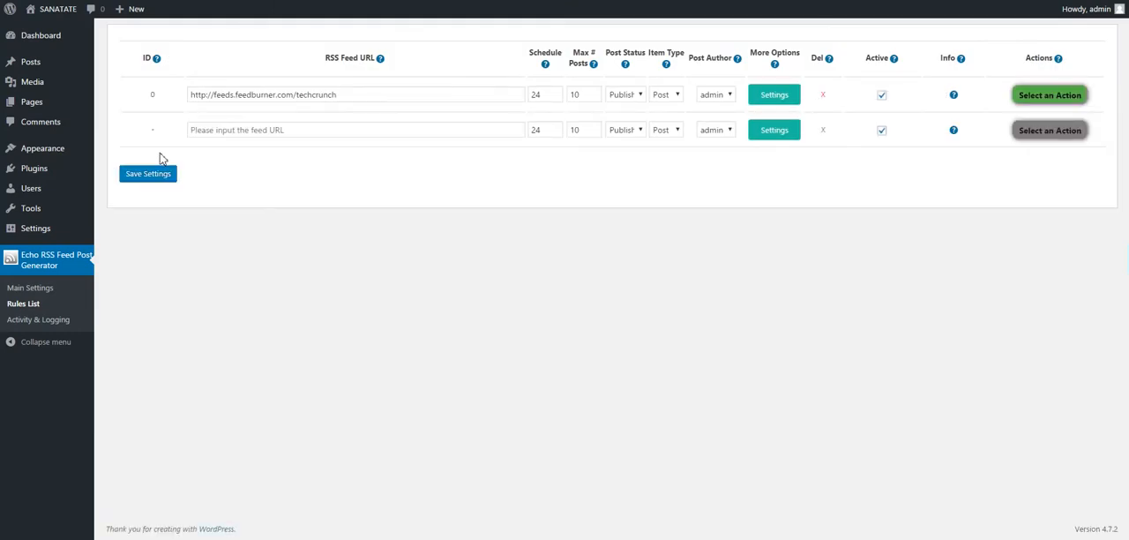
{"action": "left_click", "coordinate": [1048, 95]}
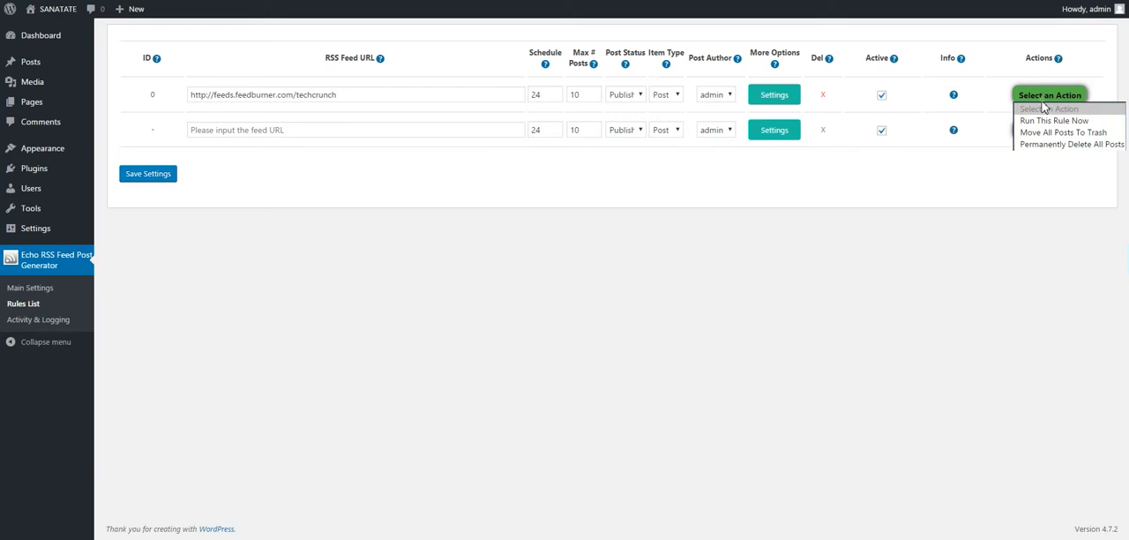
{"action": "left_click", "coordinate": [1055, 120]}
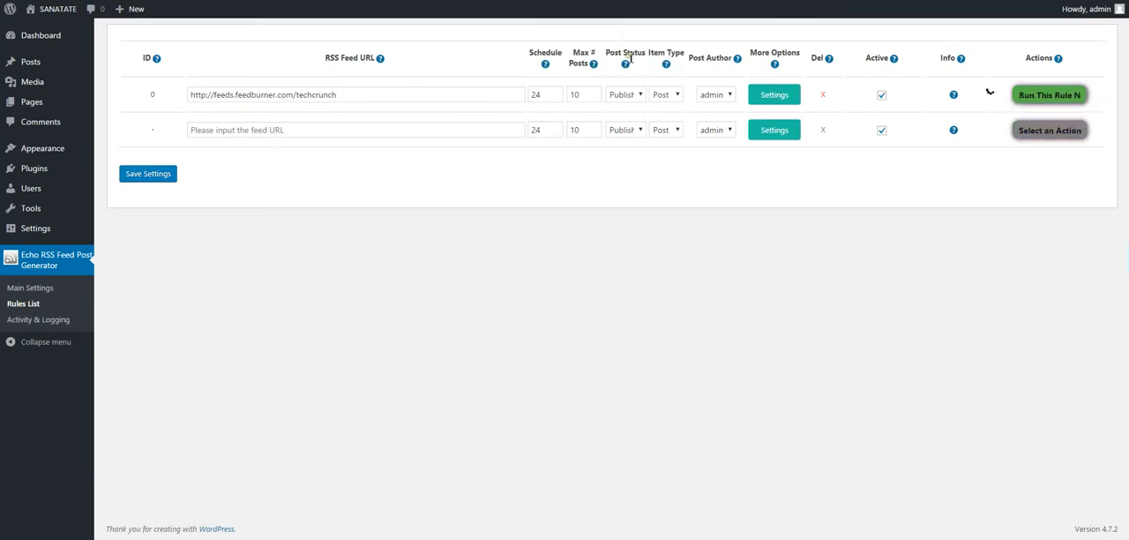
{"action": "left_click", "coordinate": [58, 8]}
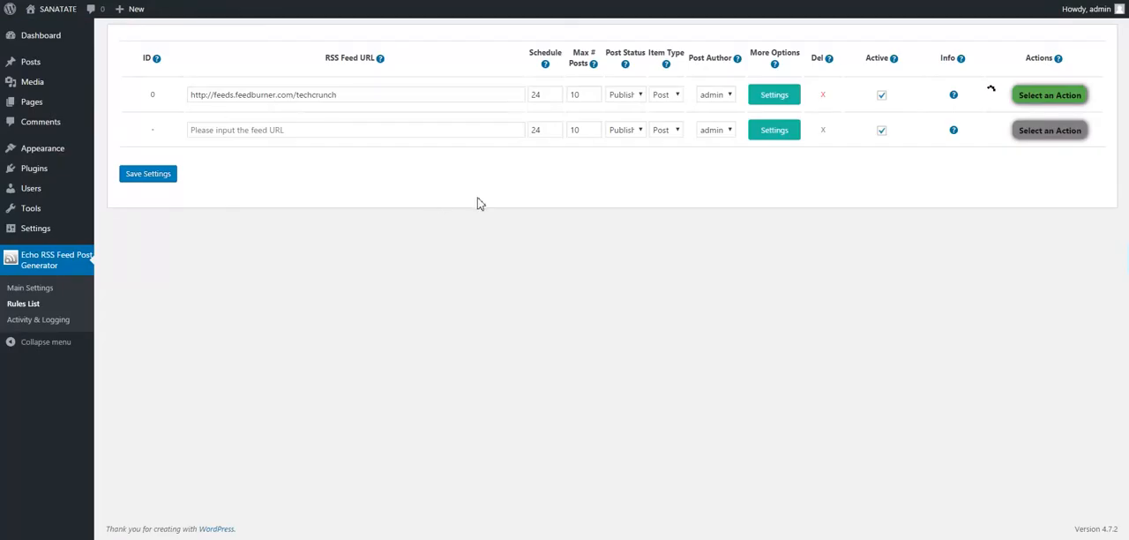
{"action": "left_click", "coordinate": [56, 9]}
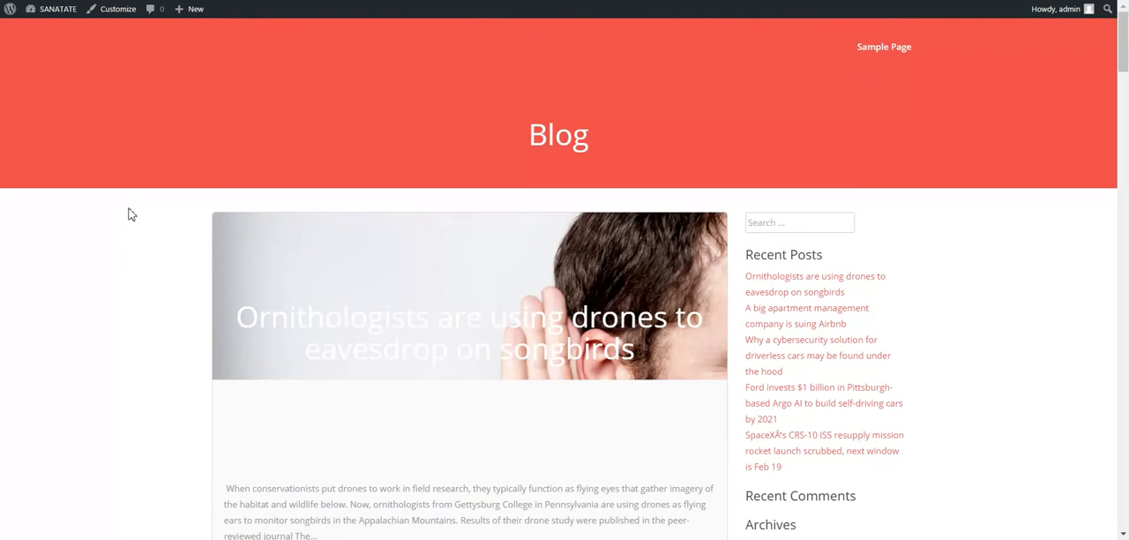
Step: Scroll through the imported posts on the SANATATE blog front end
{"action": "scroll", "scroll_direction": "down", "scroll_amount": 3}
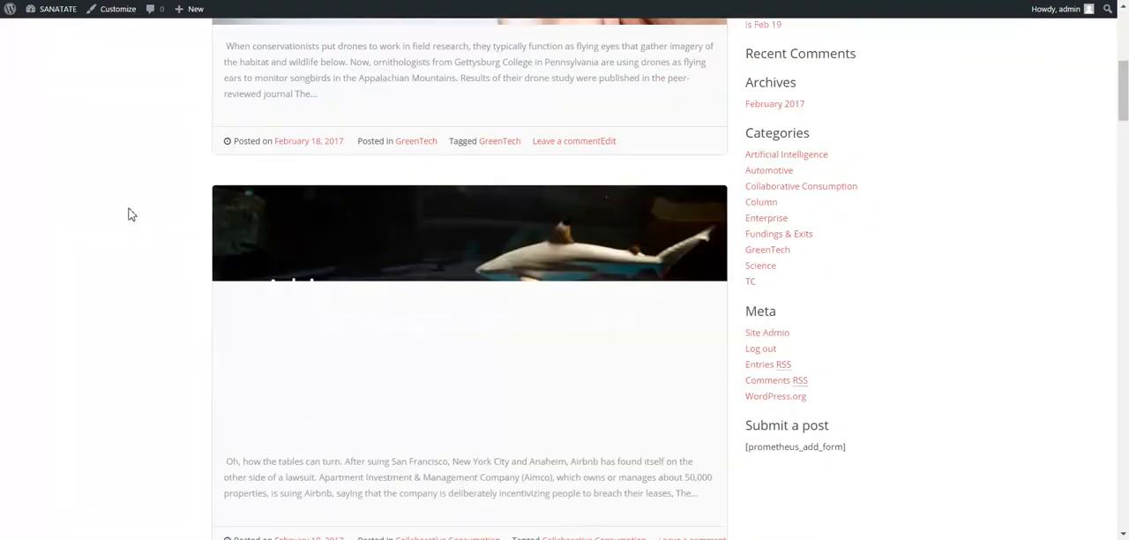
{"action": "scroll", "scroll_direction": "down", "scroll_amount": 3}
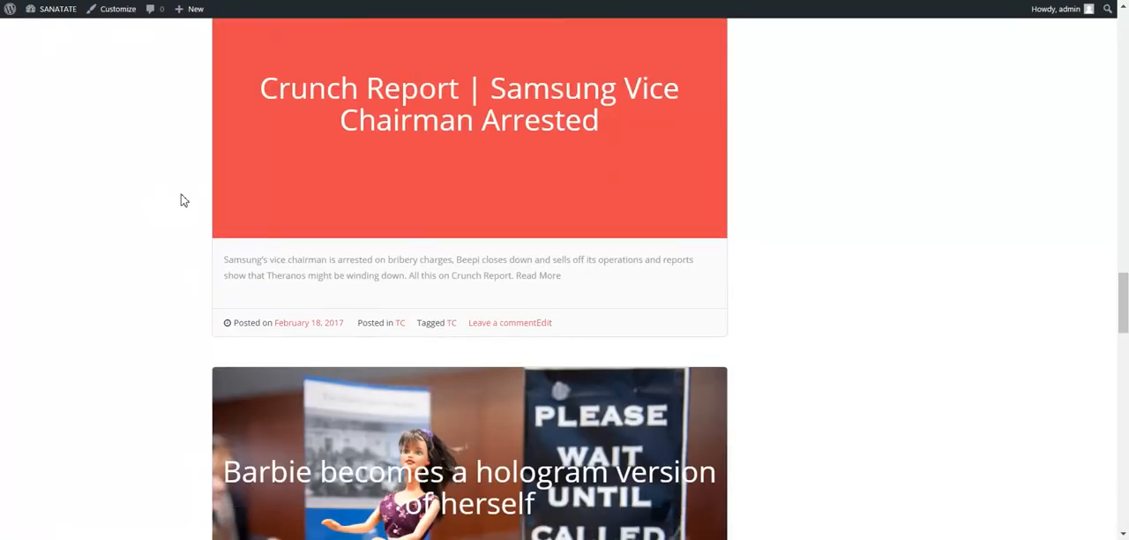
{"action": "scroll", "scroll_direction": "down", "scroll_amount": 3}
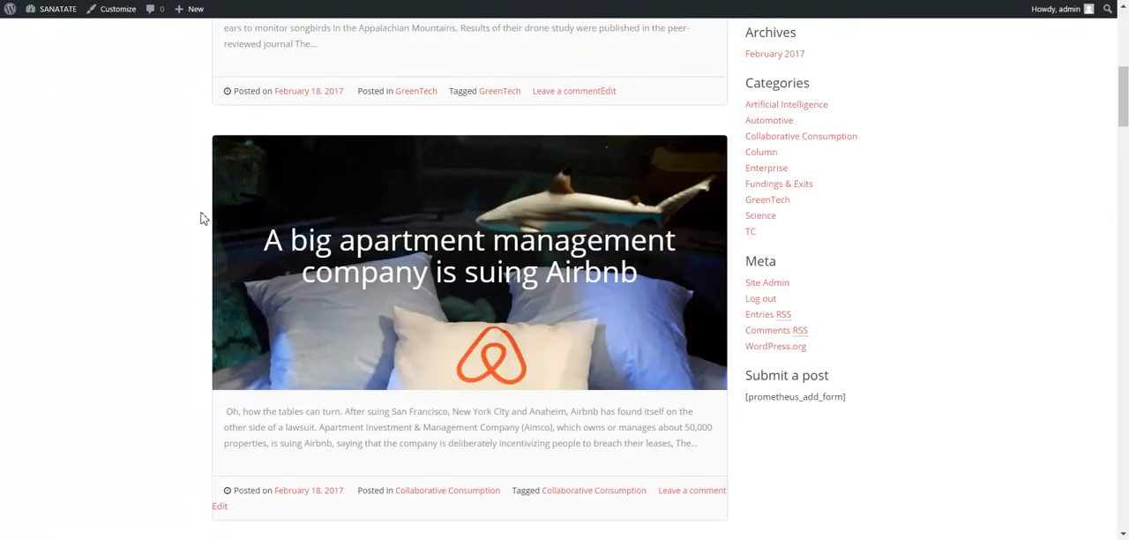
{"action": "scroll", "scroll_direction": "up", "scroll_amount": 3}
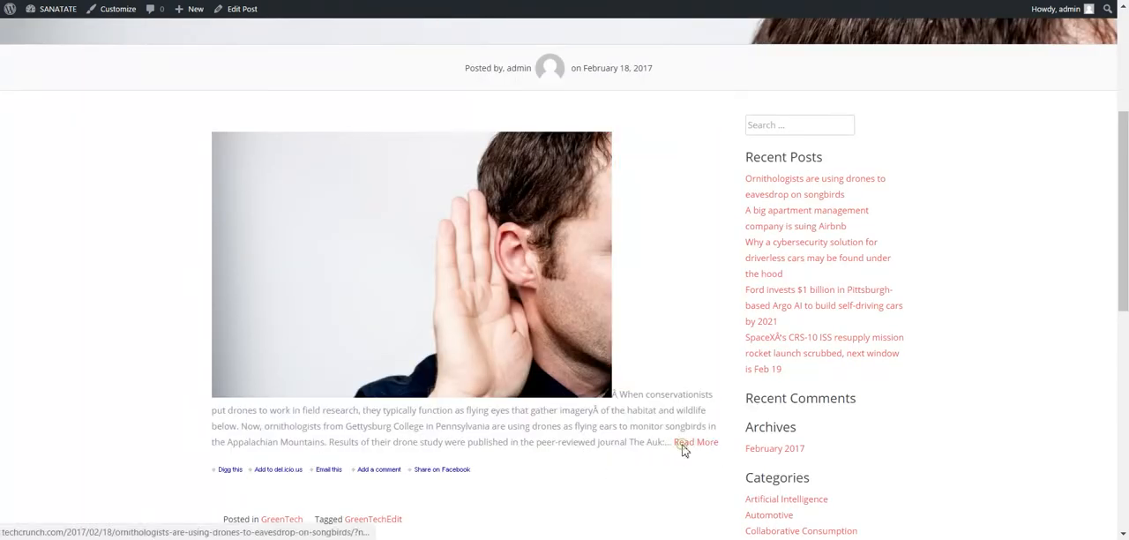
{"action": "mouse_move", "coordinate": [286, 247]}
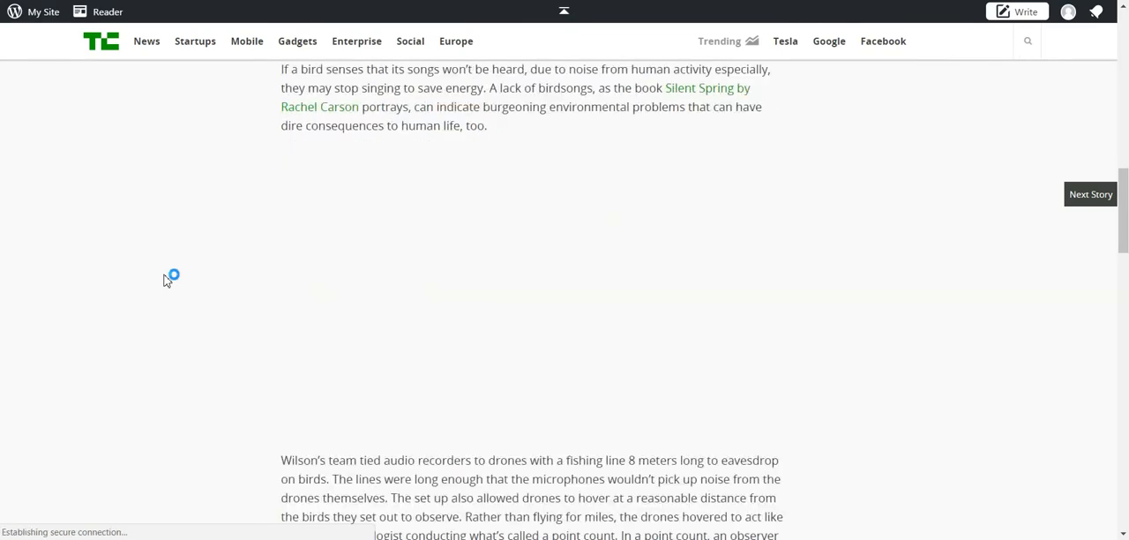
Step: Reopen the TechCrunch rule's advanced settings and enable fetching full article content
{"action": "scroll", "scroll_direction": "up", "scroll_amount": 3}
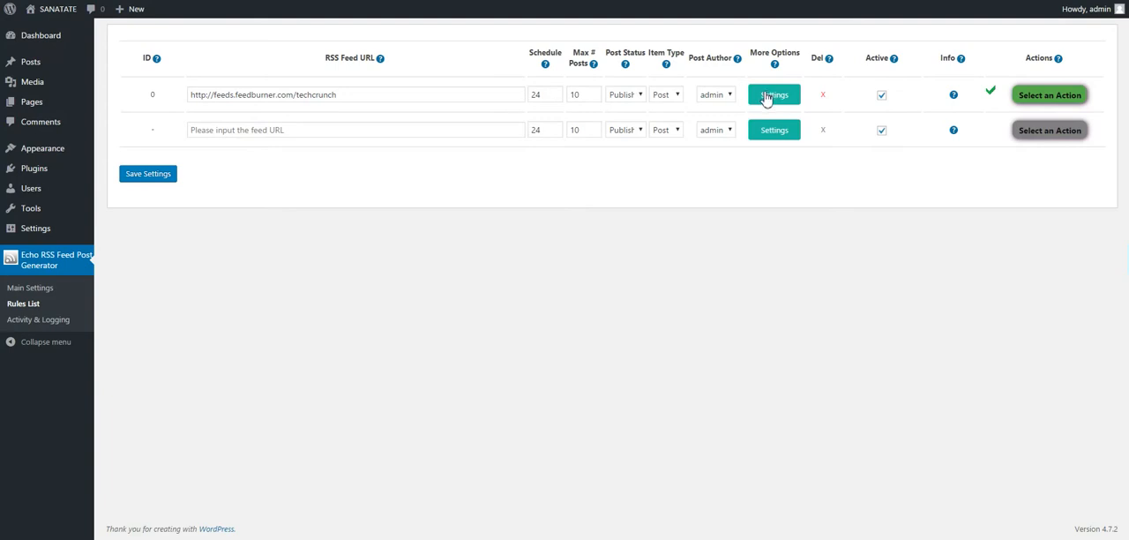
{"action": "mouse_move", "coordinate": [749, 81]}
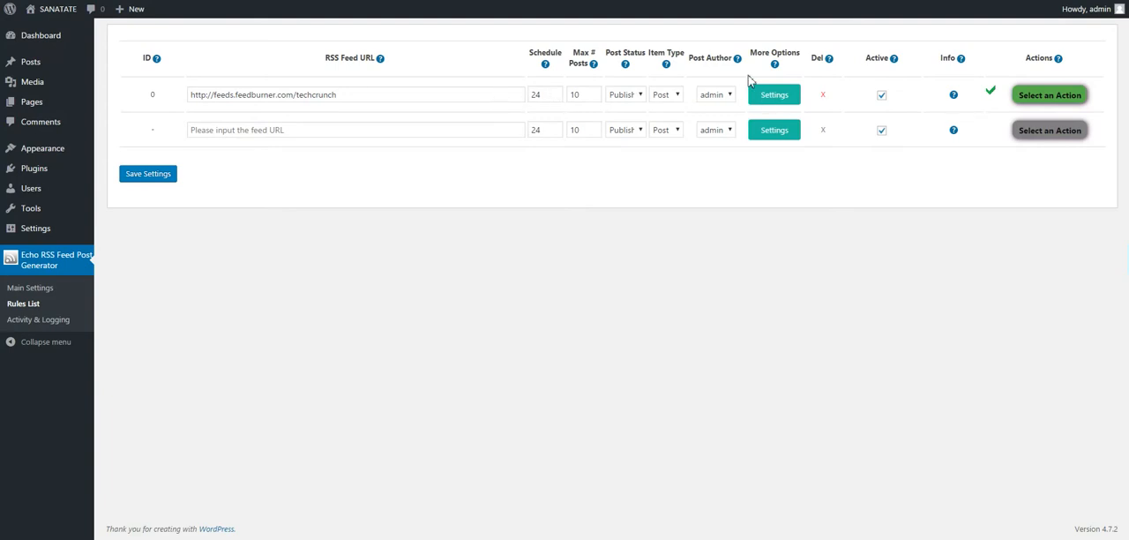
{"action": "left_click", "coordinate": [772, 95]}
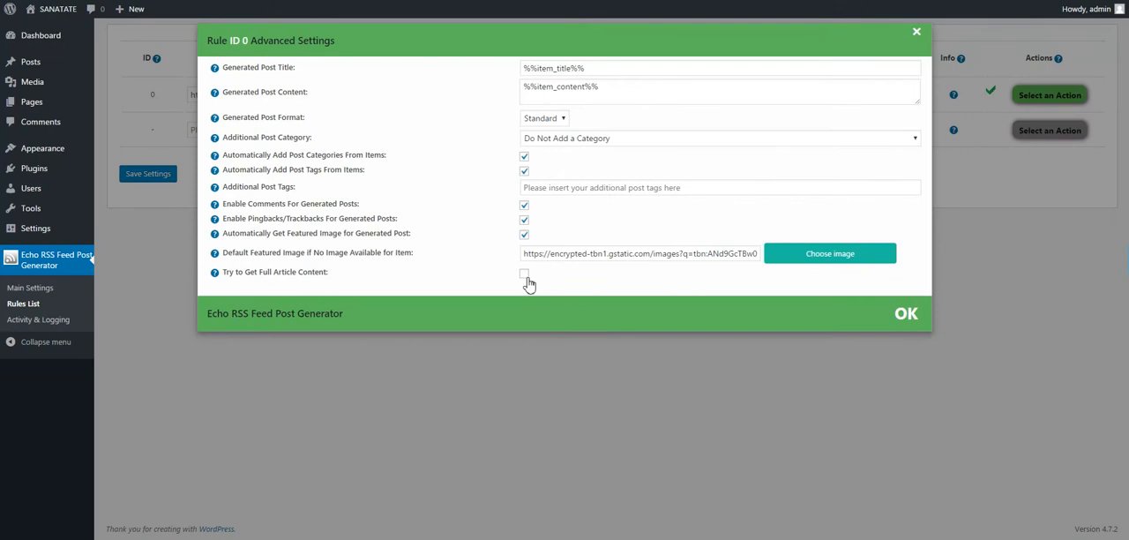
{"action": "left_click", "coordinate": [523, 271]}
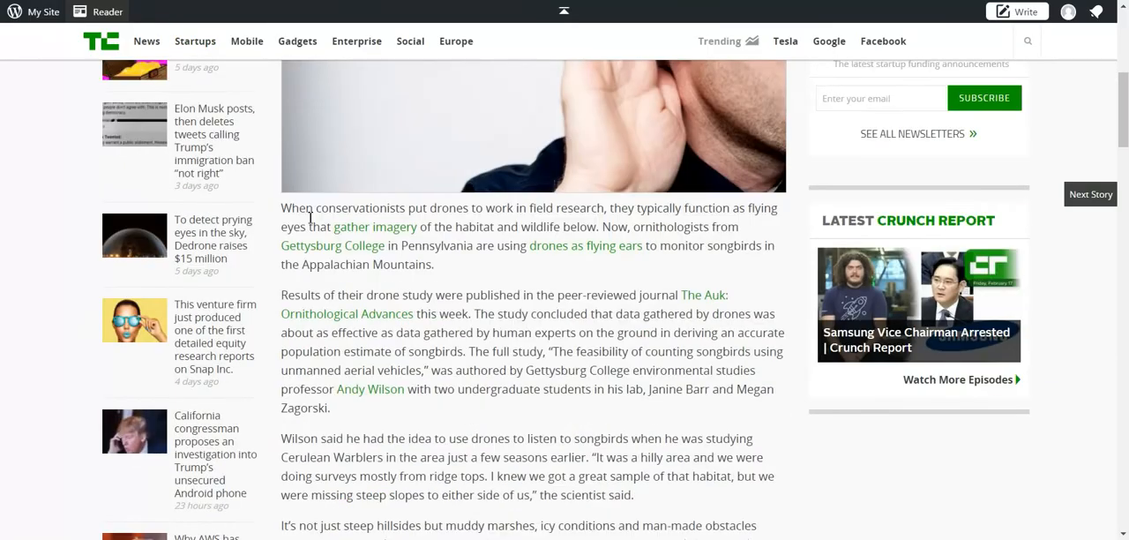
Step: Inspect the TechCrunch article page's HTML in developer tools
{"action": "scroll", "scroll_direction": "down", "scroll_amount": 3}
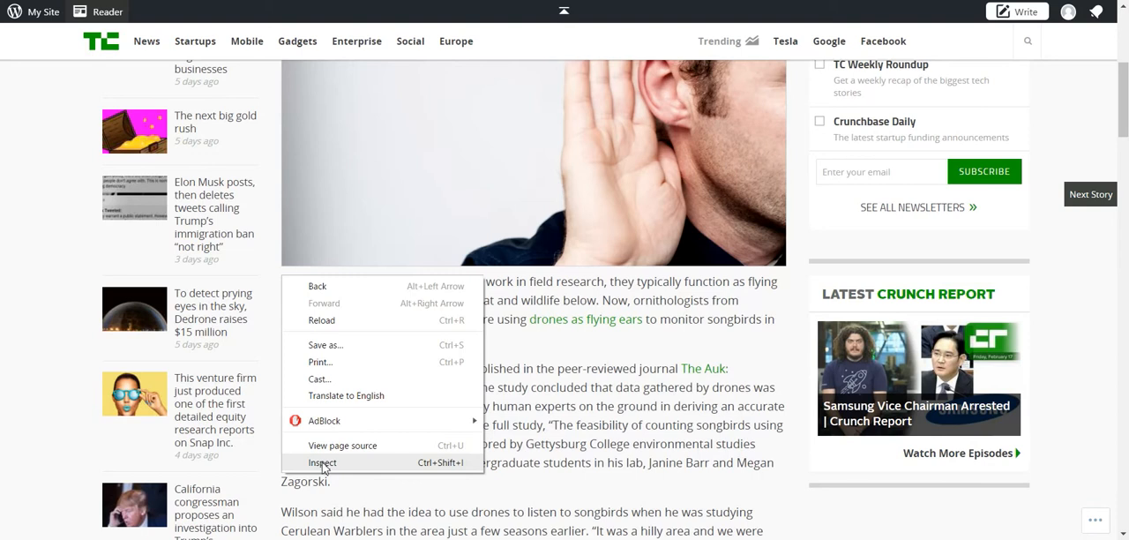
{"action": "mouse_move", "coordinate": [342, 445]}
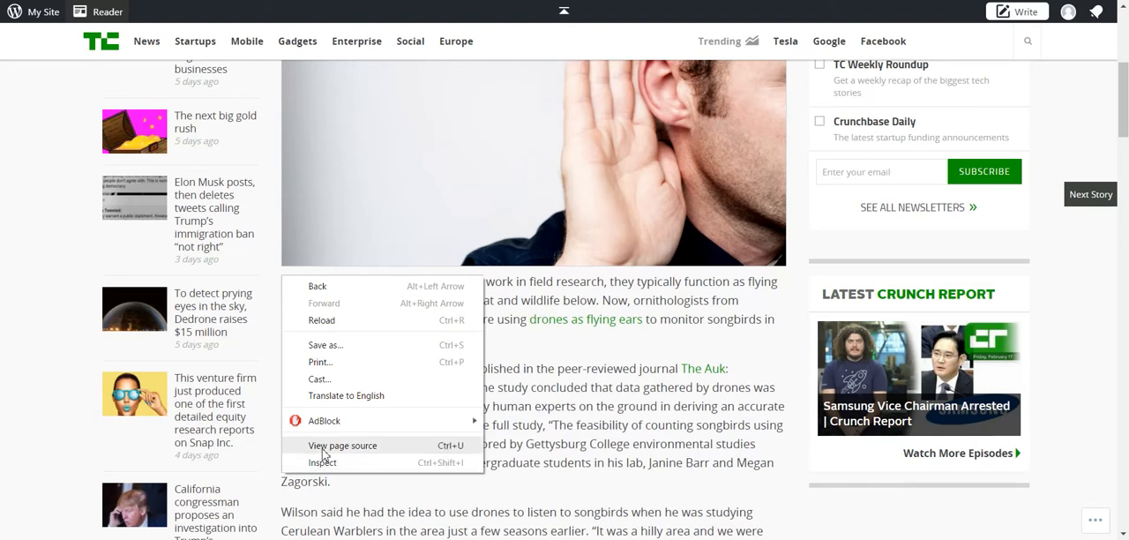
{"action": "left_click", "coordinate": [322, 462]}
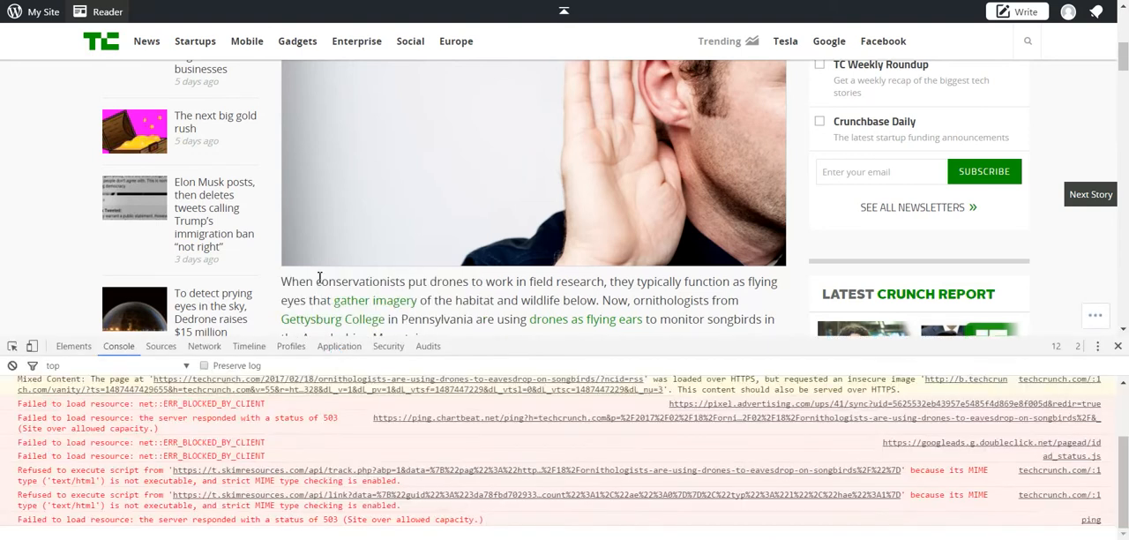
{"action": "left_click", "coordinate": [74, 344]}
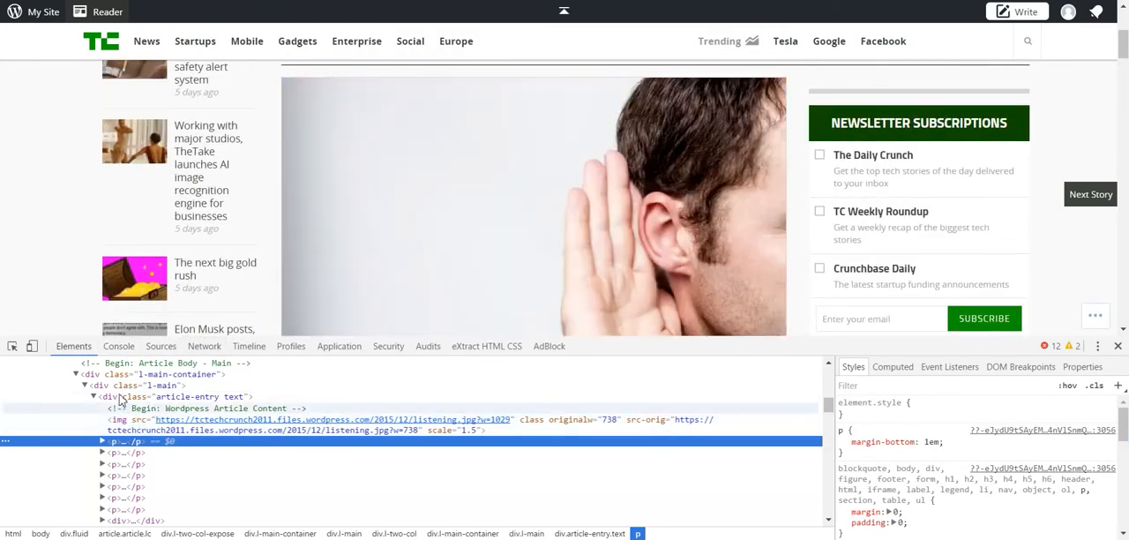
{"action": "scroll", "scroll_direction": "up", "scroll_amount": 3}
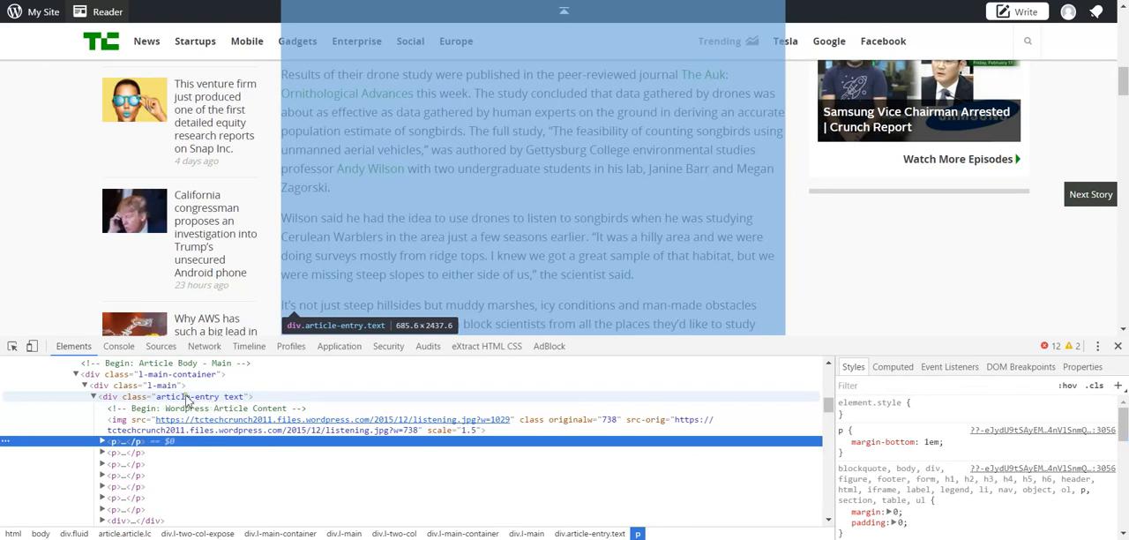
Step: Select the article body's 'article-entry text' div and its article-entry class name
{"action": "left_click", "coordinate": [203, 395]}
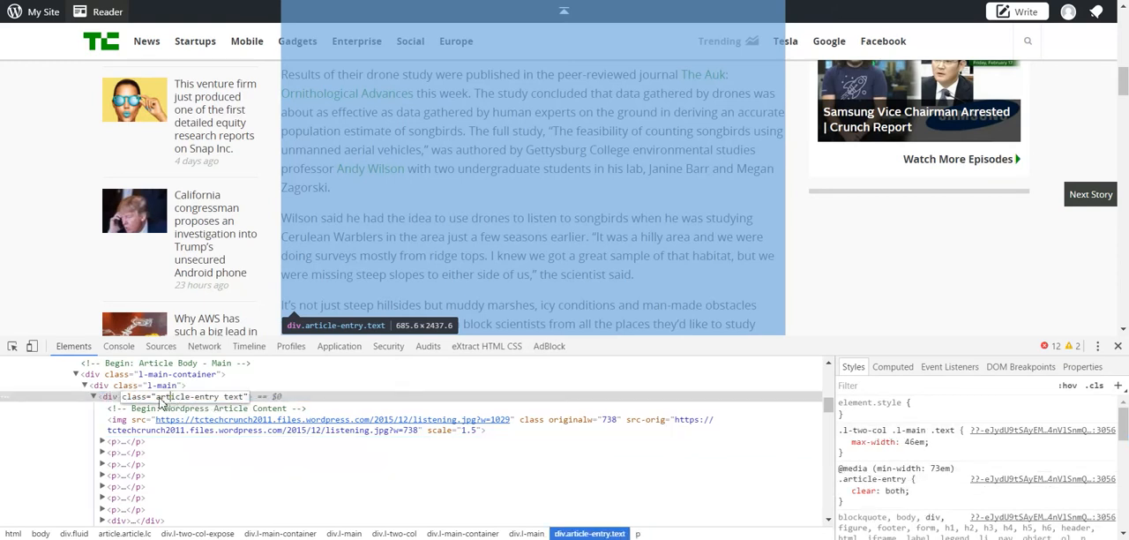
{"action": "double_click", "coordinate": [183, 395]}
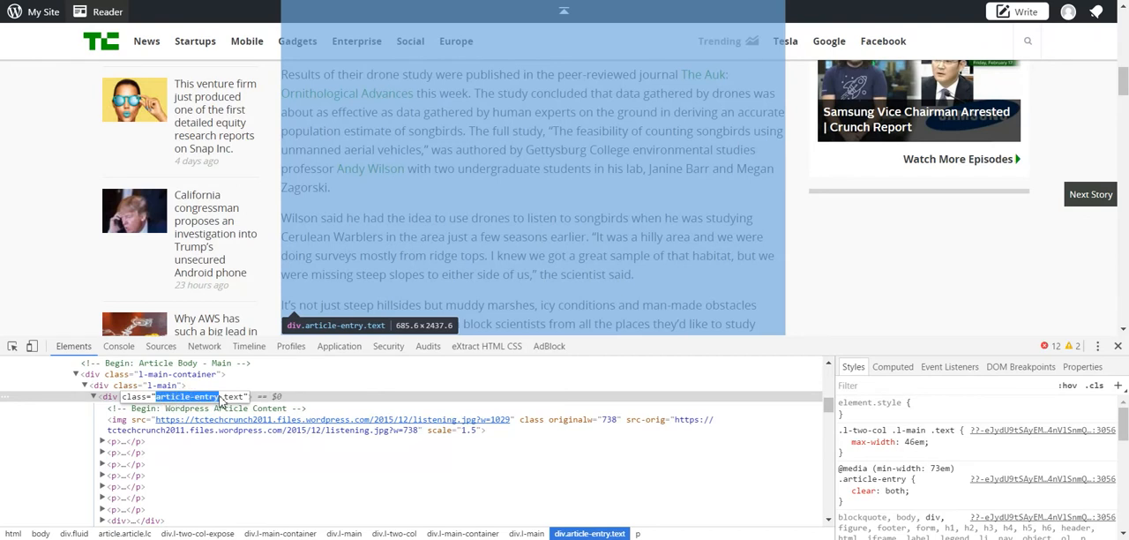
{"action": "scroll", "scroll_direction": "up", "scroll_amount": 3}
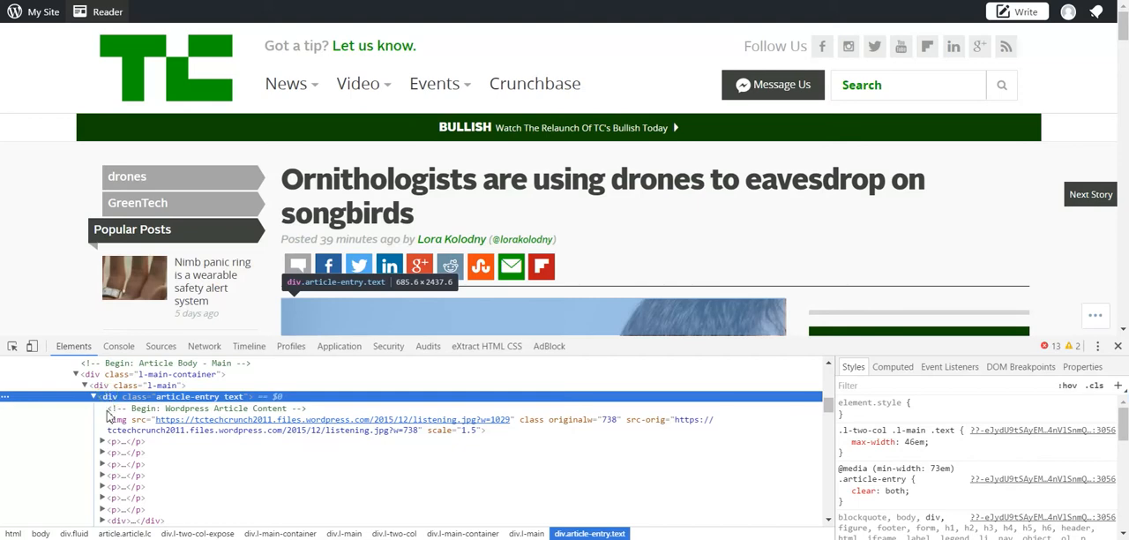
{"action": "scroll", "scroll_direction": "down", "scroll_amount": 3}
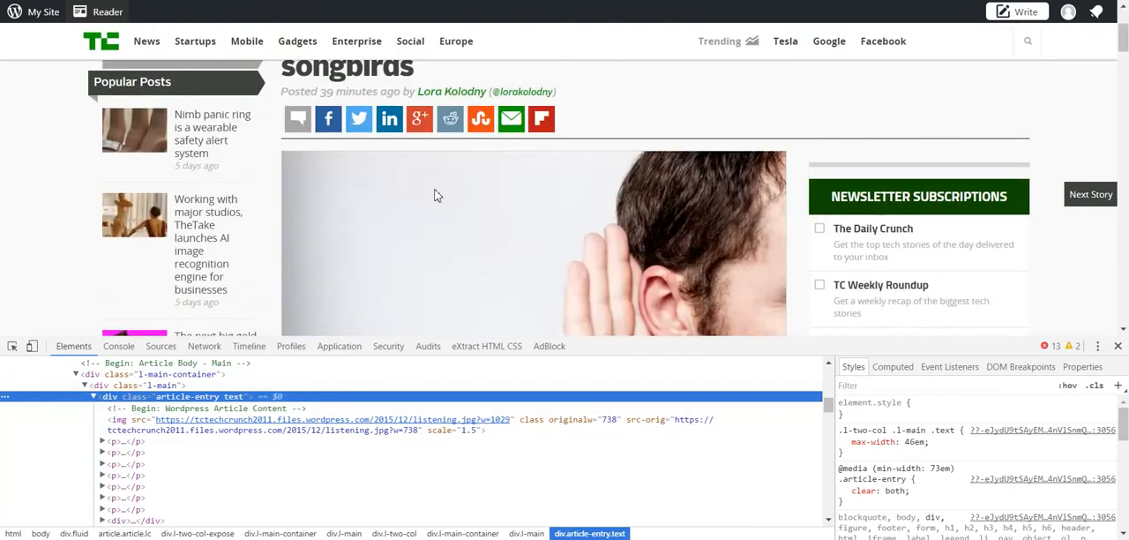
{"action": "scroll", "scroll_direction": "down", "scroll_amount": 3}
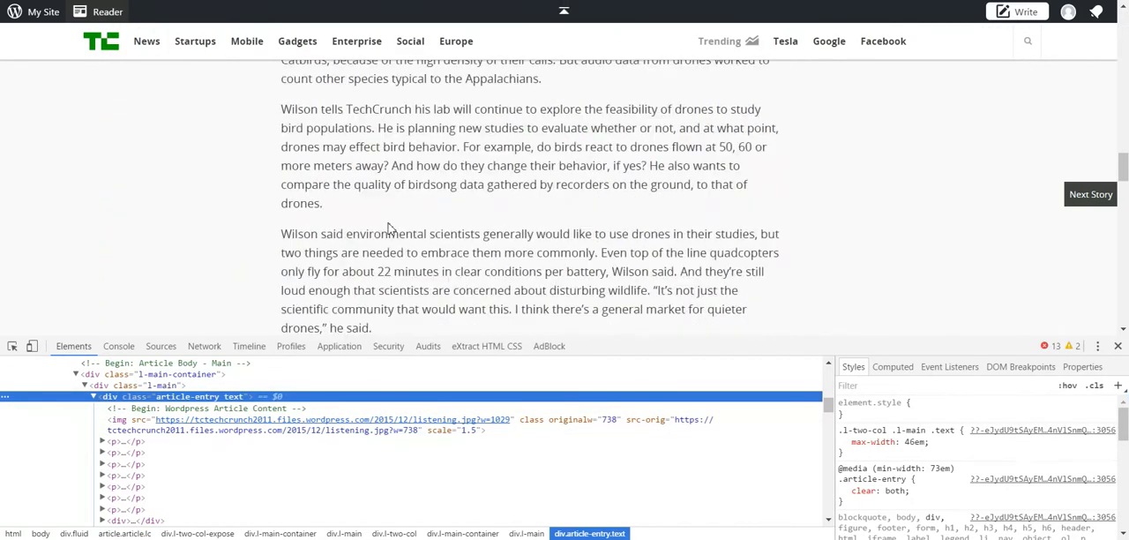
{"action": "scroll", "scroll_direction": "down", "scroll_amount": 3}
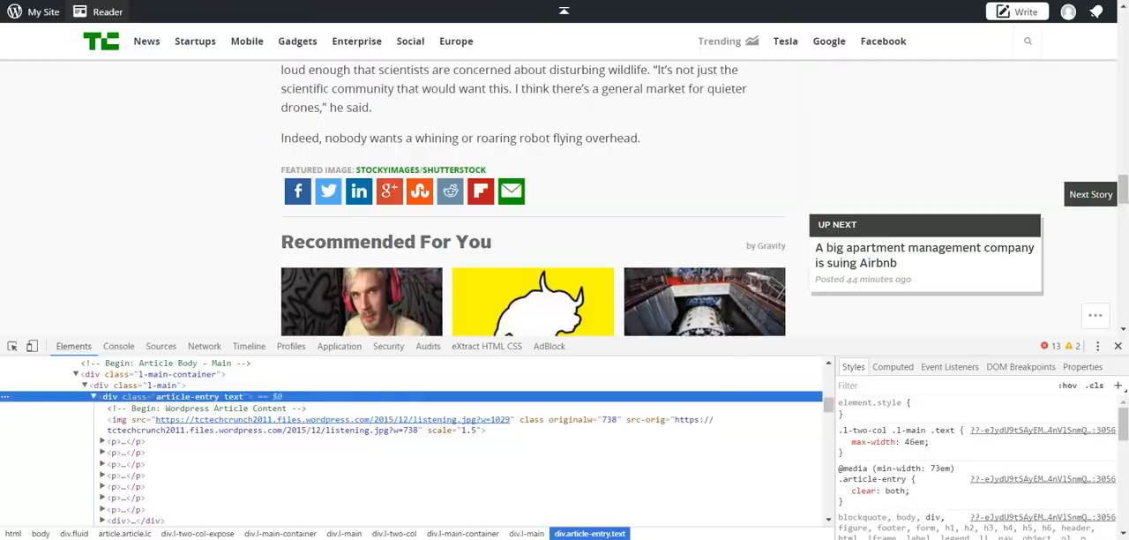
{"action": "mouse_move", "coordinate": [137, 402]}
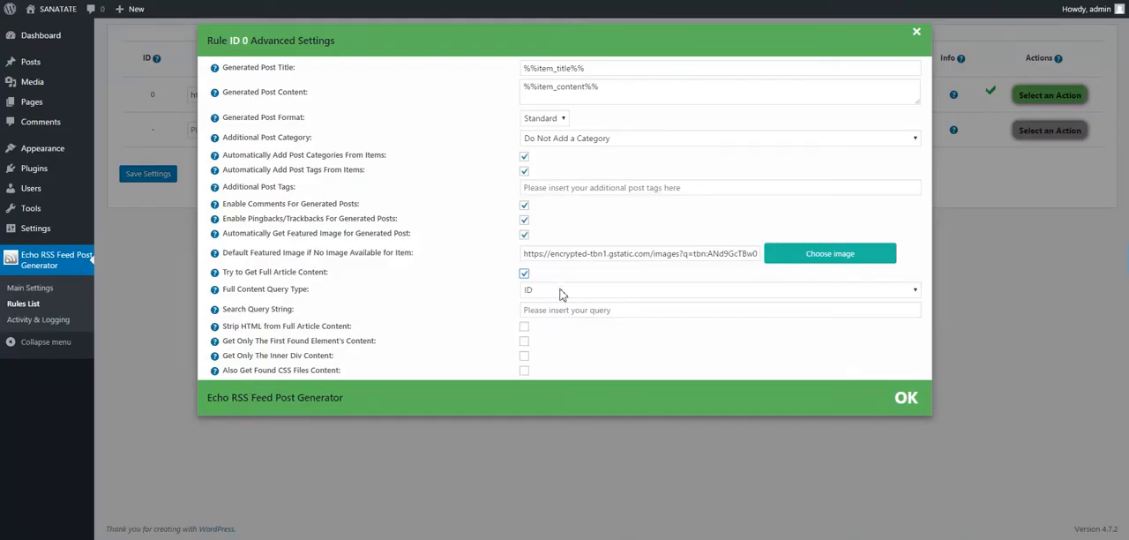
Step: Set the full-content Search Query String to article-entry with the Class query type
{"action": "left_click", "coordinate": [720, 289]}
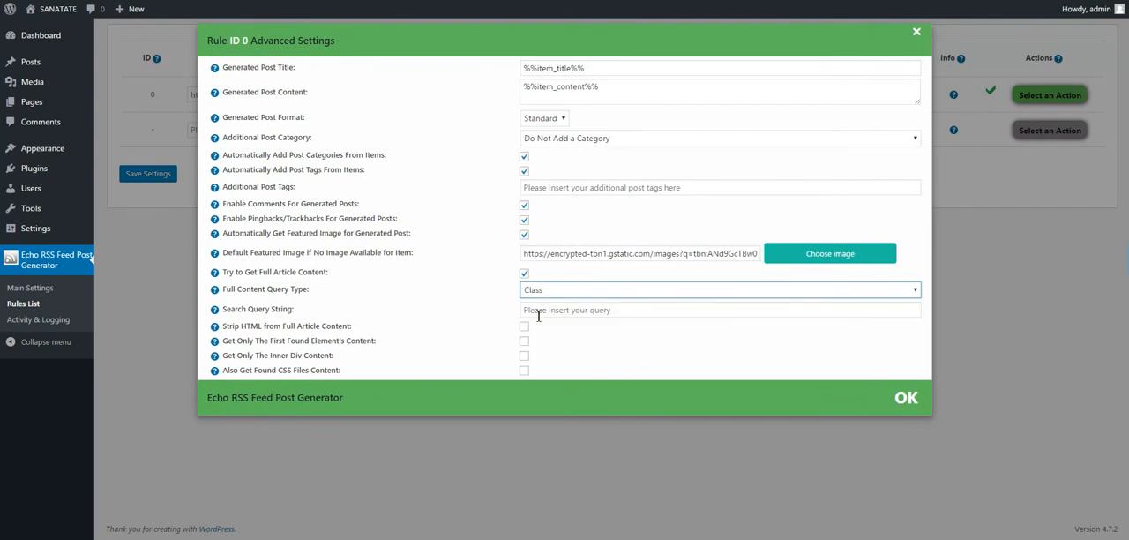
{"action": "type", "text": "article-entry"}
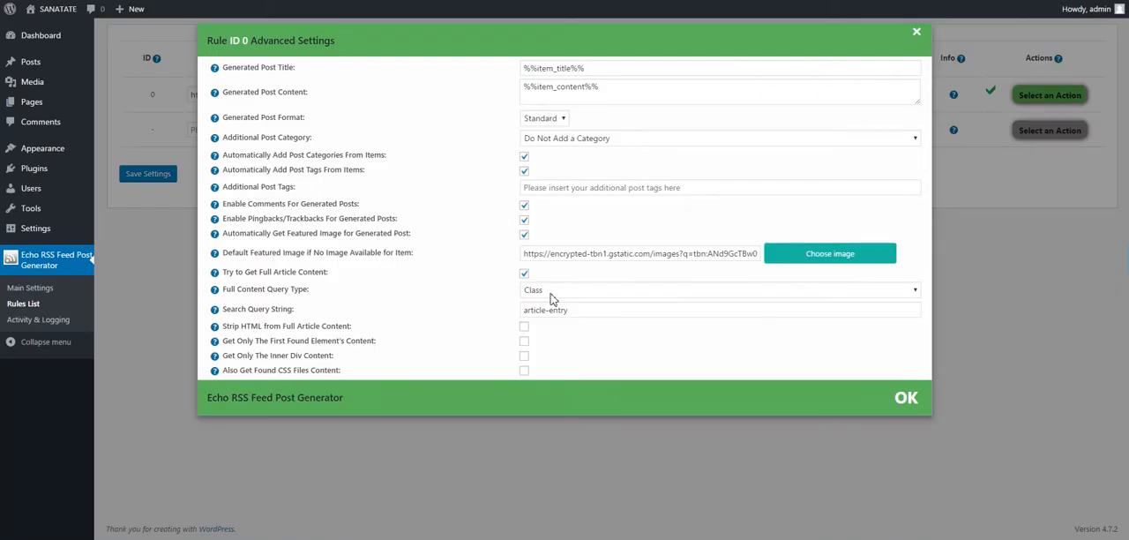
{"action": "left_click", "coordinate": [718, 290]}
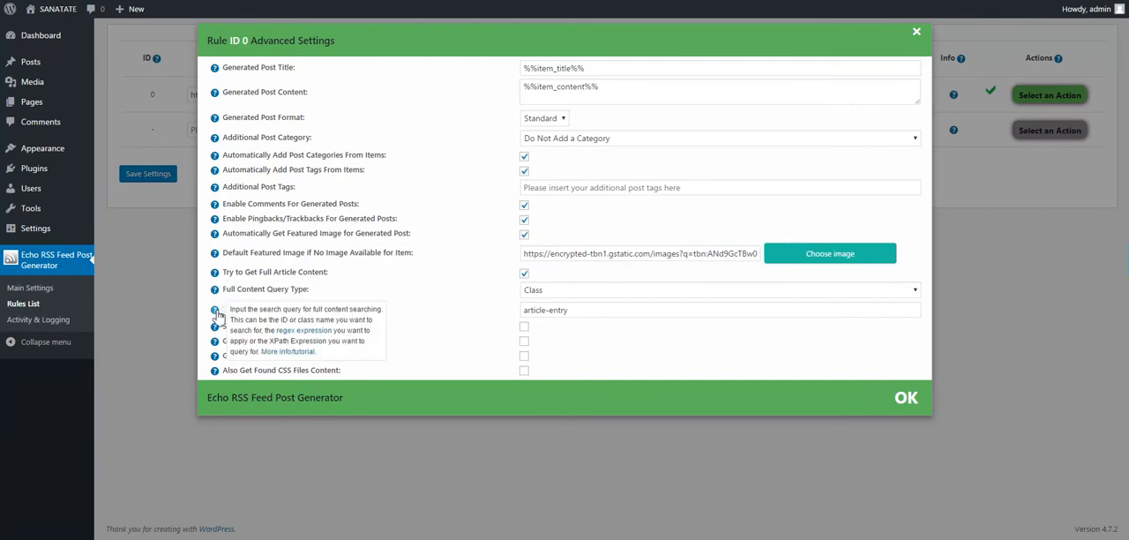
{"action": "mouse_move", "coordinate": [300, 330]}
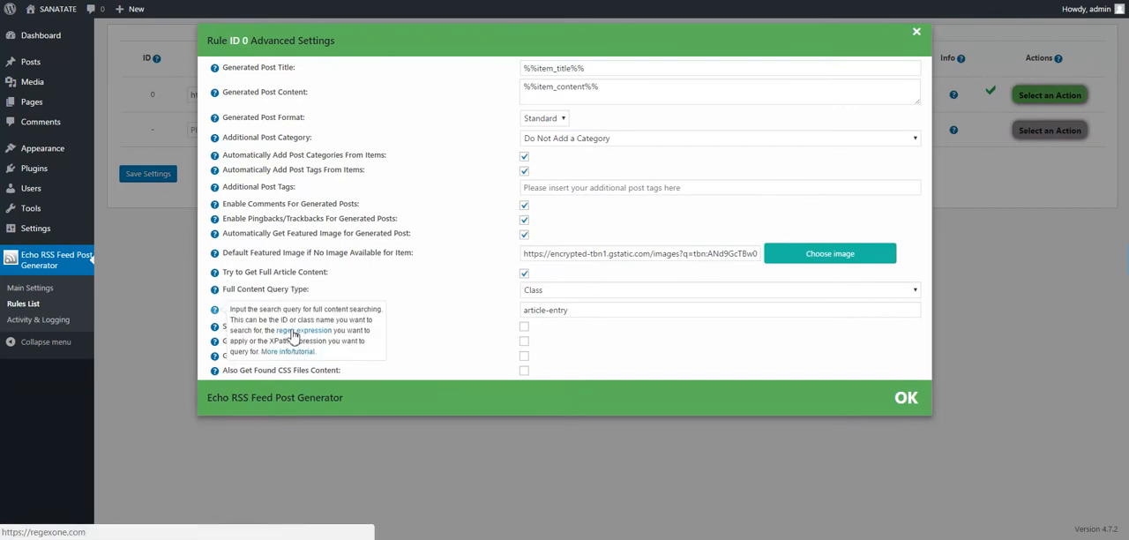
{"action": "mouse_move", "coordinate": [522, 331]}
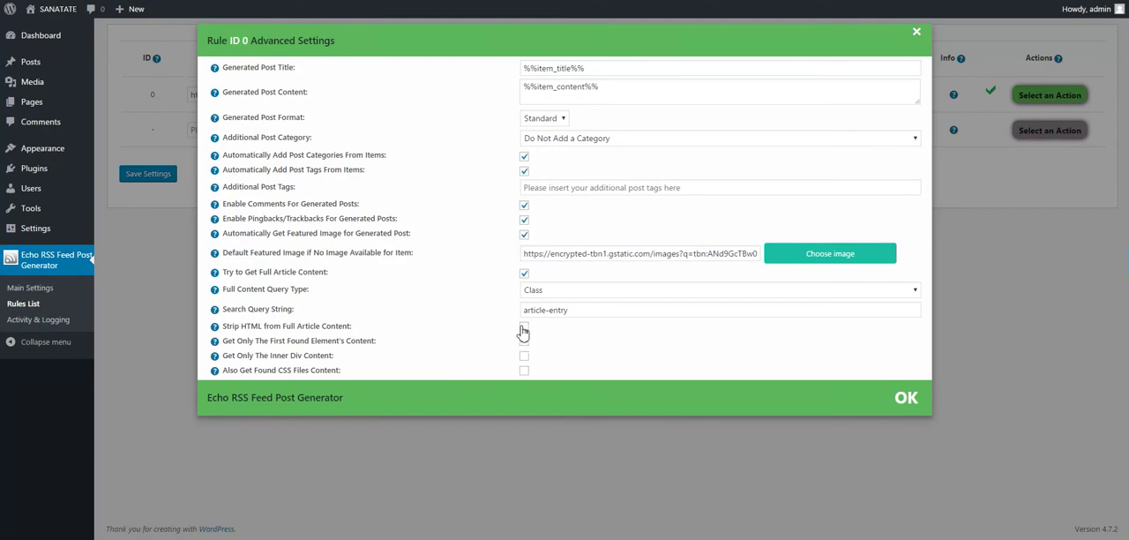
{"action": "left_click", "coordinate": [522, 327]}
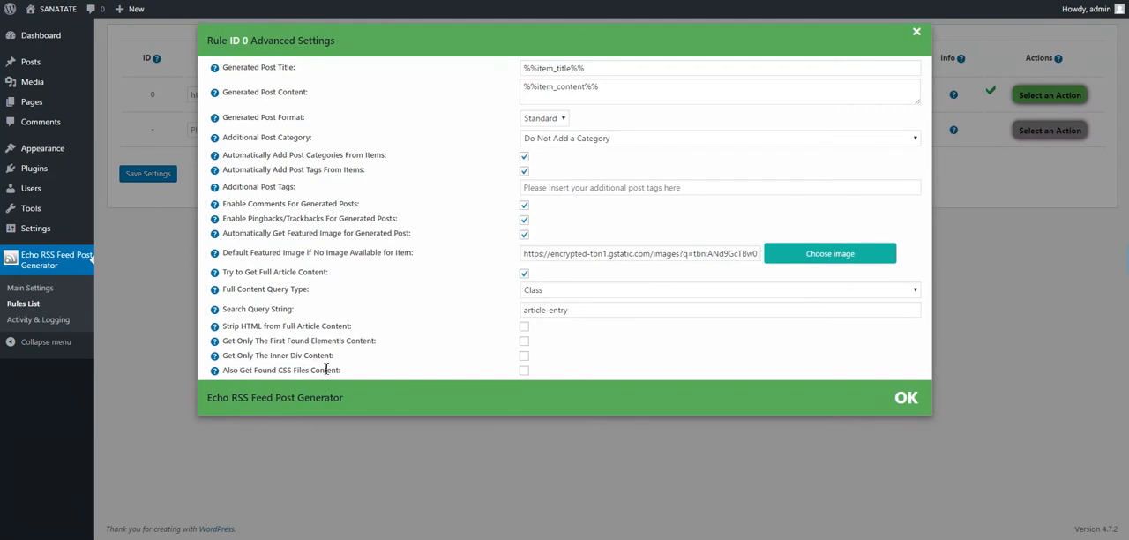
{"action": "mouse_move", "coordinate": [568, 344]}
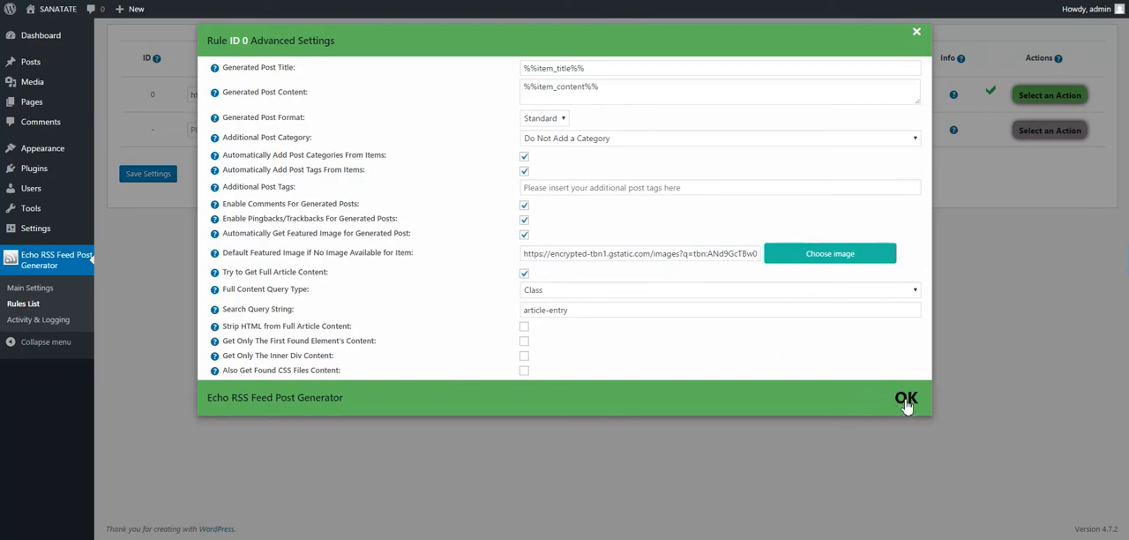
{"action": "mouse_move", "coordinate": [906, 397]}
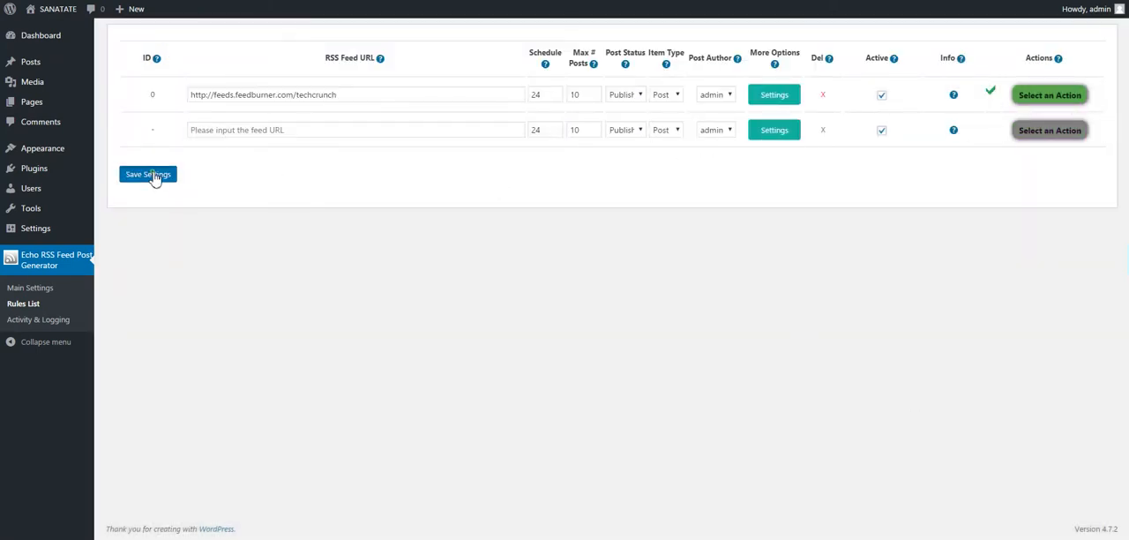
Step: Save the rules list settings and run the TechCrunch feed rule now from its action menu
{"action": "left_click", "coordinate": [148, 172]}
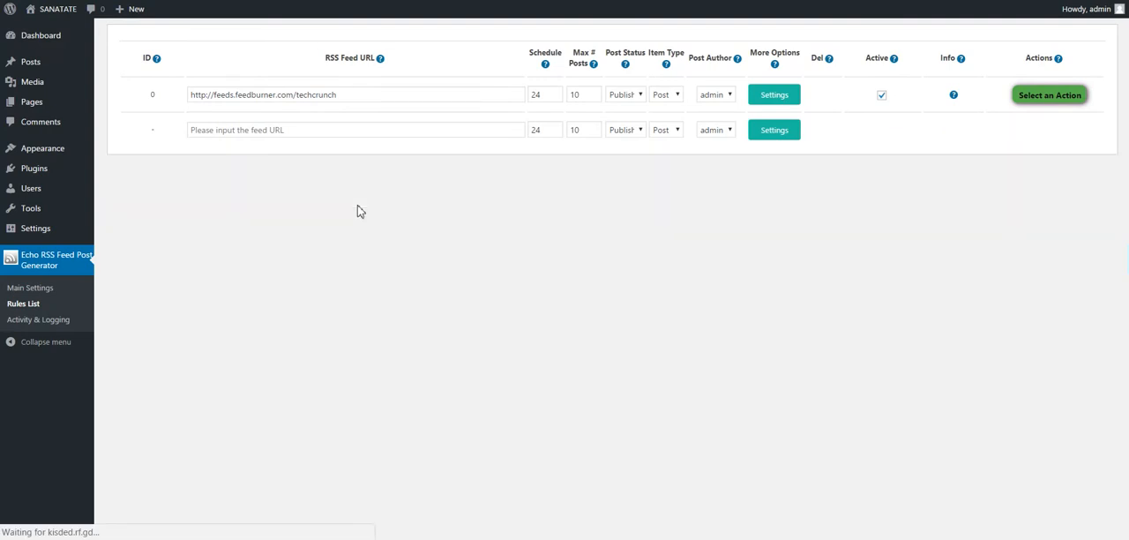
{"action": "left_click", "coordinate": [1048, 95]}
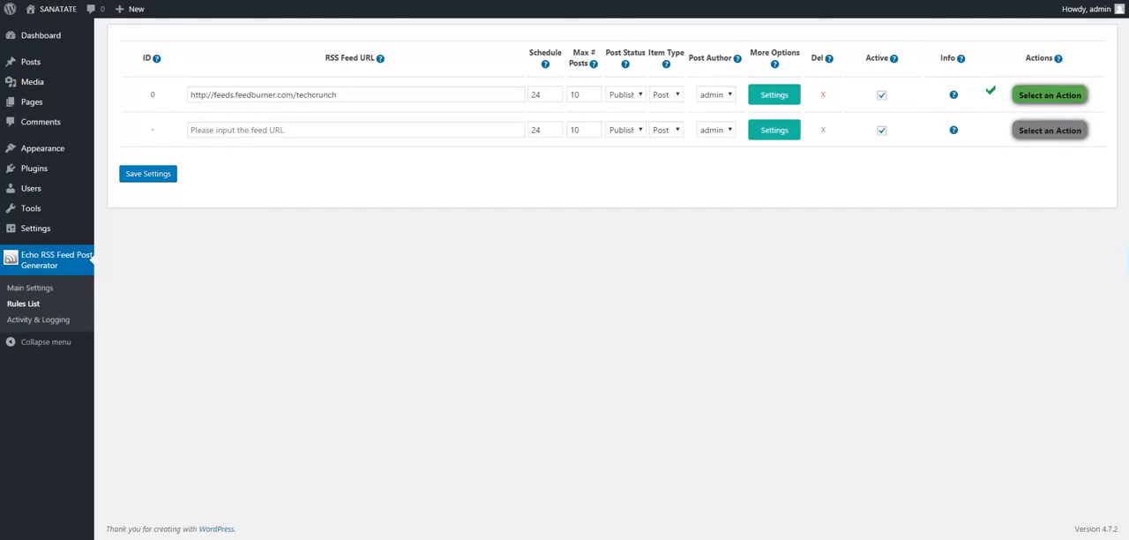
{"action": "left_click", "coordinate": [1048, 95]}
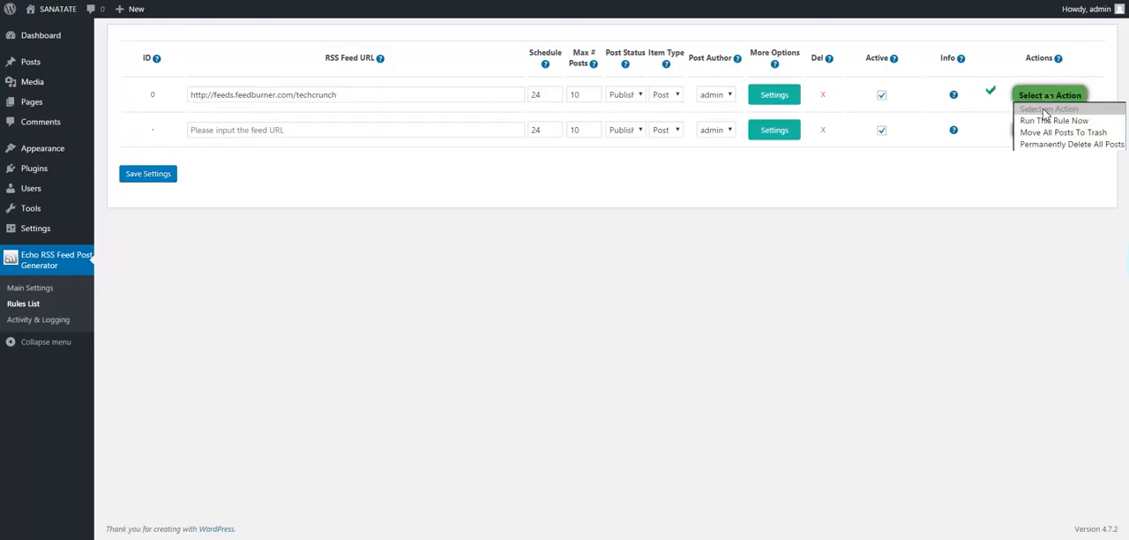
{"action": "left_click", "coordinate": [433, 87]}
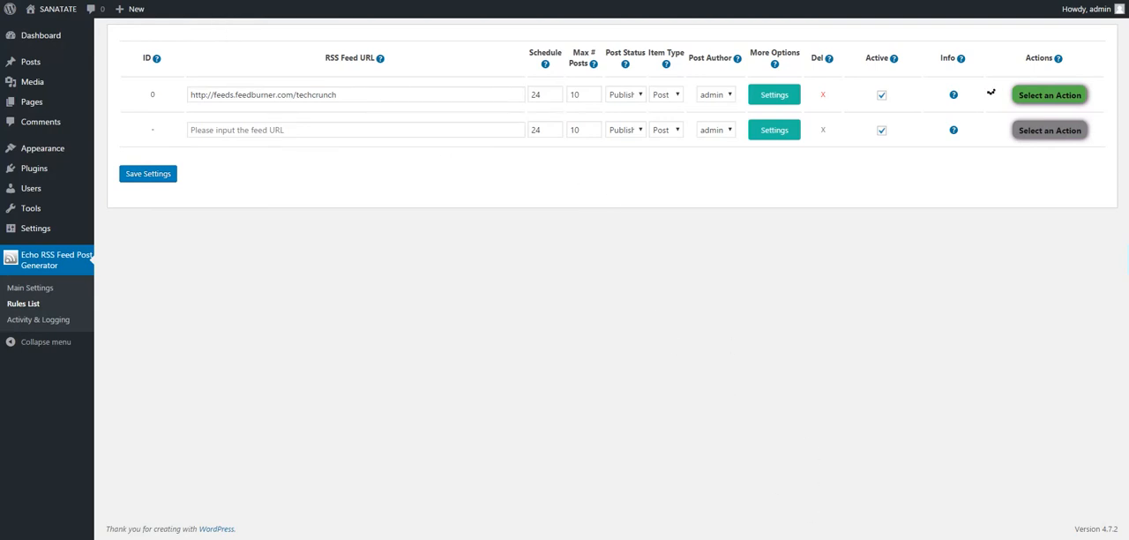
{"action": "mouse_move", "coordinate": [38, 343]}
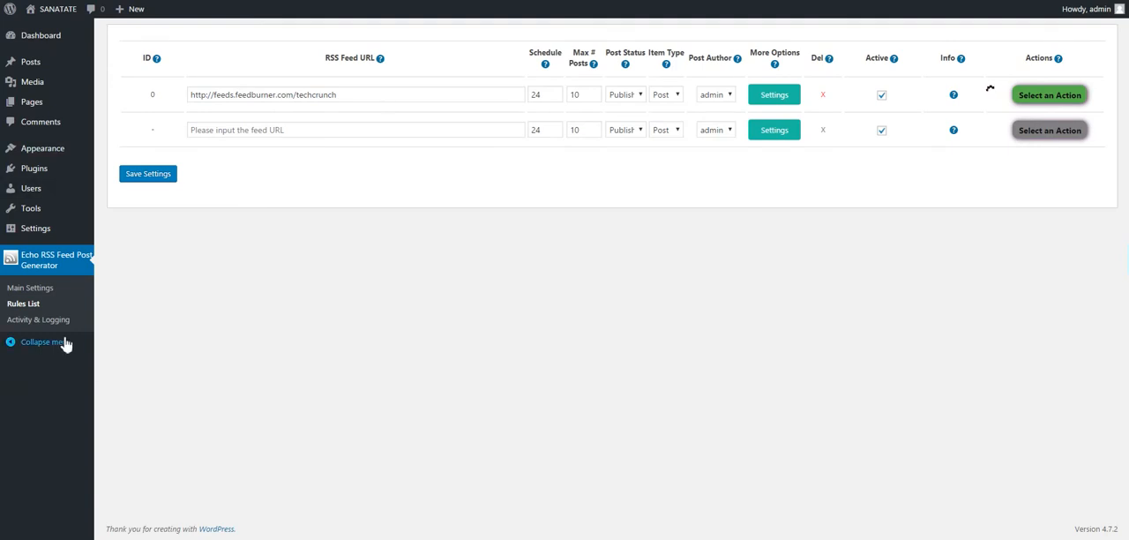
{"action": "mouse_move", "coordinate": [317, 299]}
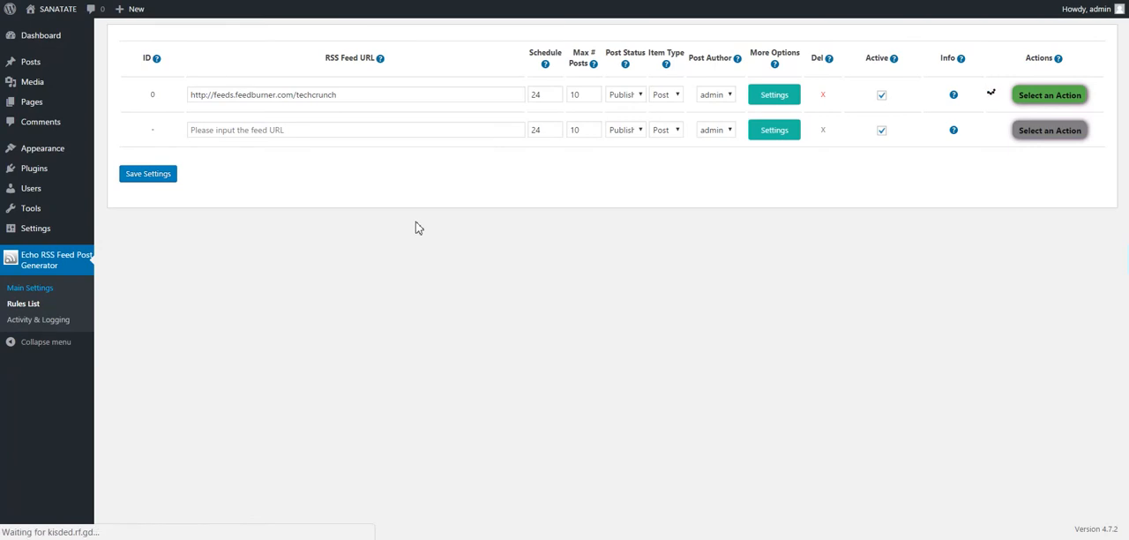
Step: Return to the Echo RSS plugin's Main Settings page and look over its options
{"action": "left_click", "coordinate": [30, 287]}
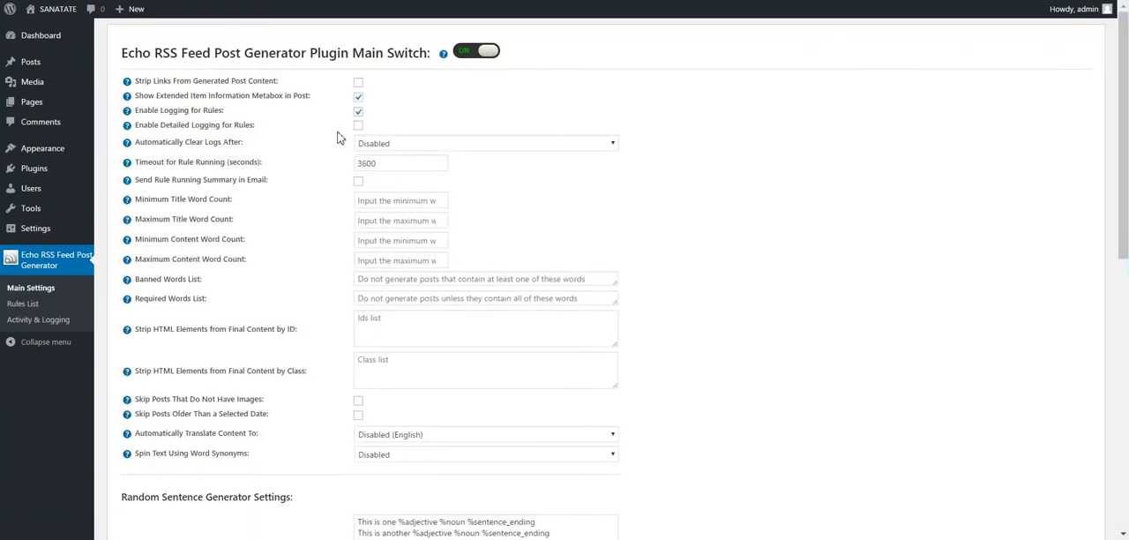
{"action": "scroll", "scroll_direction": "down", "scroll_amount": 3}
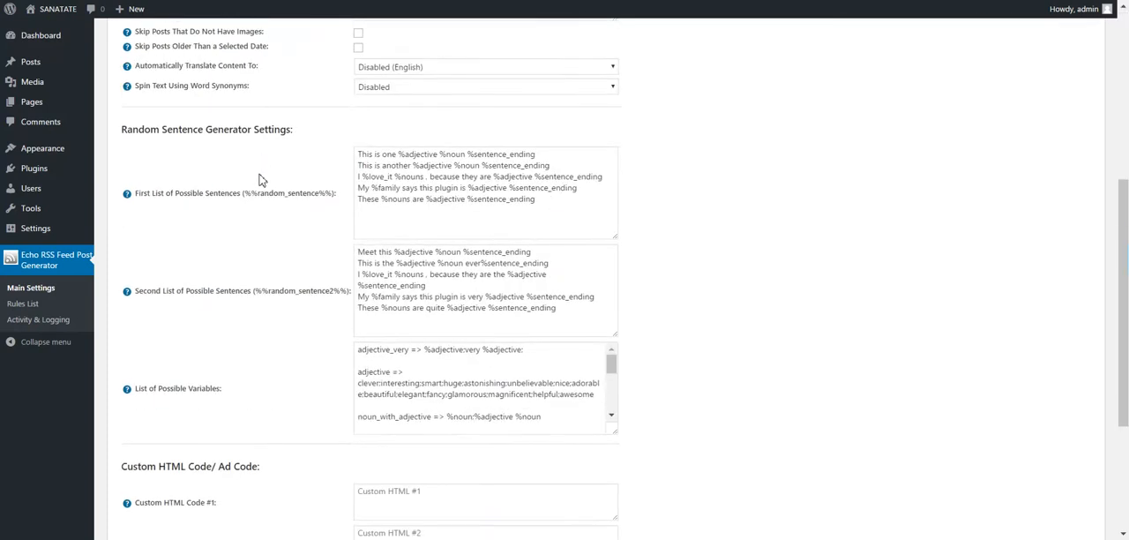
{"action": "scroll", "scroll_direction": "up", "scroll_amount": 3}
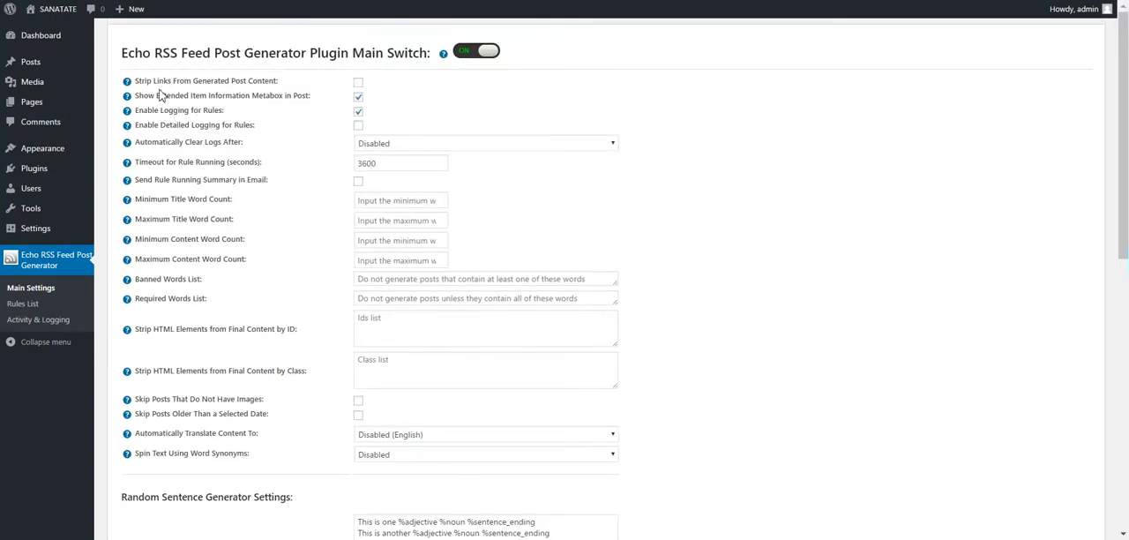
{"action": "double_click", "coordinate": [194, 82]}
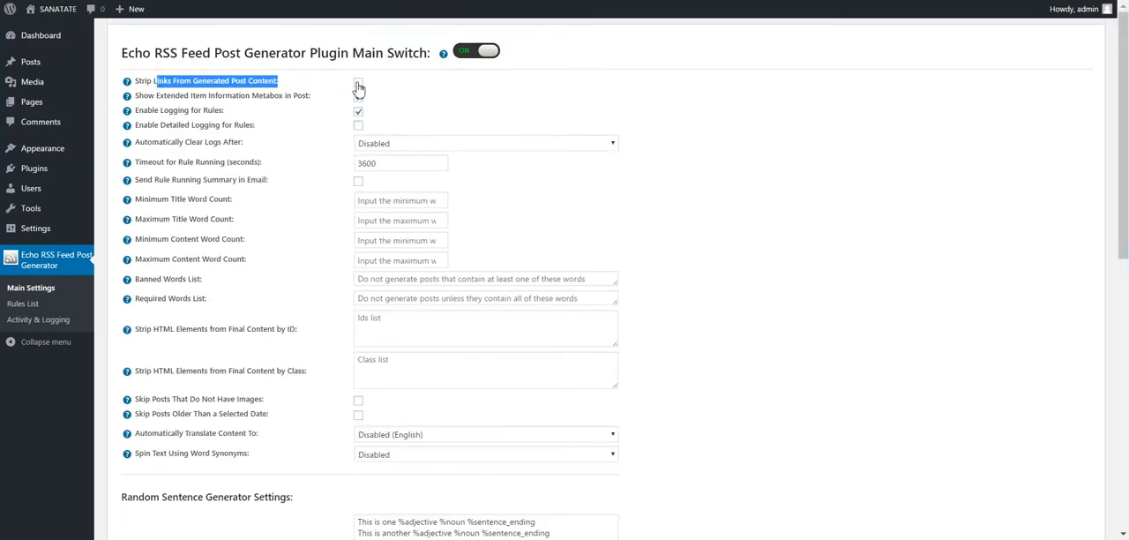
{"action": "left_click", "coordinate": [358, 95]}
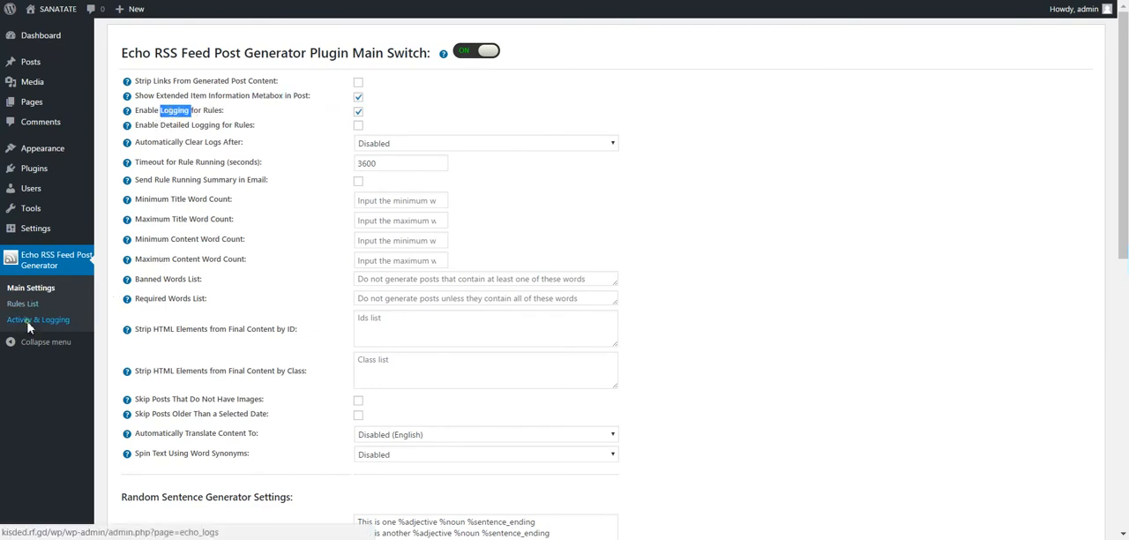
Step: Check the plugin's empty Activity & Logging page, then go back to Main Settings
{"action": "left_click", "coordinate": [39, 319]}
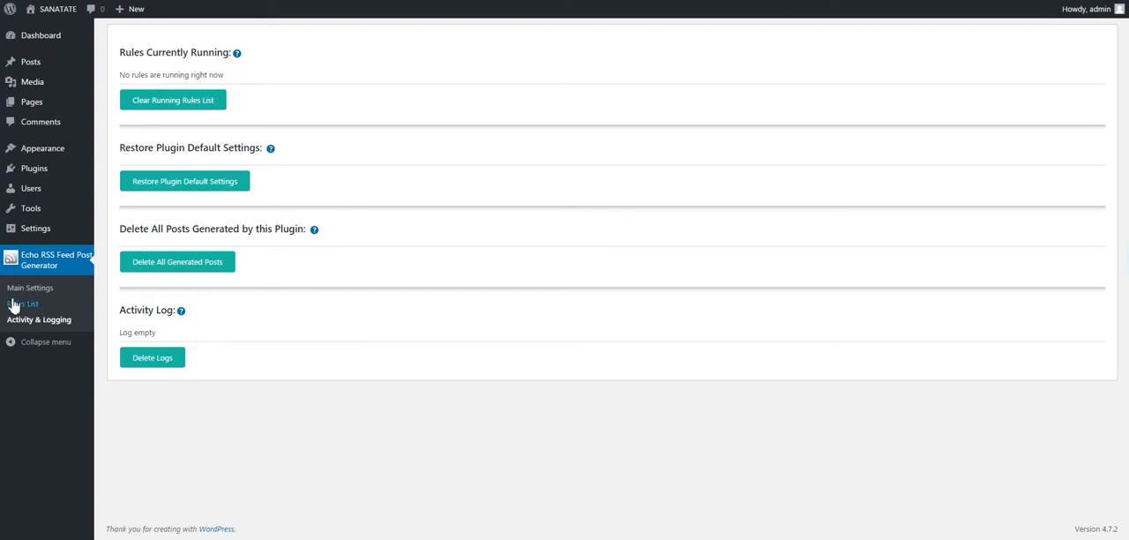
{"action": "mouse_move", "coordinate": [28, 287]}
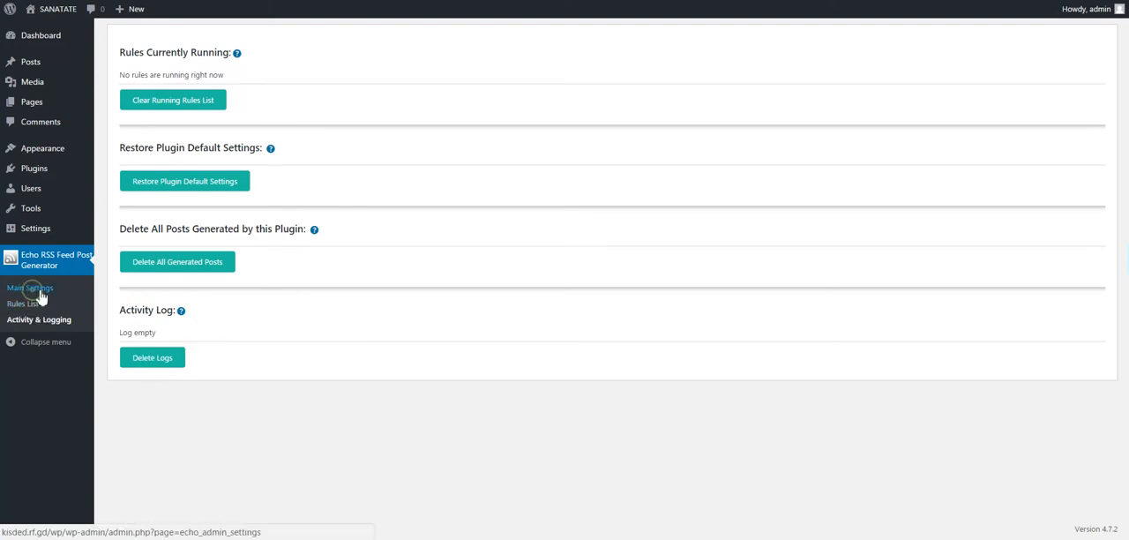
{"action": "left_click", "coordinate": [30, 287]}
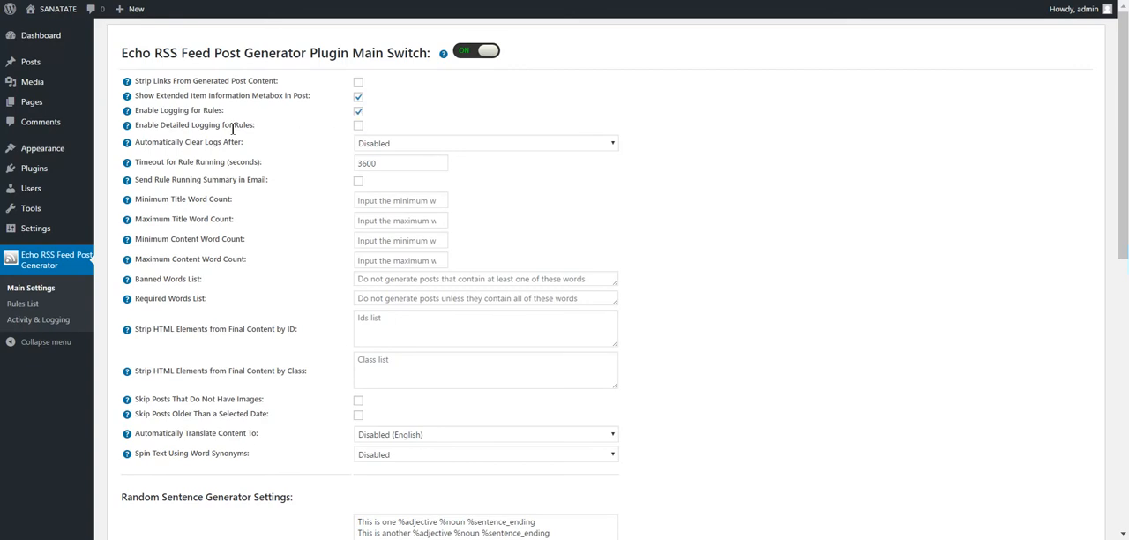
{"action": "double_click", "coordinate": [173, 123]}
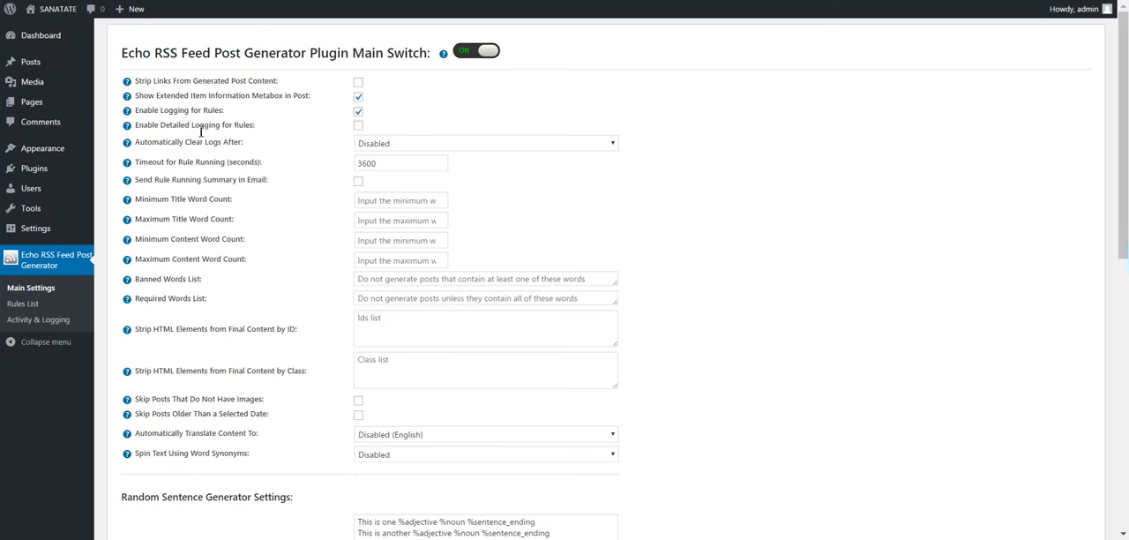
{"action": "left_click", "coordinate": [485, 141]}
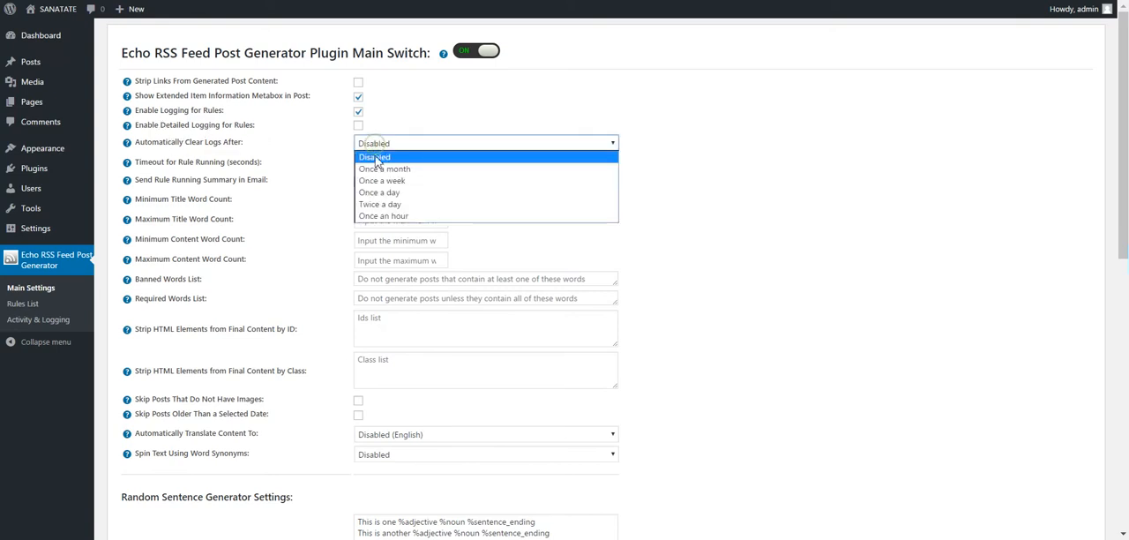
{"action": "left_click", "coordinate": [374, 157]}
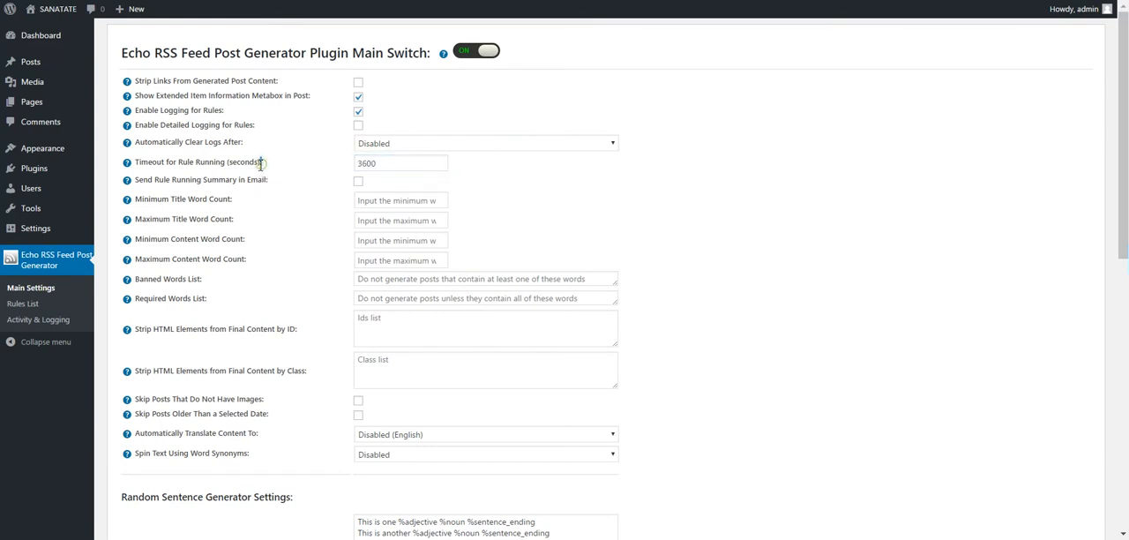
{"action": "left_click", "coordinate": [400, 162]}
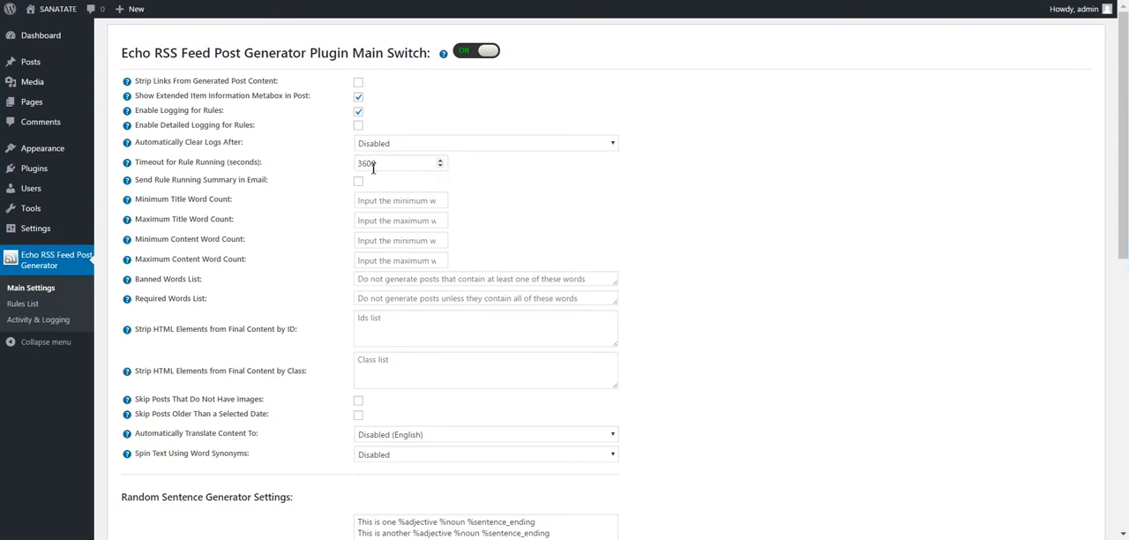
{"action": "left_click", "coordinate": [359, 180]}
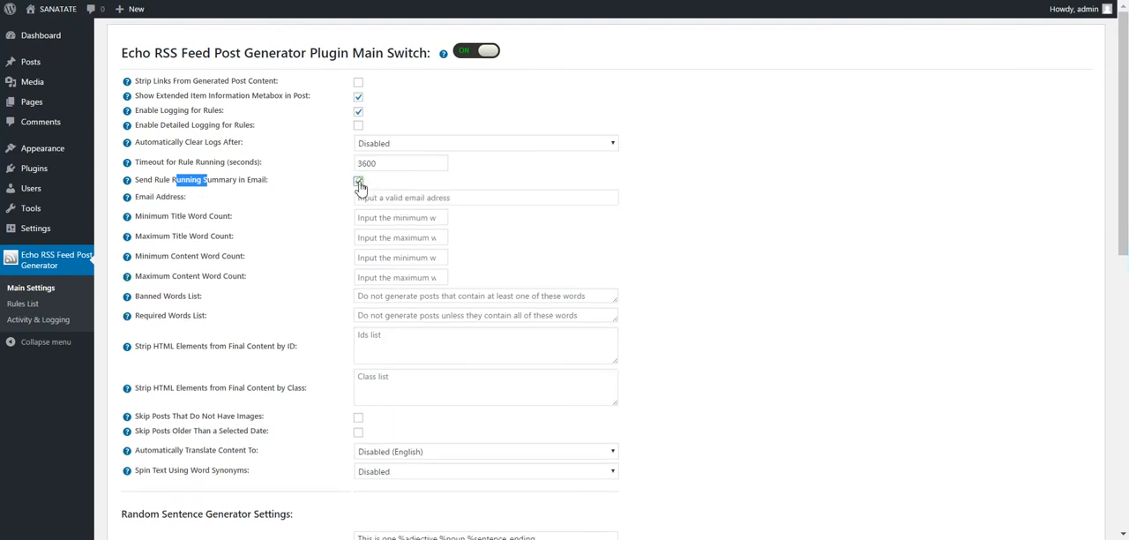
{"action": "left_click", "coordinate": [358, 180]}
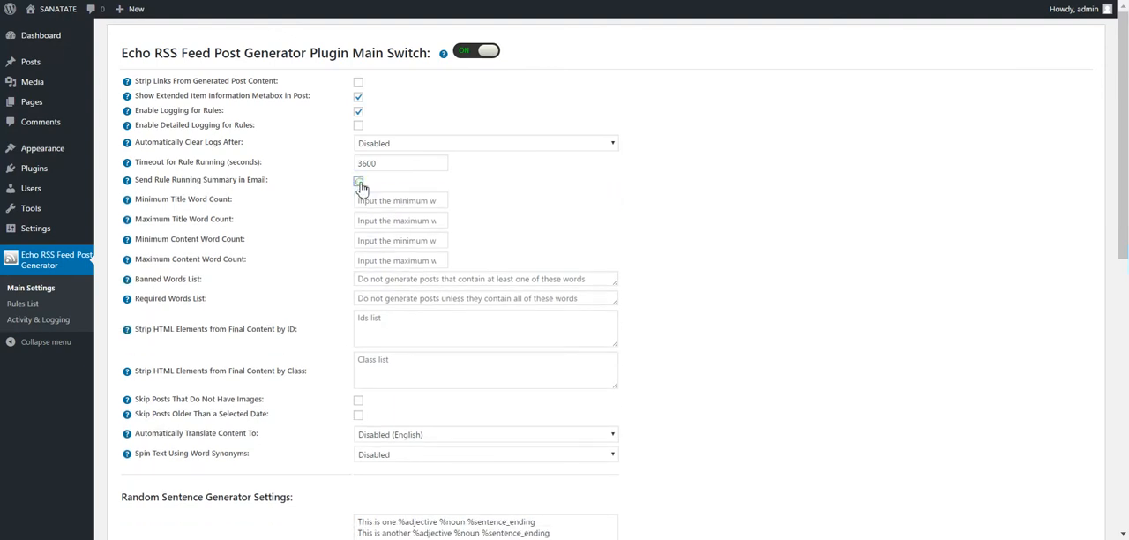
{"action": "left_click", "coordinate": [359, 180]}
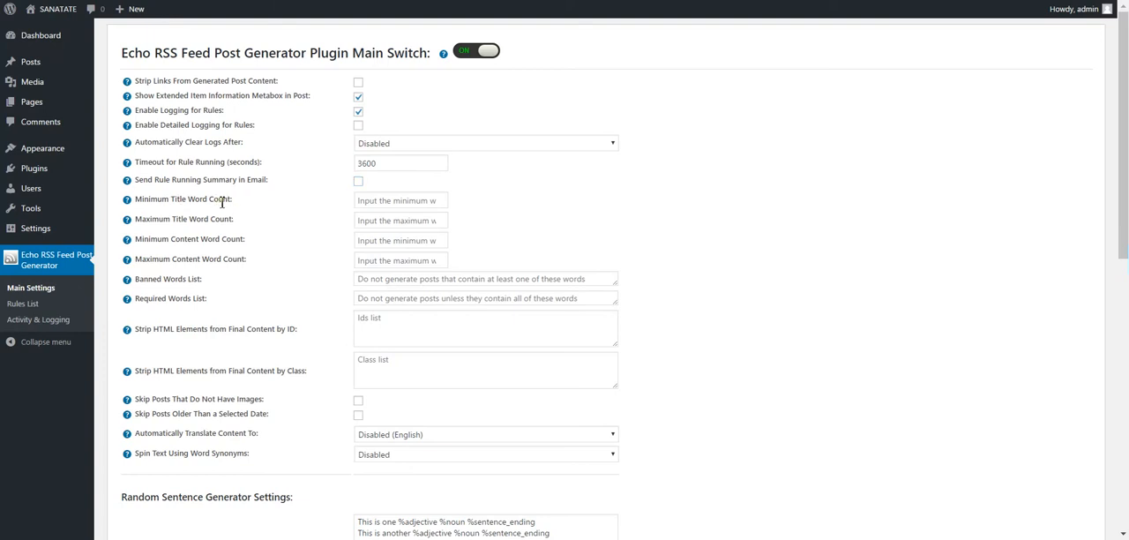
{"action": "left_click", "coordinate": [399, 199]}
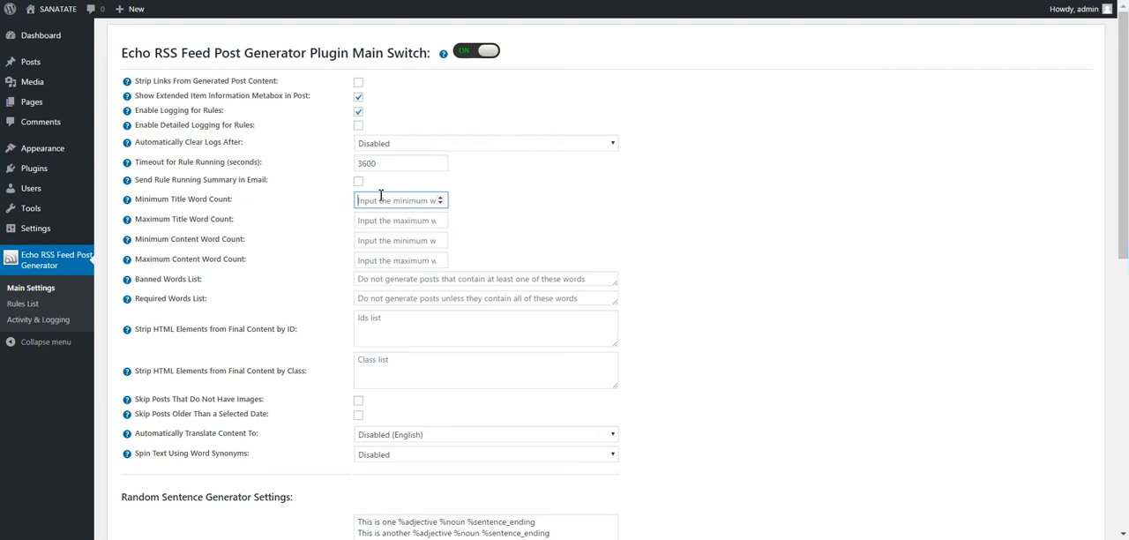
{"action": "type", "text": "5"}
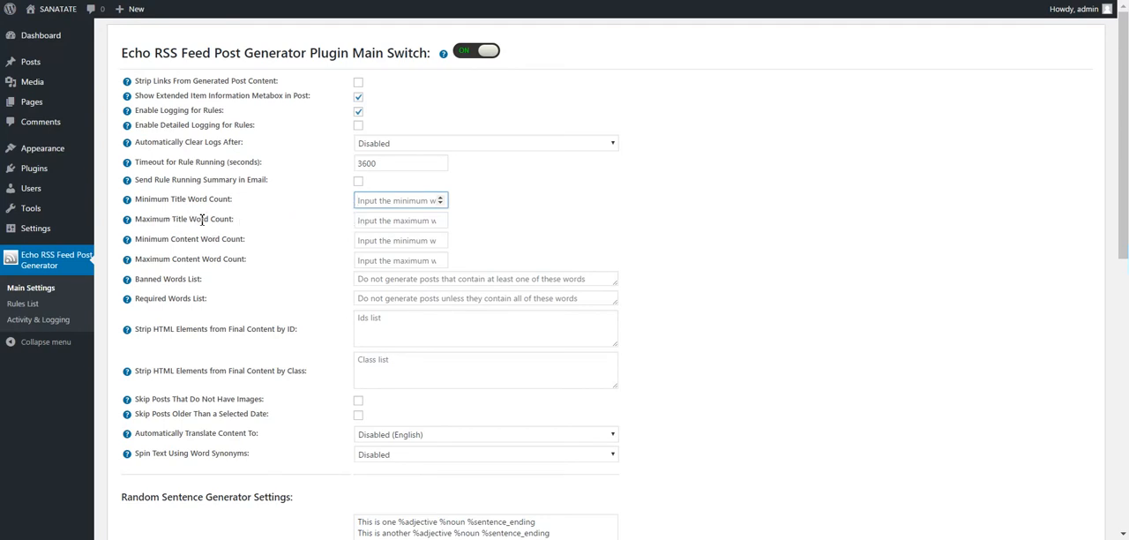
{"action": "double_click", "coordinate": [184, 240]}
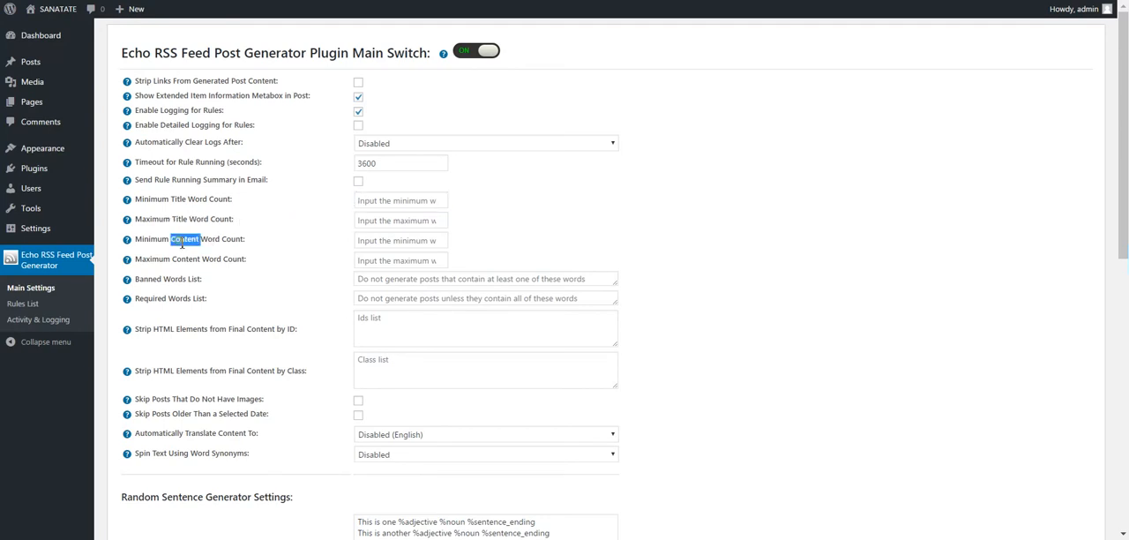
{"action": "double_click", "coordinate": [187, 257]}
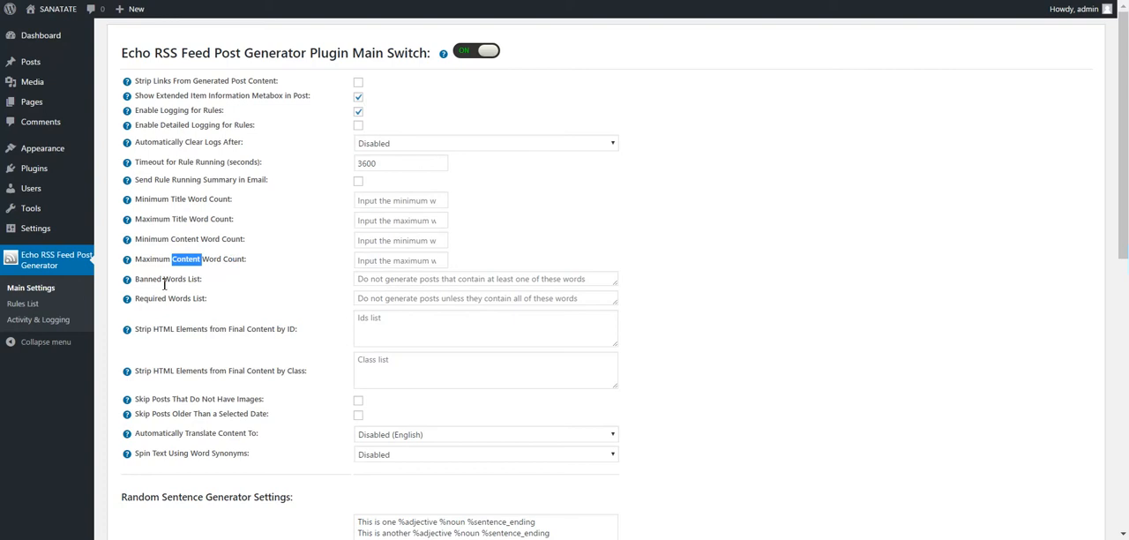
{"action": "left_click", "coordinate": [485, 278]}
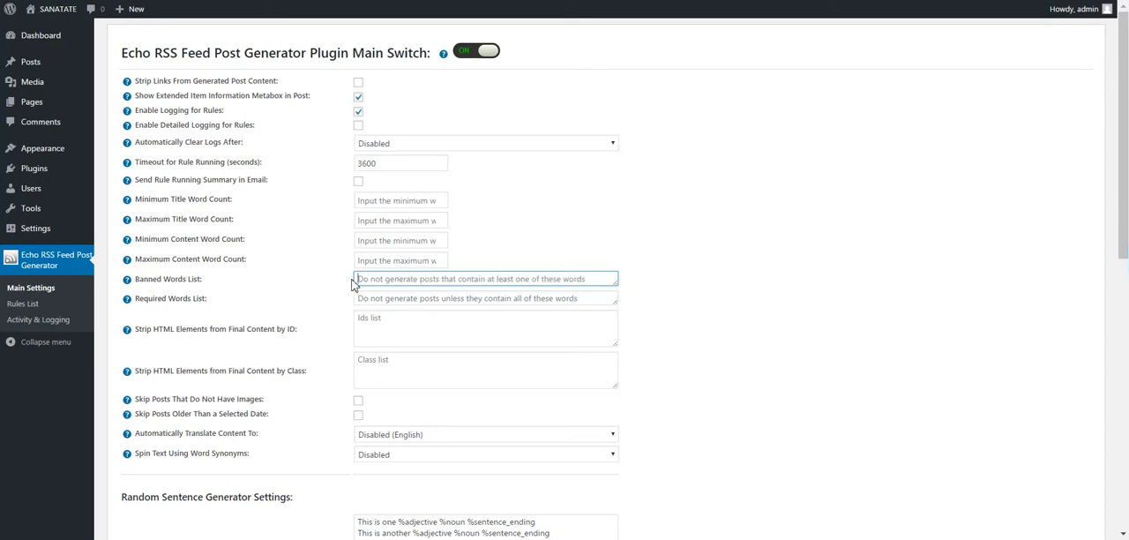
{"action": "left_click", "coordinate": [485, 297]}
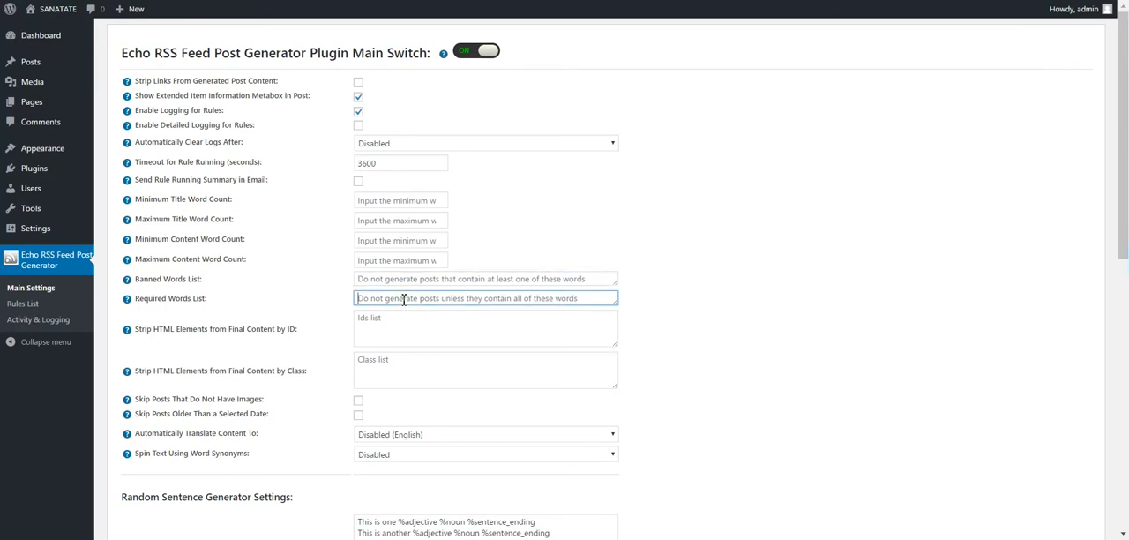
{"action": "mouse_move", "coordinate": [275, 344]}
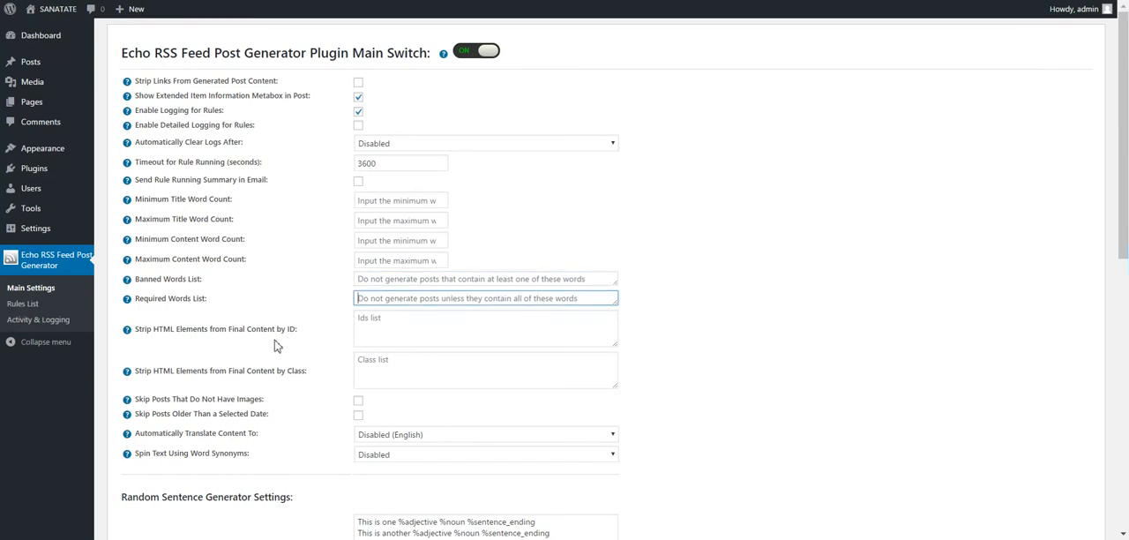
{"action": "double_click", "coordinate": [191, 330]}
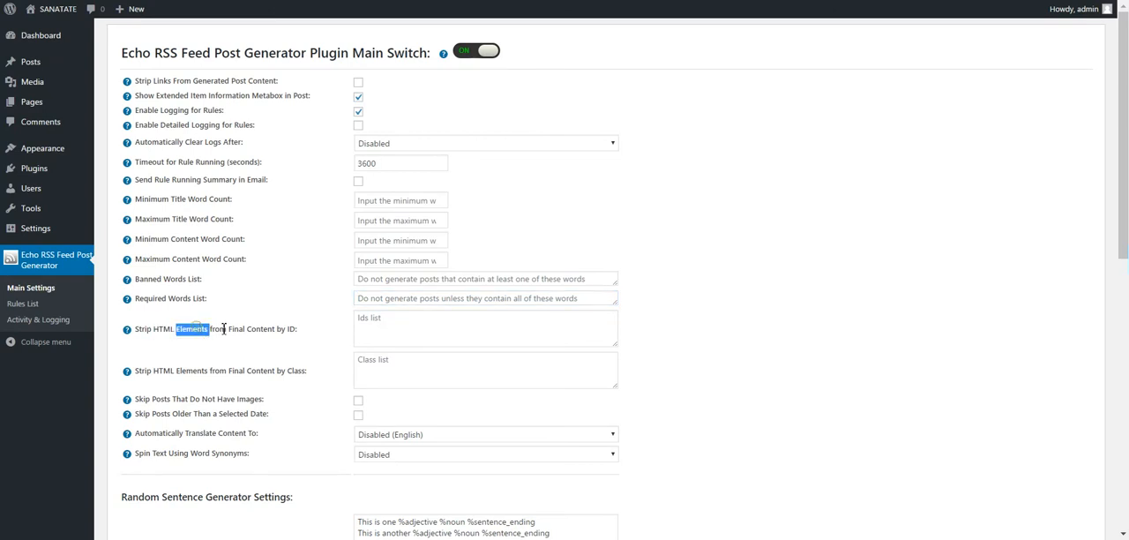
{"action": "double_click", "coordinate": [289, 329]}
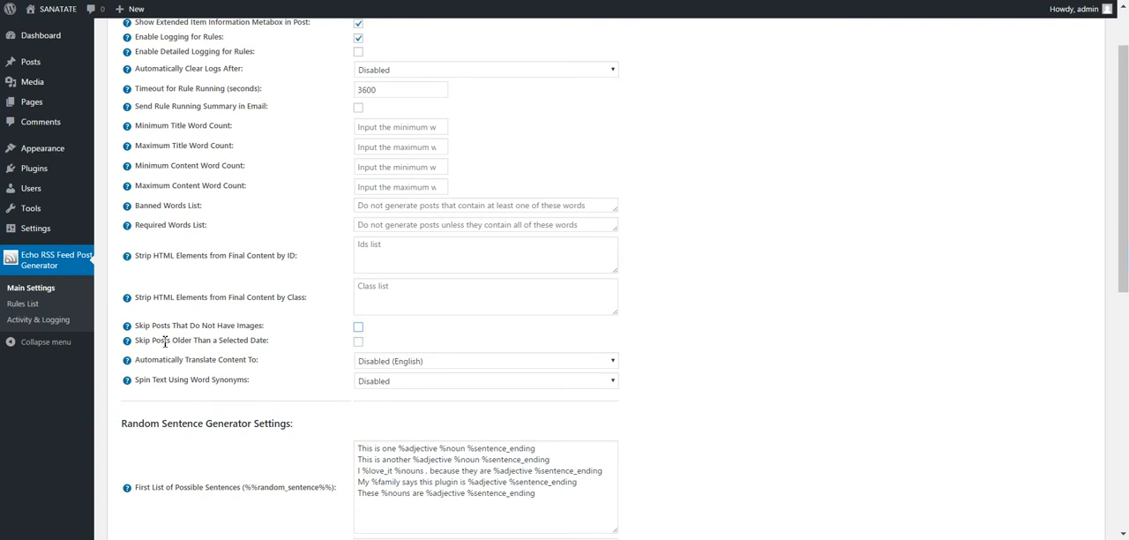
{"action": "left_click", "coordinate": [358, 340]}
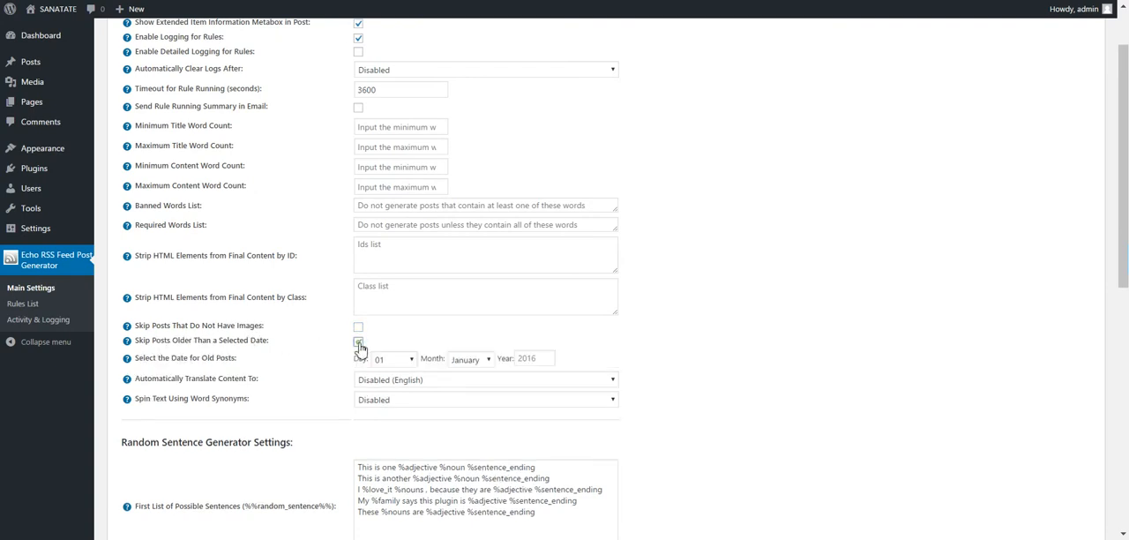
{"action": "left_click", "coordinate": [358, 342]}
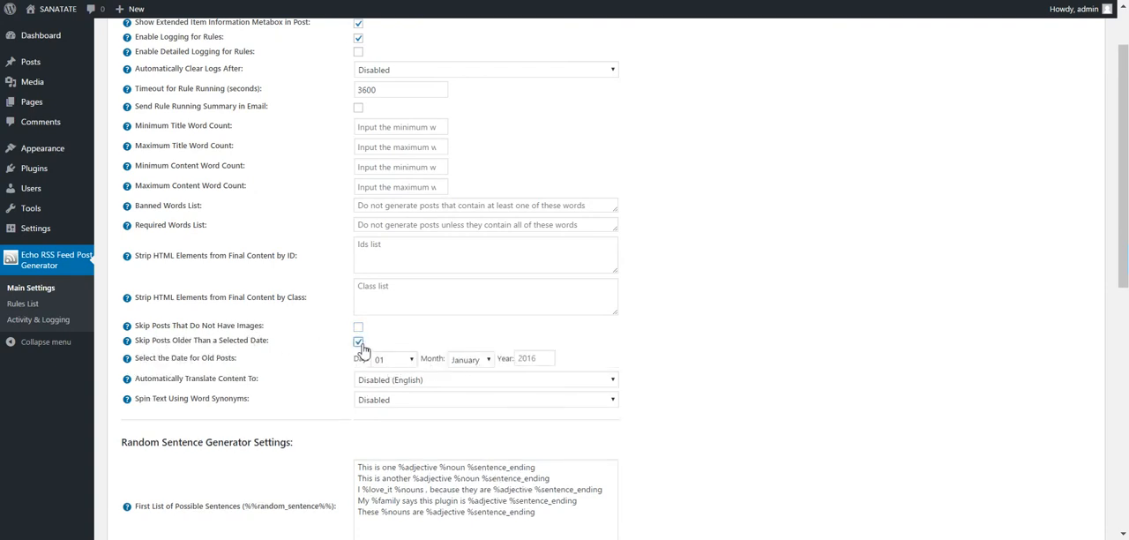
{"action": "left_click", "coordinate": [358, 342]}
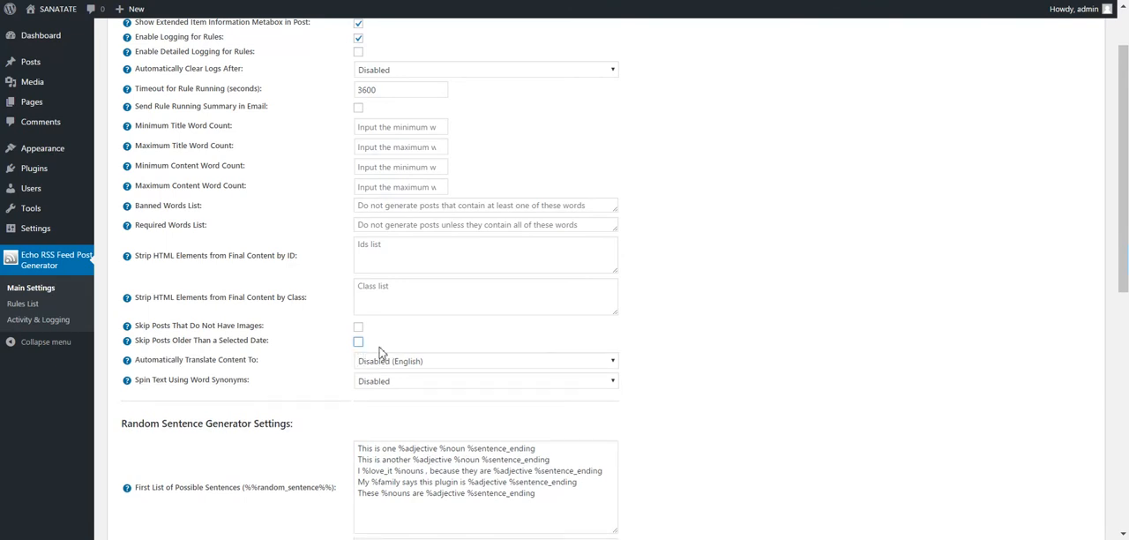
{"action": "left_click", "coordinate": [484, 360]}
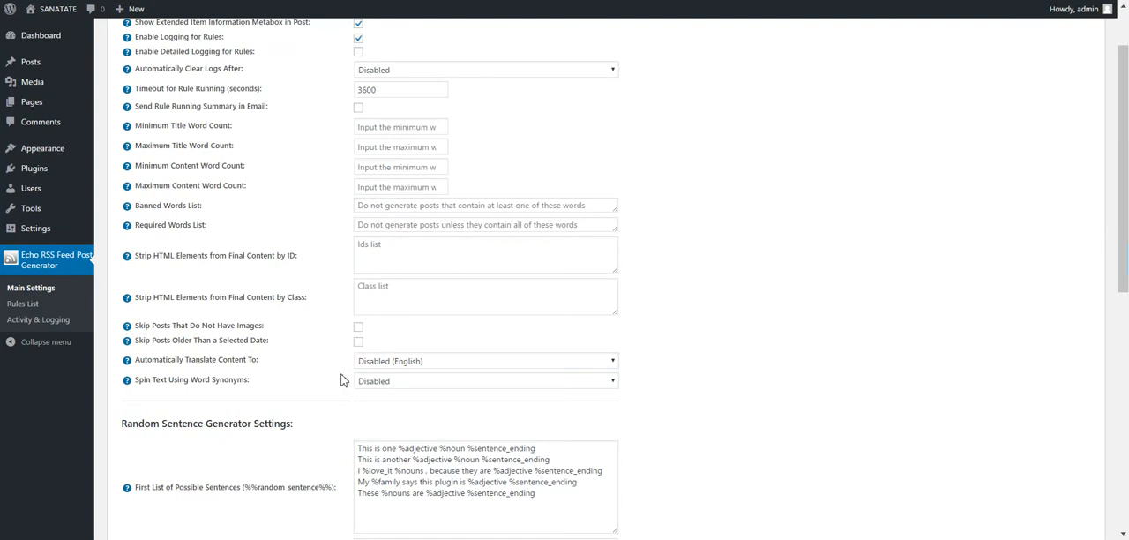
{"action": "left_click", "coordinate": [484, 381]}
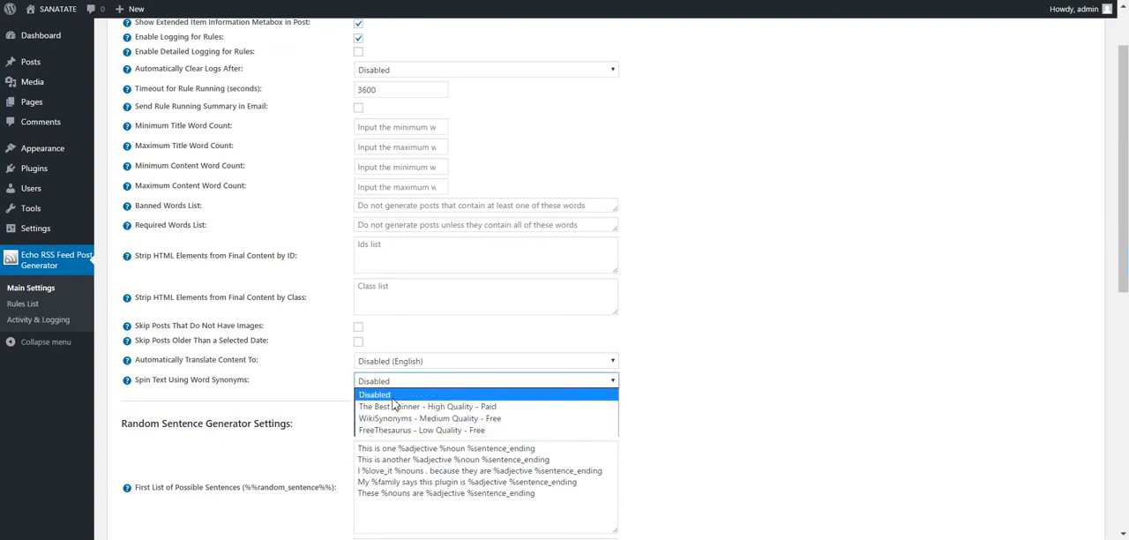
{"action": "mouse_move", "coordinate": [431, 416]}
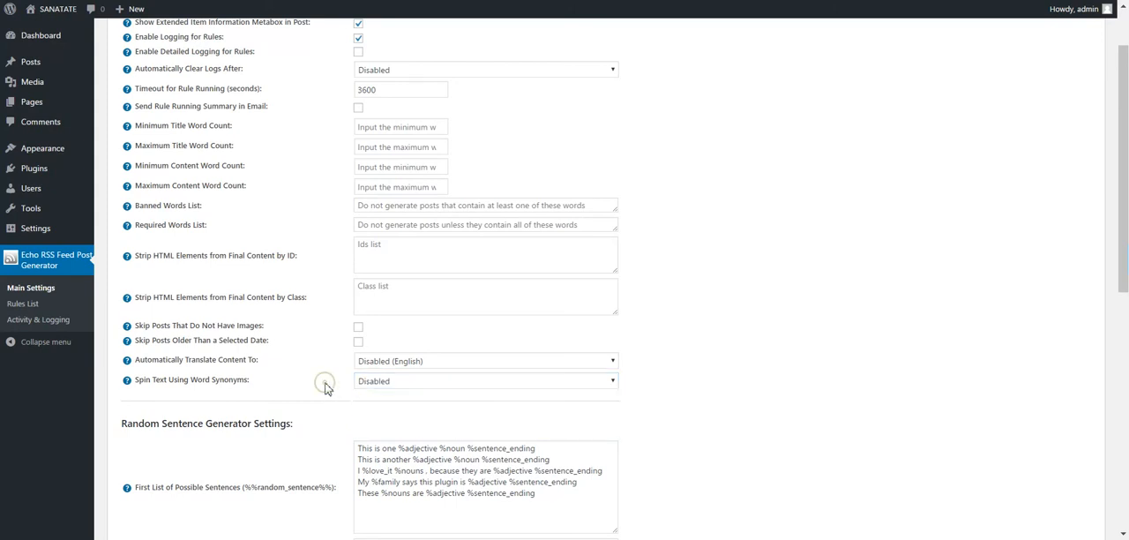
{"action": "scroll", "scroll_direction": "down", "scroll_amount": 3}
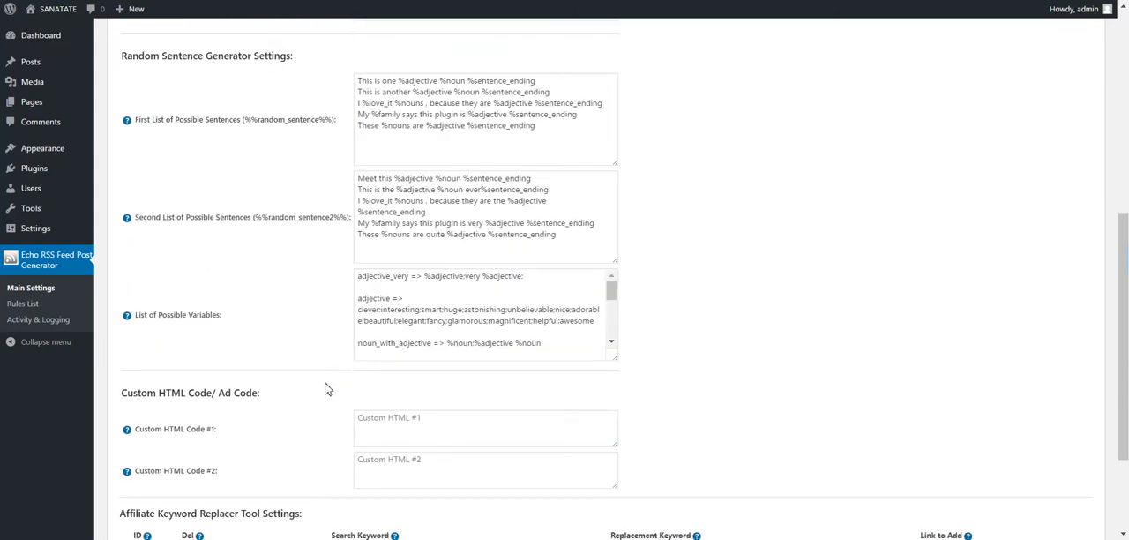
{"action": "mouse_move", "coordinate": [321, 342]}
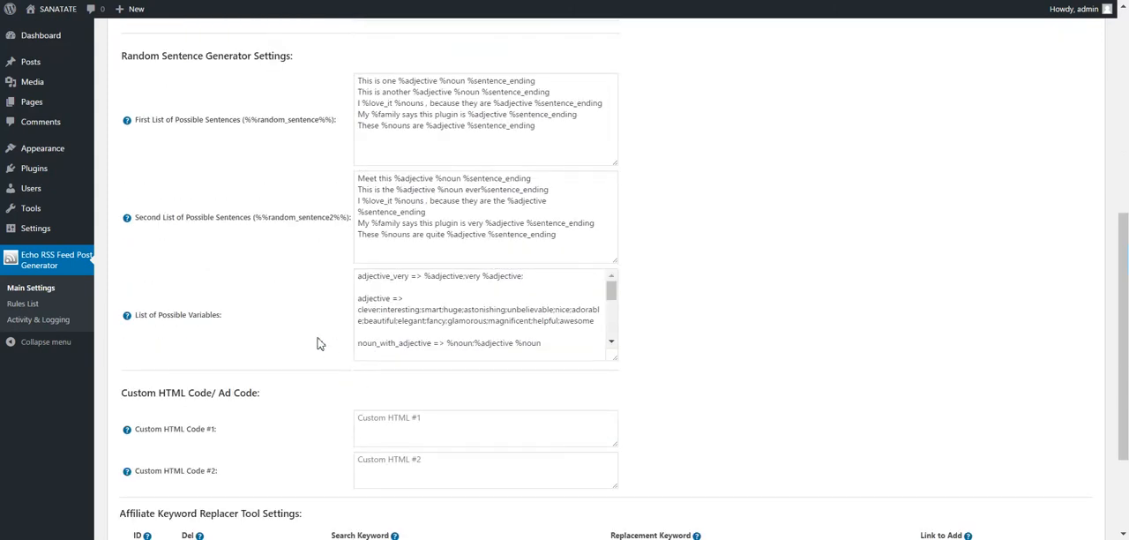
{"action": "scroll", "scroll_direction": "up", "scroll_amount": 3}
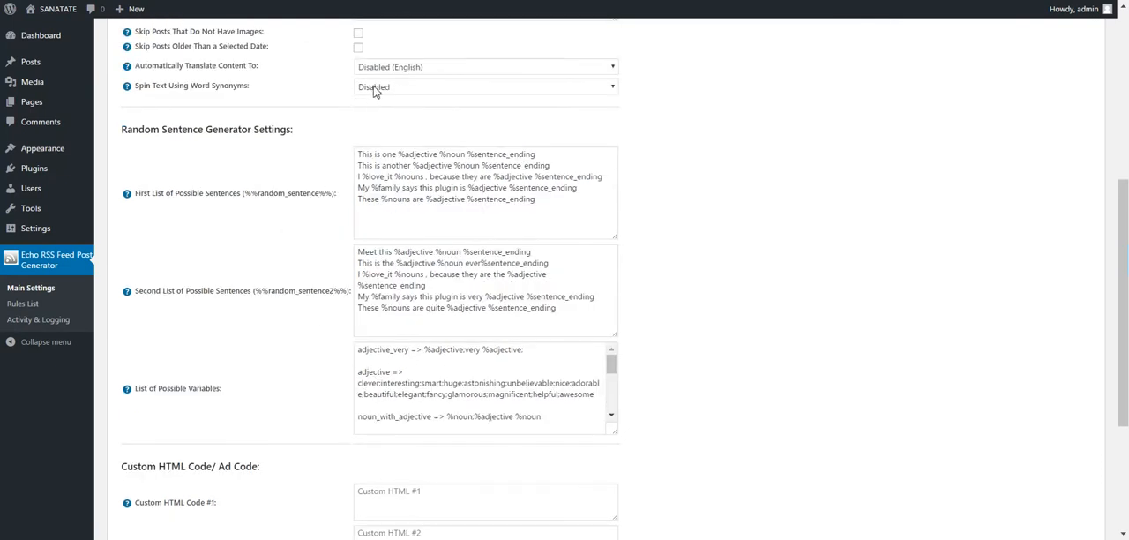
{"action": "mouse_move", "coordinate": [349, 92]}
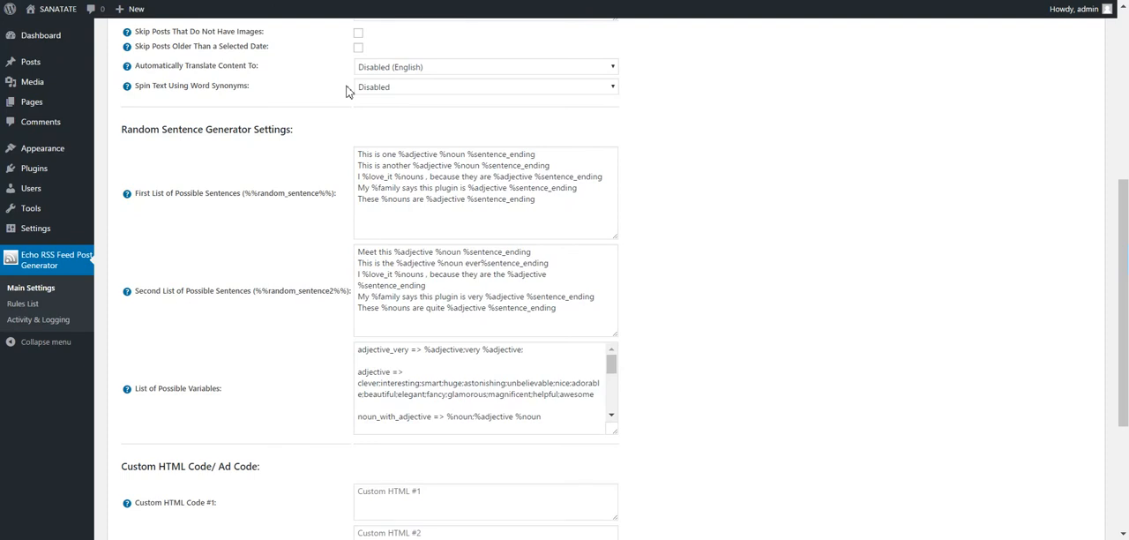
{"action": "scroll", "scroll_direction": "down", "scroll_amount": 3}
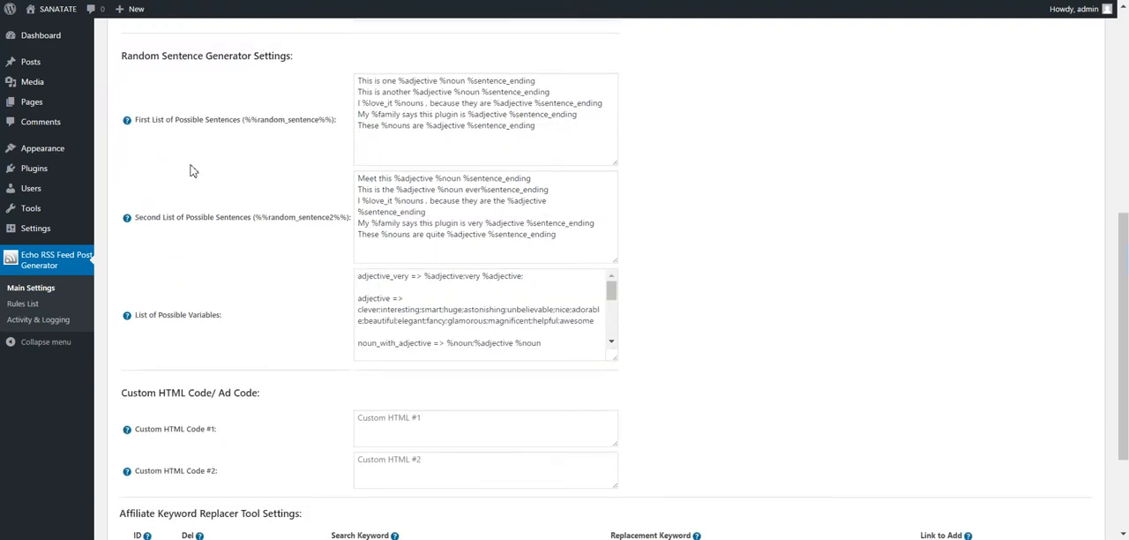
{"action": "mouse_move", "coordinate": [210, 71]}
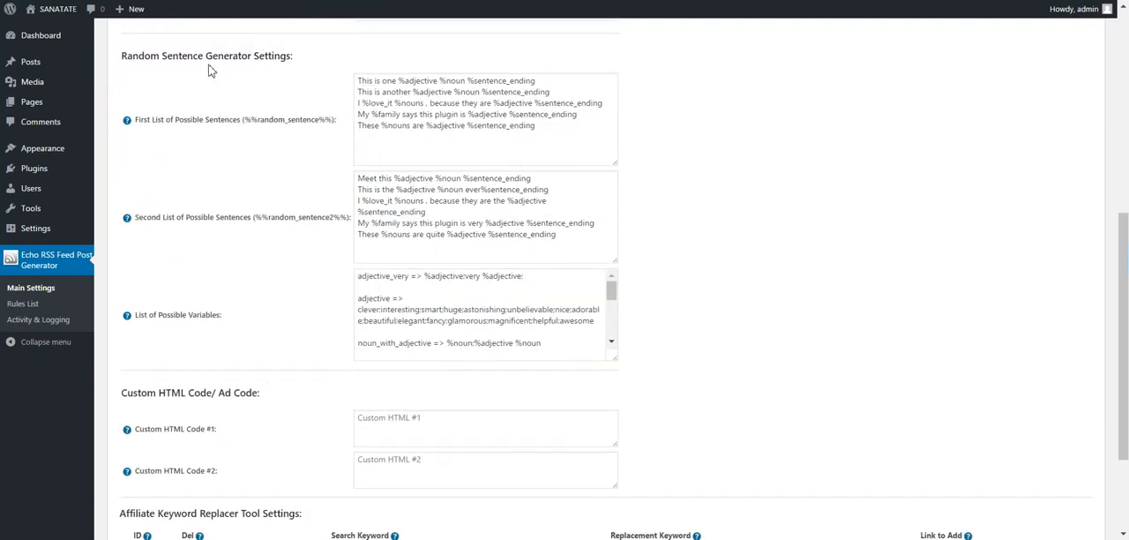
{"action": "mouse_move", "coordinate": [183, 60]}
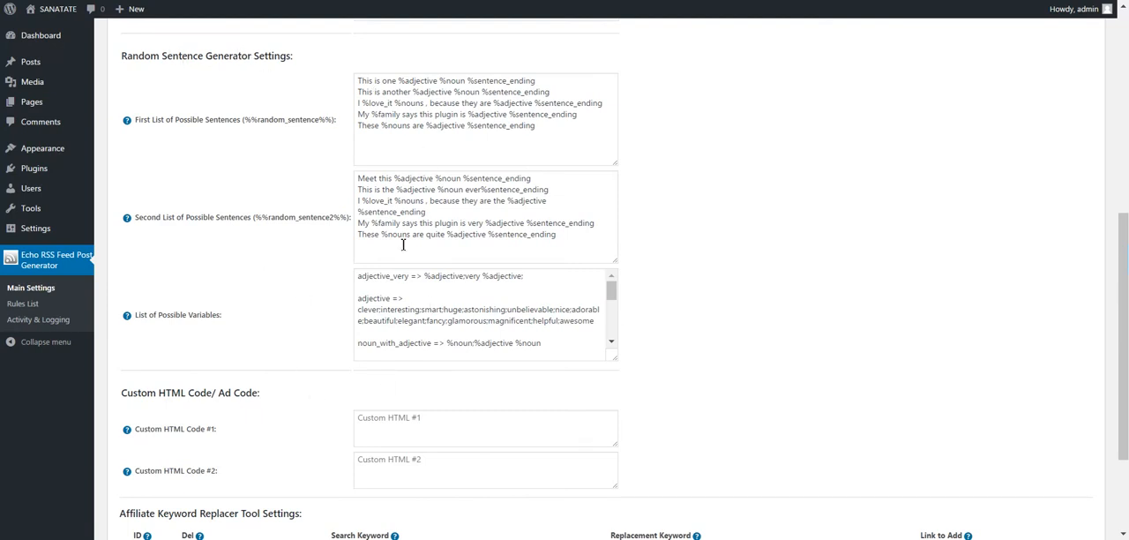
{"action": "scroll", "scroll_direction": "down", "scroll_amount": 3}
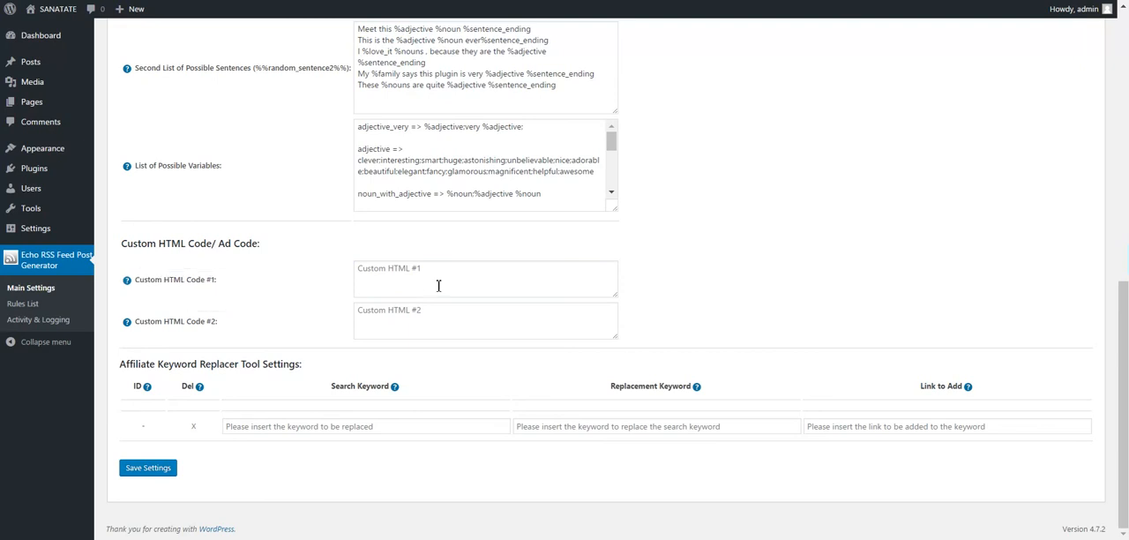
{"action": "left_click", "coordinate": [485, 279]}
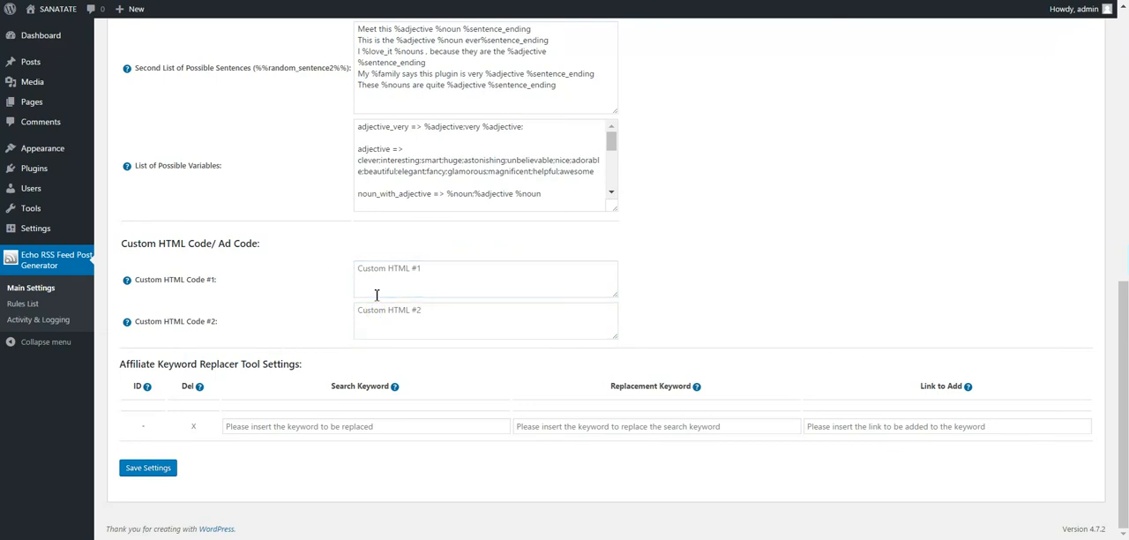
{"action": "left_click", "coordinate": [365, 427]}
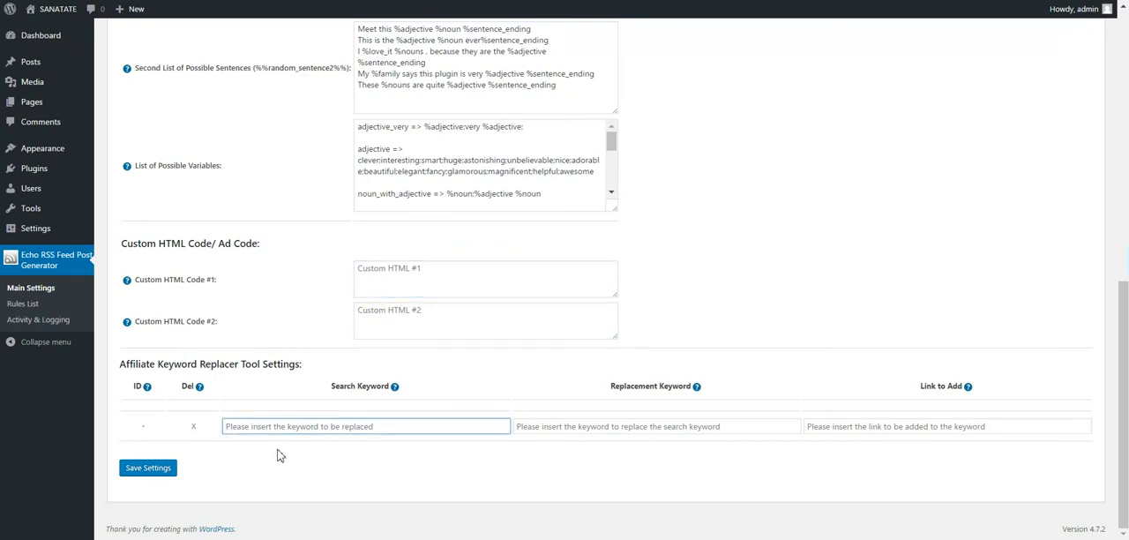
{"action": "mouse_move", "coordinate": [203, 416]}
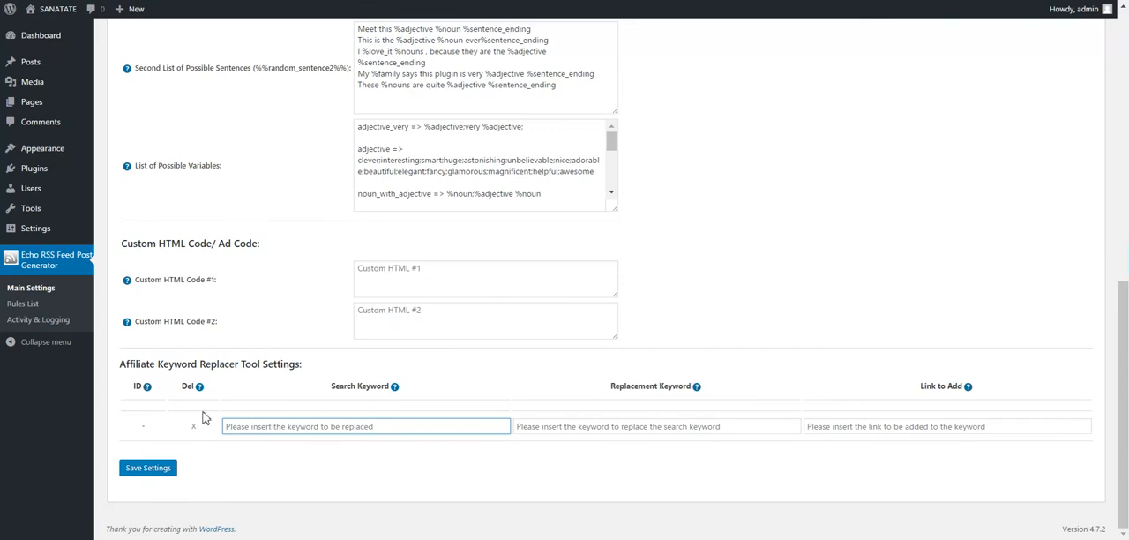
{"action": "type", "text": "coderevo"}
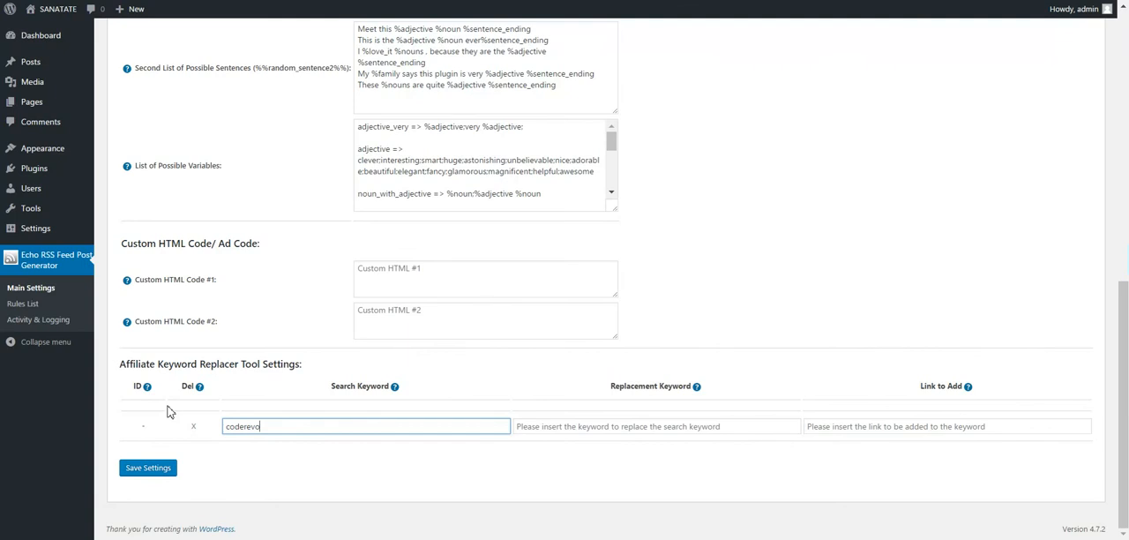
{"action": "type", "text": "lution"}
{"action": "left_click", "coordinate": [657, 427]}
{"action": "type", "text": "m"}
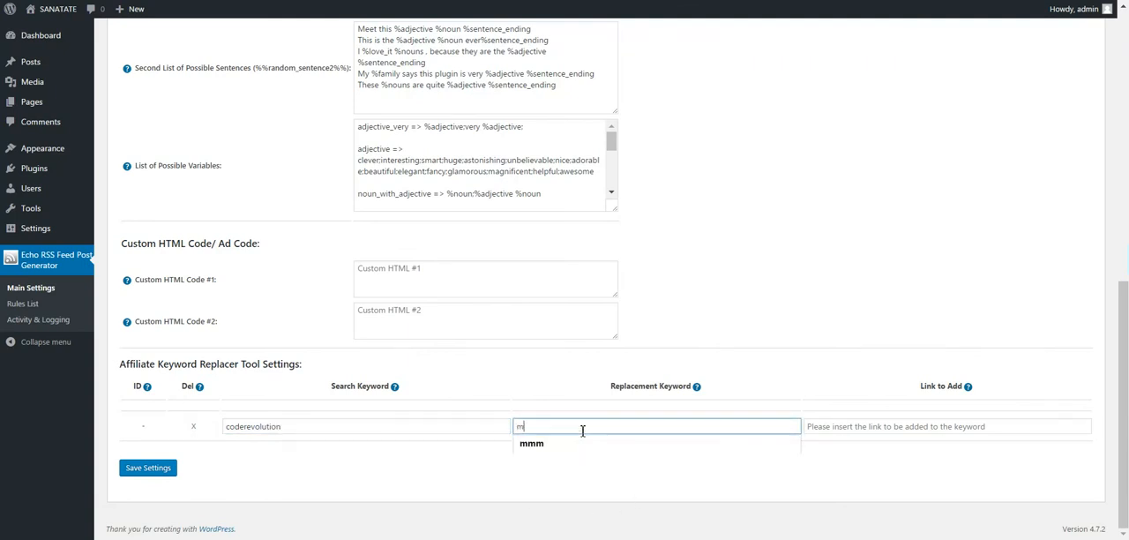
{"action": "type", "text": "yawso"}
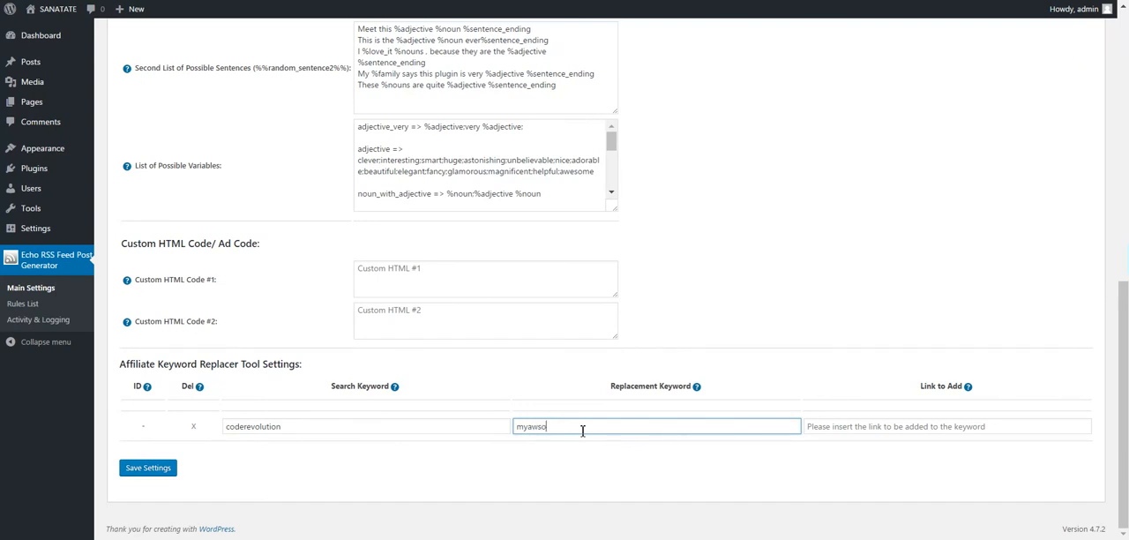
{"action": "type", "text": "omename"}
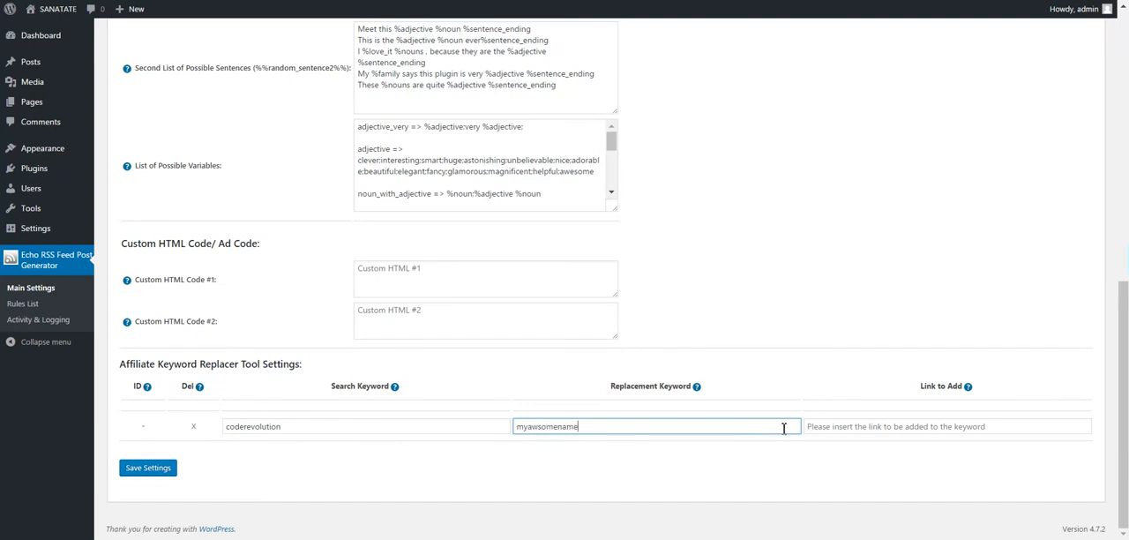
{"action": "left_click", "coordinate": [944, 426]}
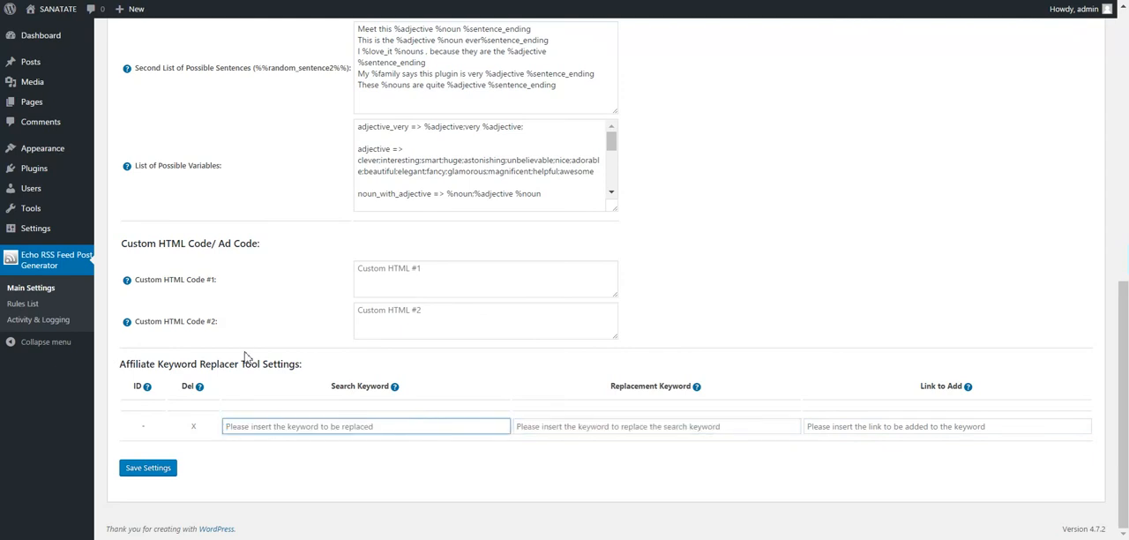
{"action": "scroll", "scroll_direction": "up", "scroll_amount": 3}
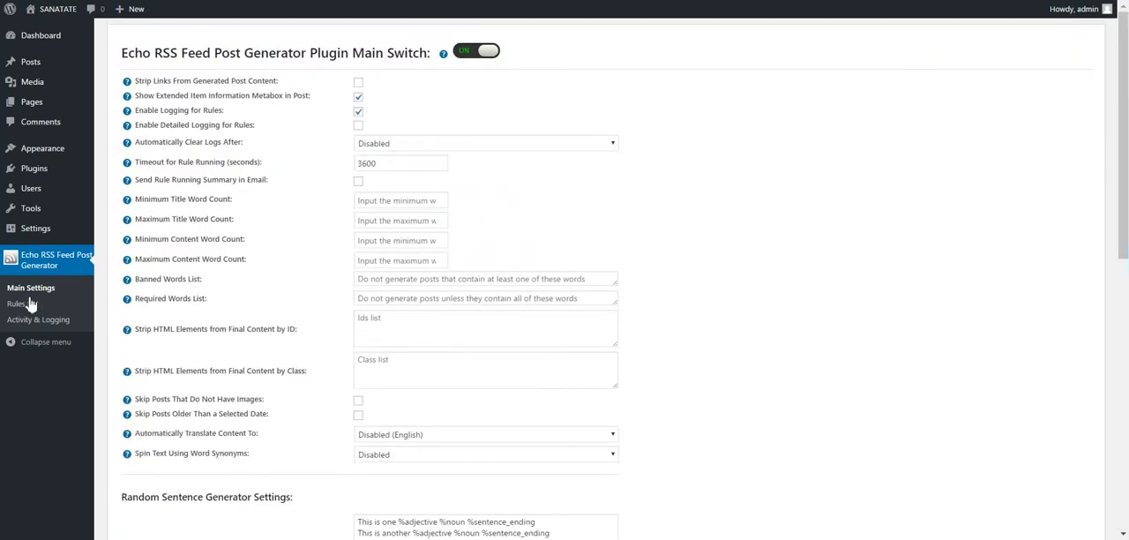
Step: Open the plugin's Rules List and the TechCrunch rule's action menu before visiting the blog
{"action": "left_click", "coordinate": [18, 303]}
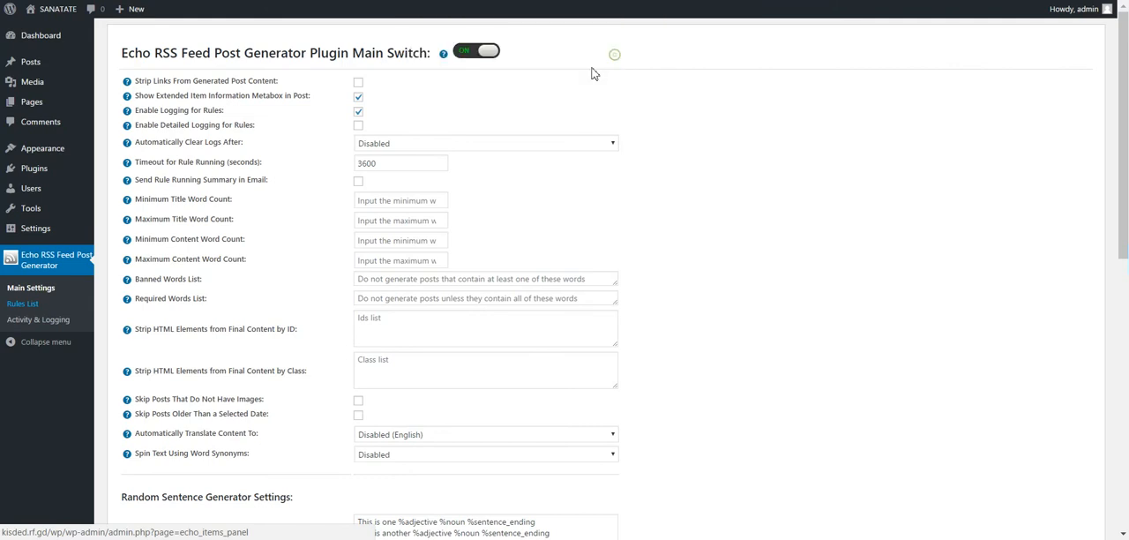
{"action": "left_click", "coordinate": [23, 303]}
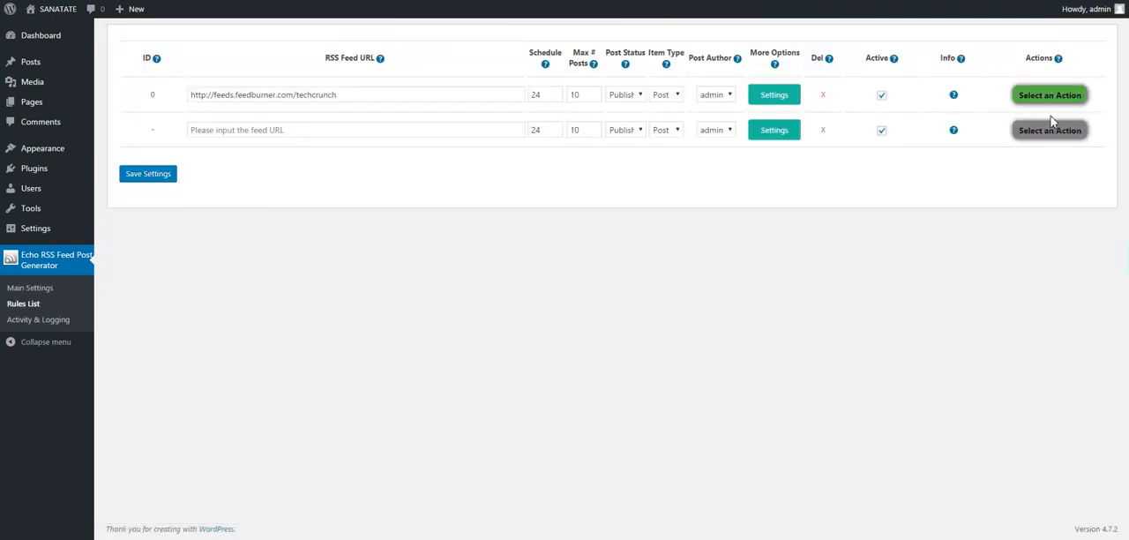
{"action": "left_click", "coordinate": [59, 9]}
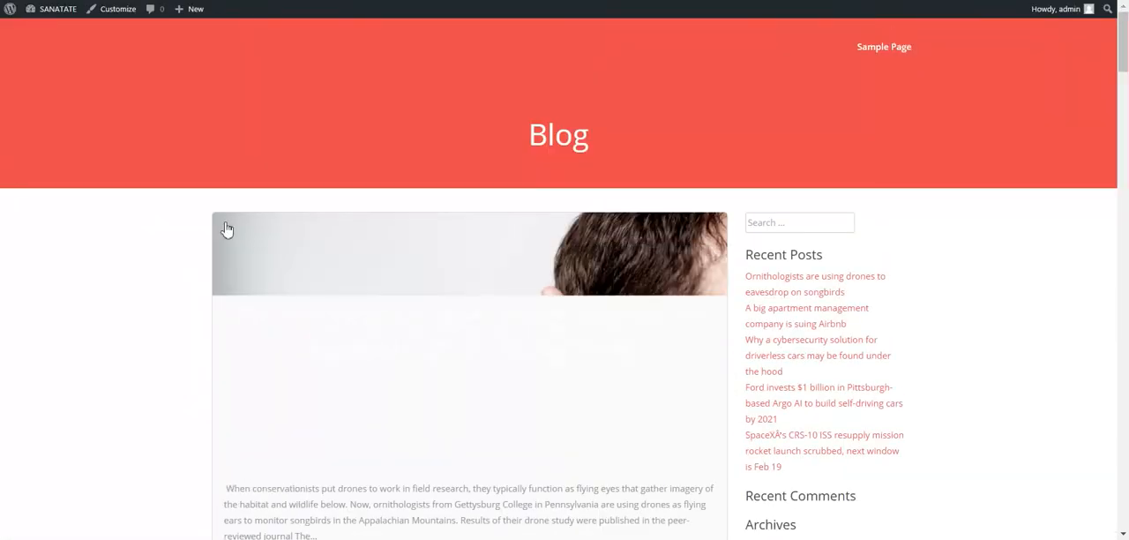
Step: Open the 'Ornithologists are using drones to eavesdrop on songbirds' post and scroll its article
{"action": "scroll", "scroll_direction": "down", "scroll_amount": 3}
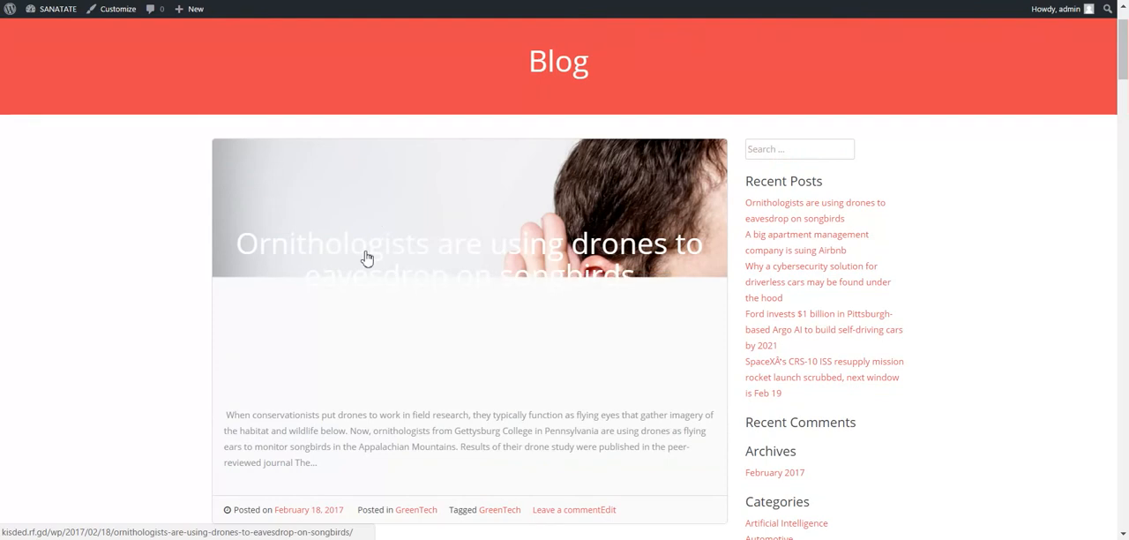
{"action": "left_click", "coordinate": [469, 243]}
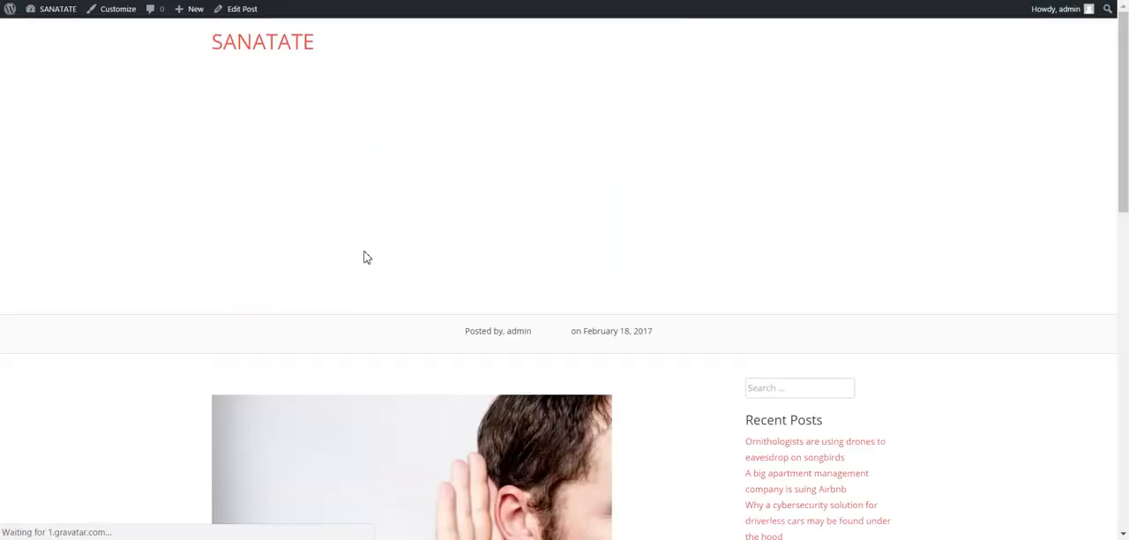
{"action": "scroll", "scroll_direction": "down", "scroll_amount": 3}
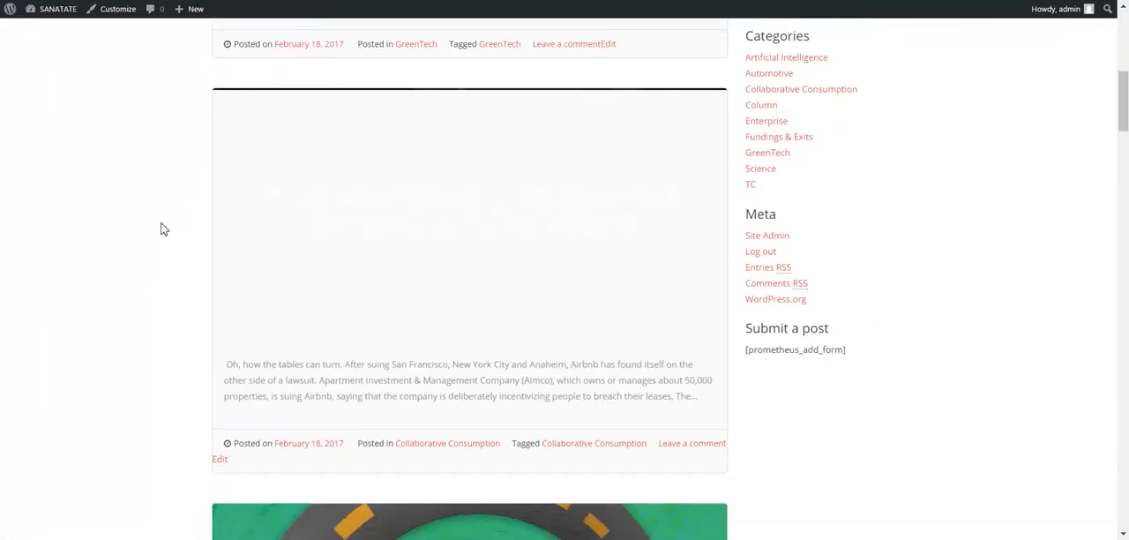
{"action": "scroll", "scroll_direction": "down", "scroll_amount": 3}
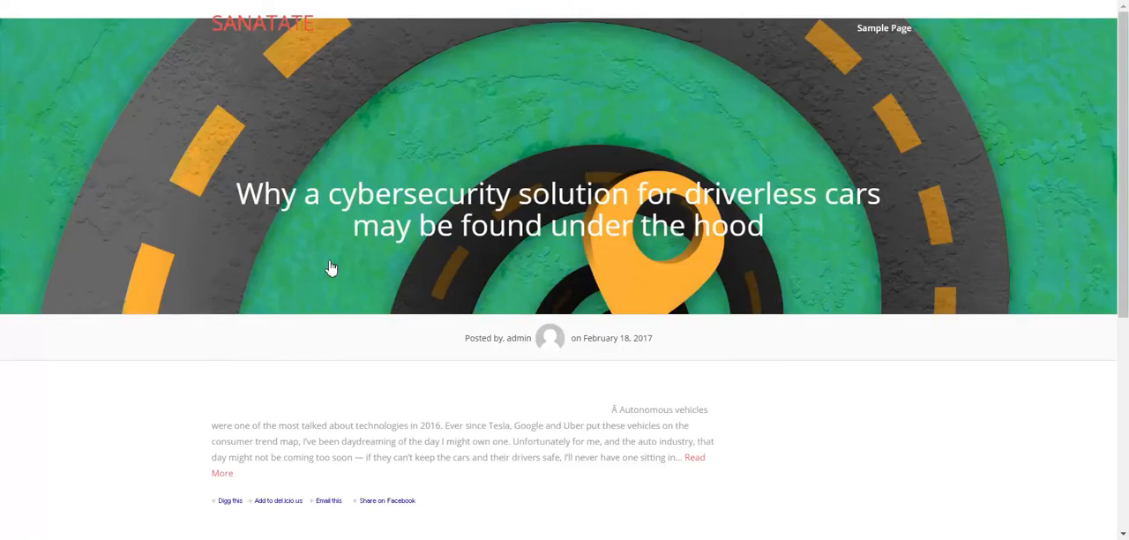
{"action": "scroll", "scroll_direction": "down", "scroll_amount": 3}
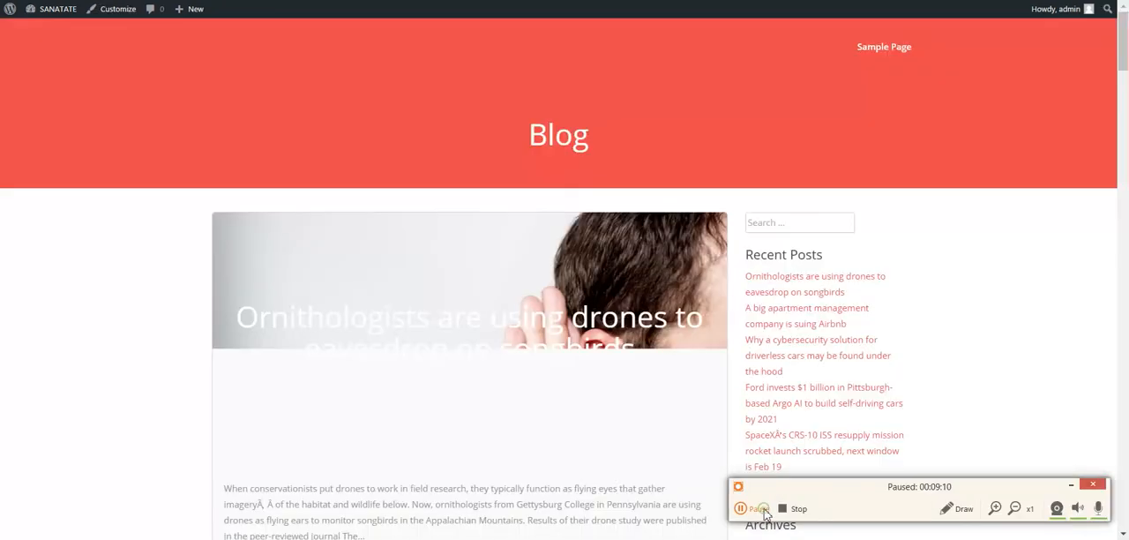
Step: Reopen the drone songbird post and confirm the full article text and video appear
{"action": "left_click", "coordinate": [751, 508]}
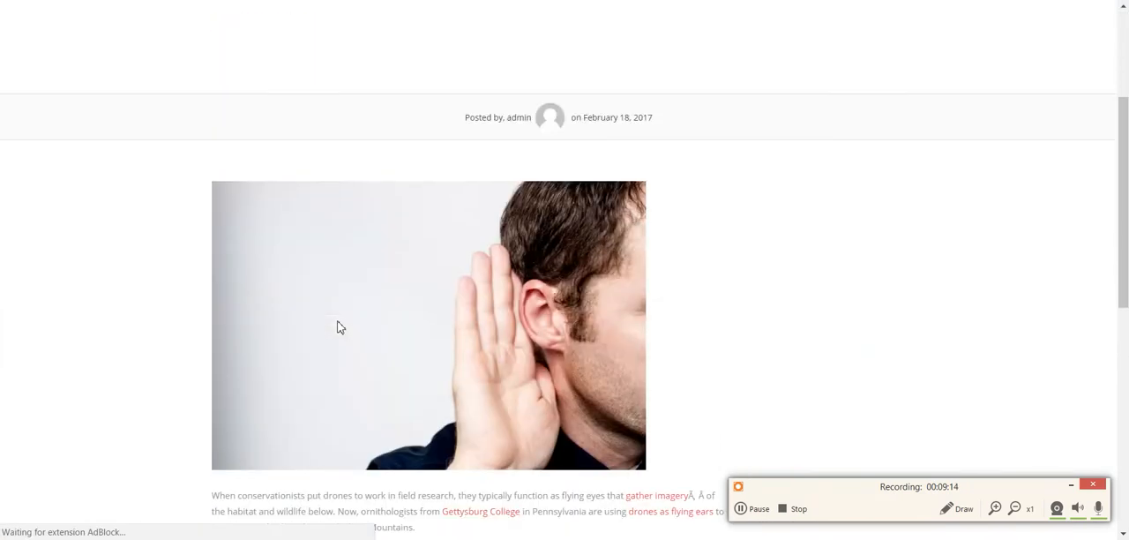
{"action": "scroll", "scroll_direction": "down", "scroll_amount": 3}
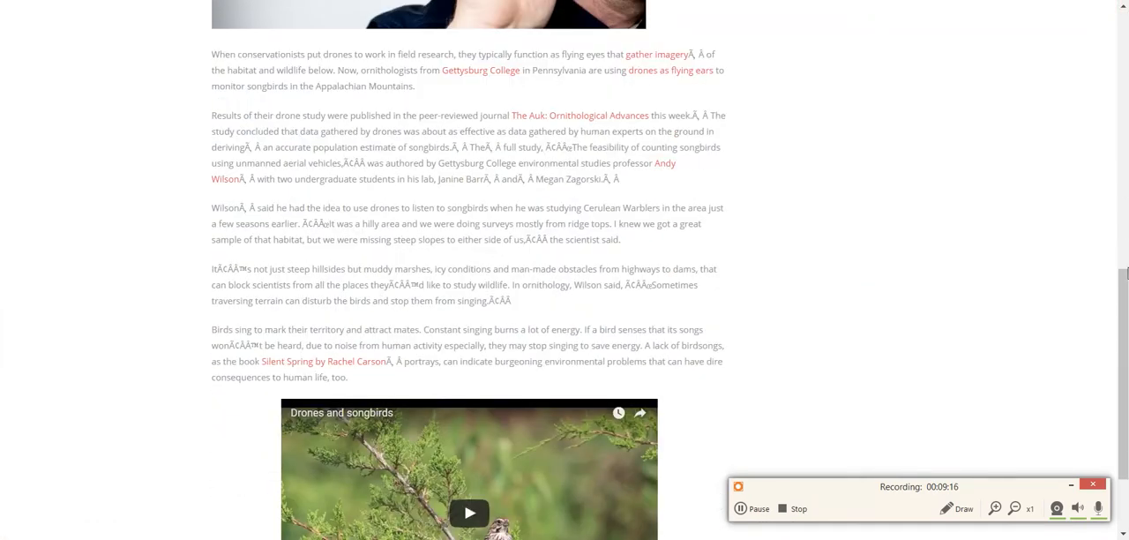
{"action": "scroll", "scroll_direction": "up", "scroll_amount": 3}
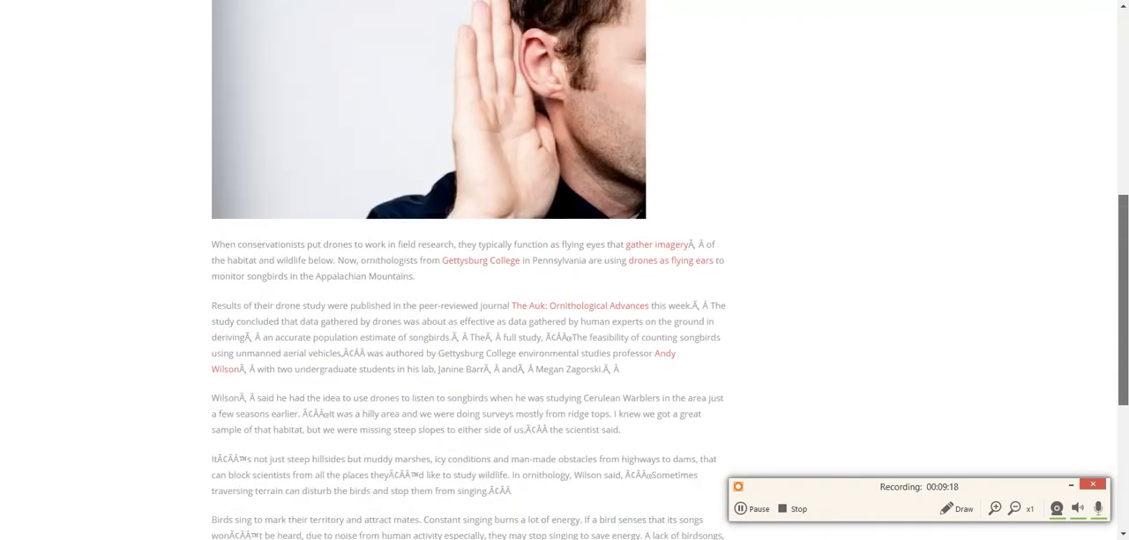
{"action": "scroll", "scroll_direction": "down", "scroll_amount": 3}
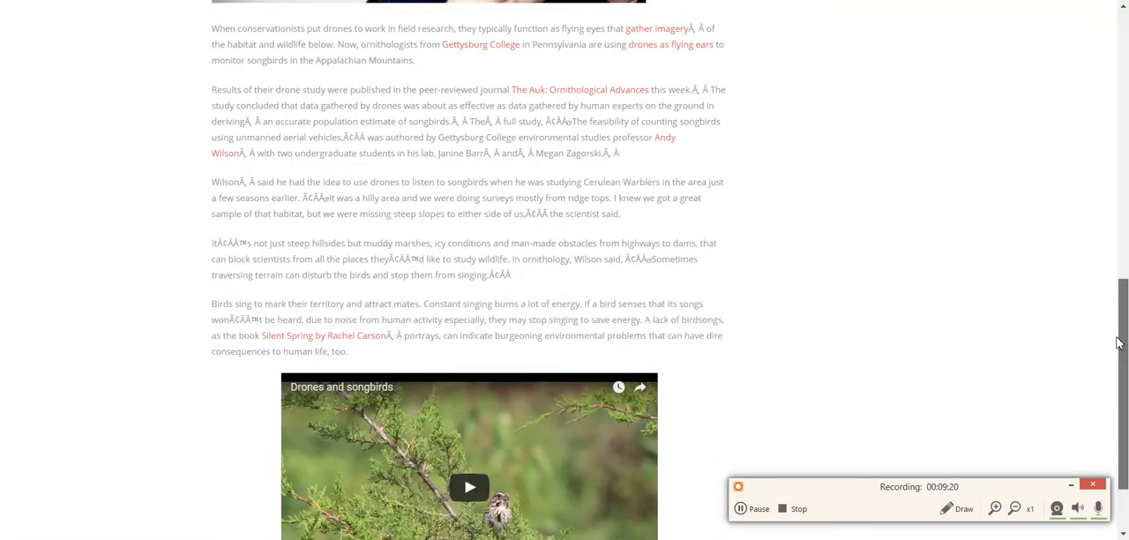
{"action": "scroll", "scroll_direction": "down", "scroll_amount": 3}
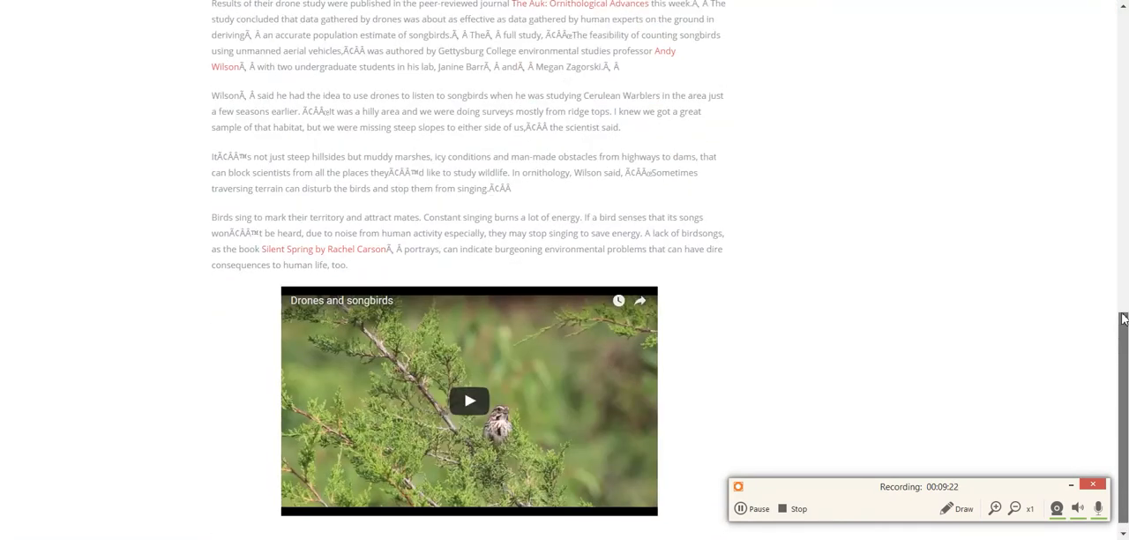
{"action": "scroll", "scroll_direction": "up", "scroll_amount": 3}
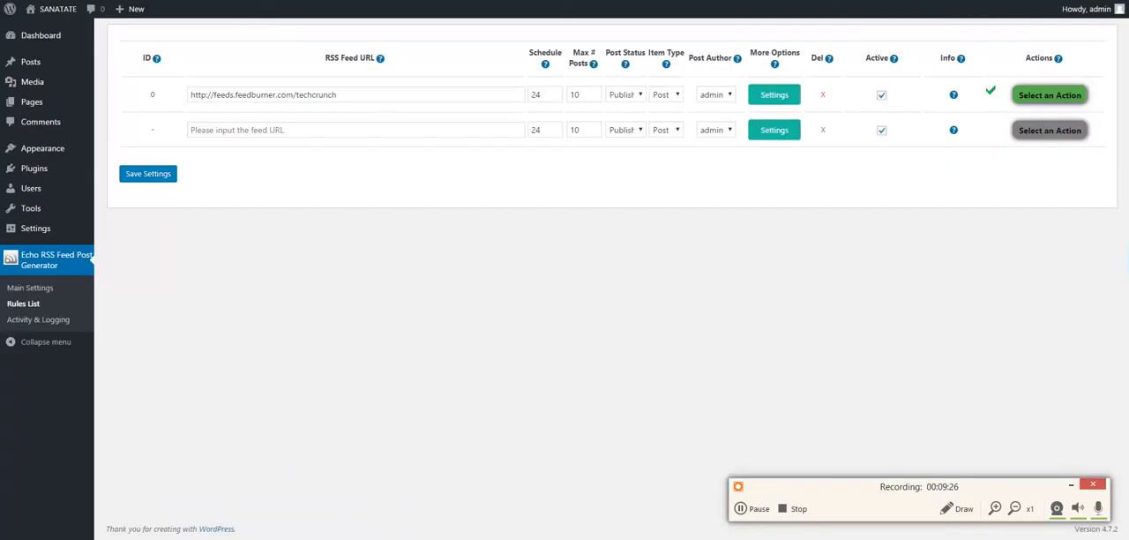
{"action": "mouse_move", "coordinate": [38, 319]}
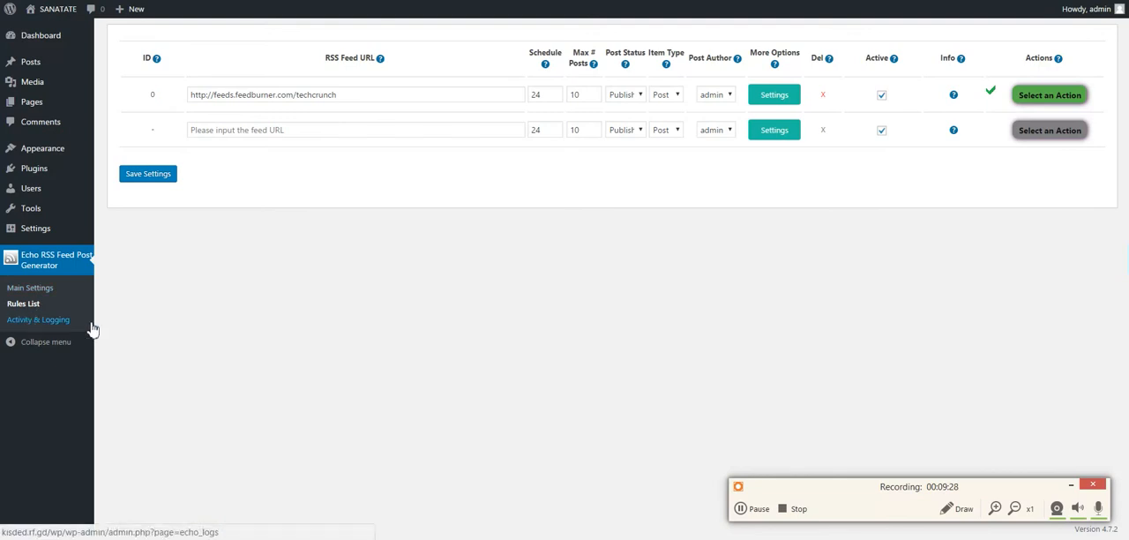
{"action": "mouse_move", "coordinate": [240, 233]}
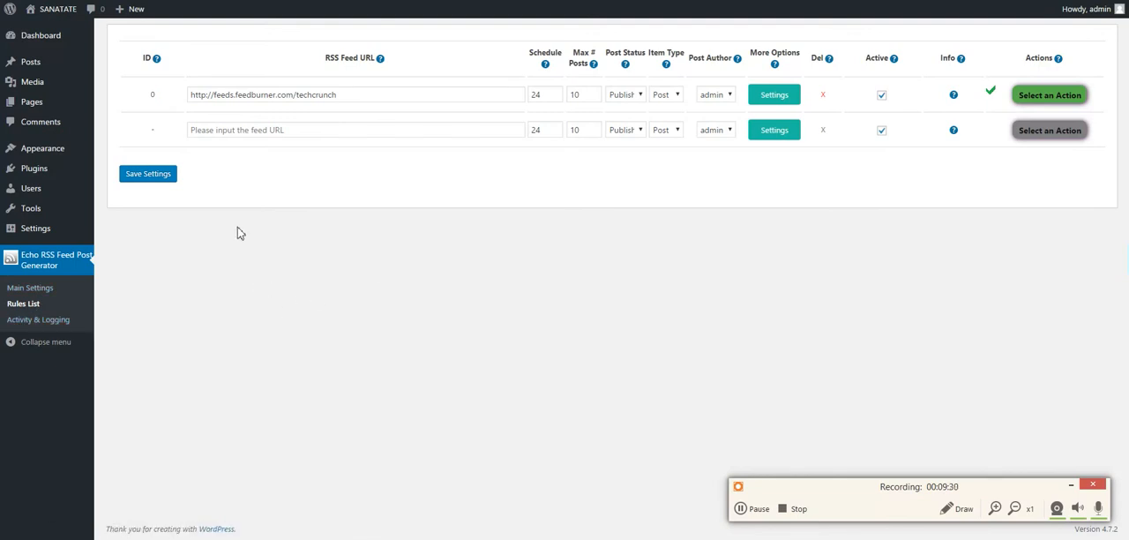